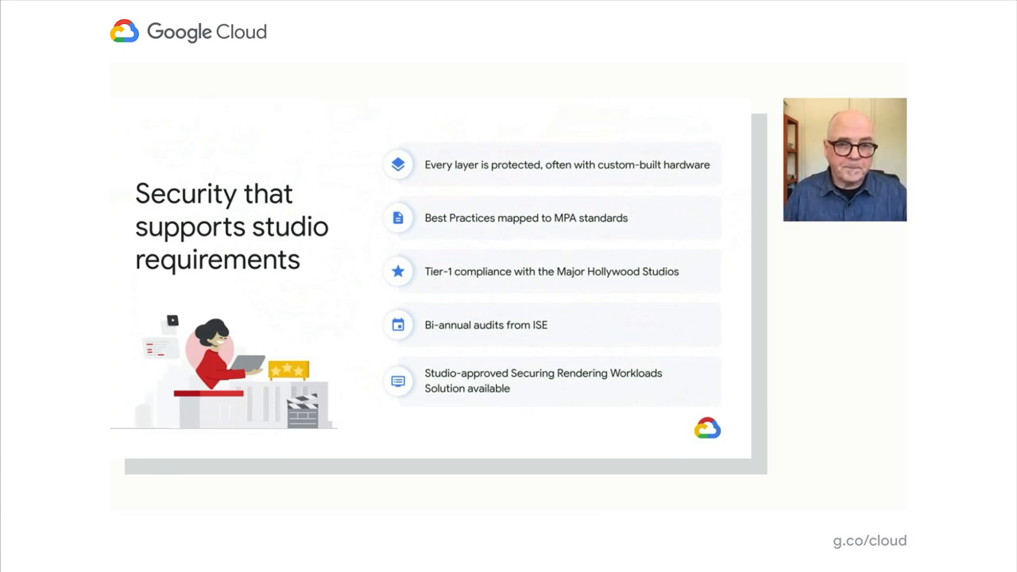
# - Advance to the Virtual Post Production Suite architecture slide
pyautogui.press('Right')
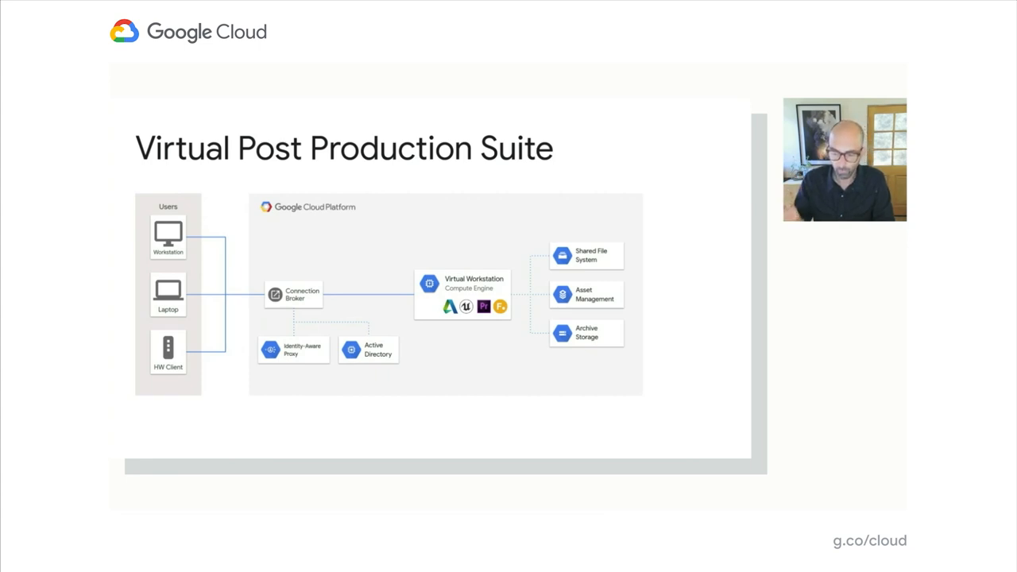
# - Advance to the macOS desktop demo showing the PCoIPClient icon
pyautogui.press('right')
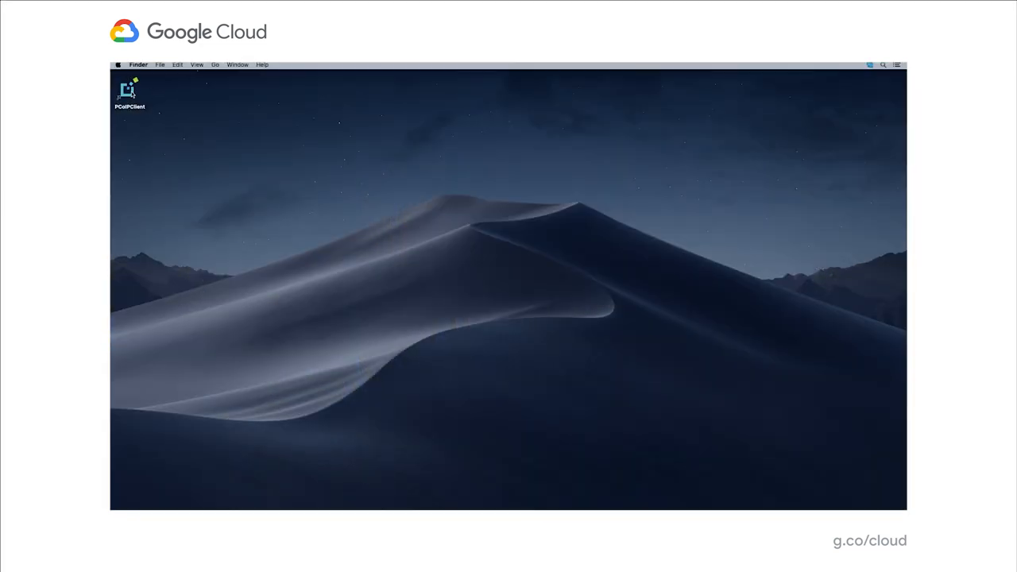
# - Launch the PCoIPClient from the desktop and reposition its window
pyautogui.doubleClick(128, 90)
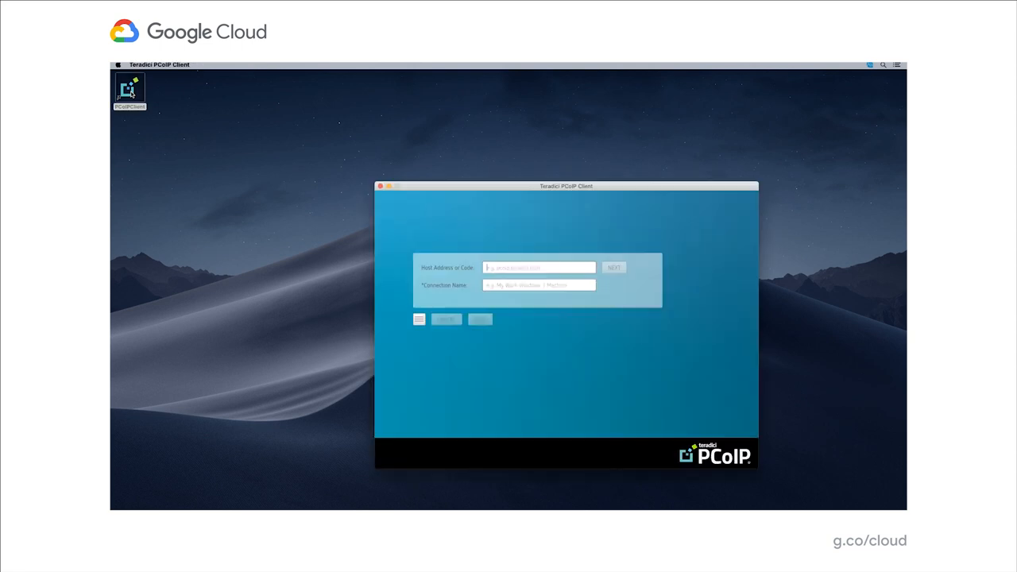
pyautogui.moveTo(473, 199)
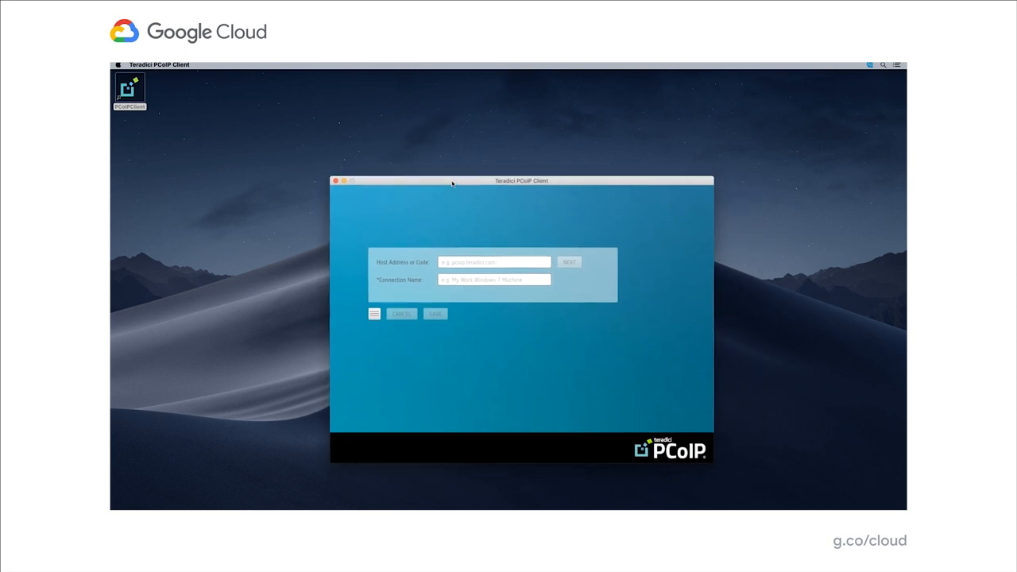
pyautogui.moveTo(521, 180); pyautogui.dragTo(519, 159)
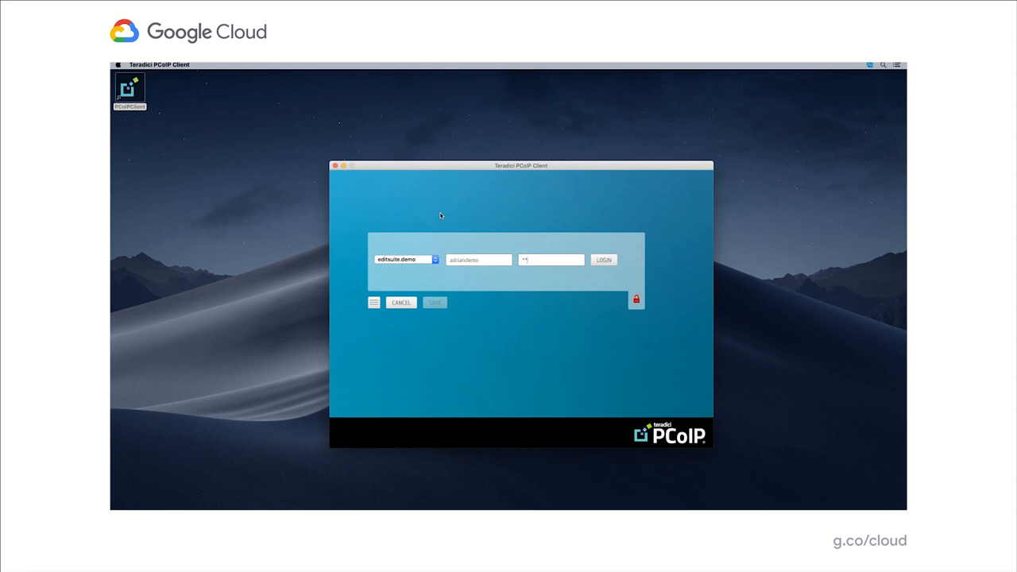
# - Log in with the password and request a Send Me a Push second-factor approval
pyautogui.write('password')
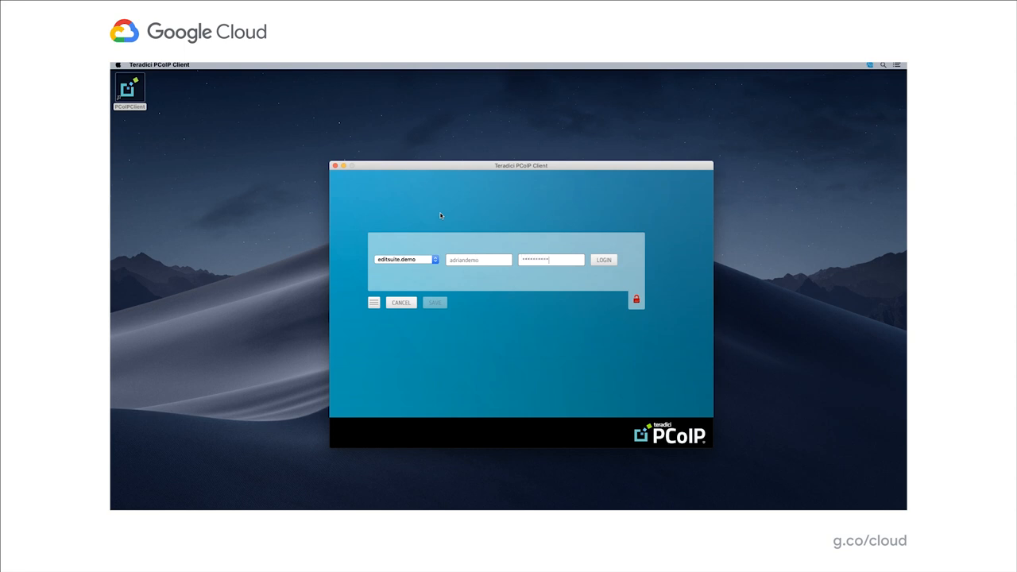
pyautogui.click(603, 260)
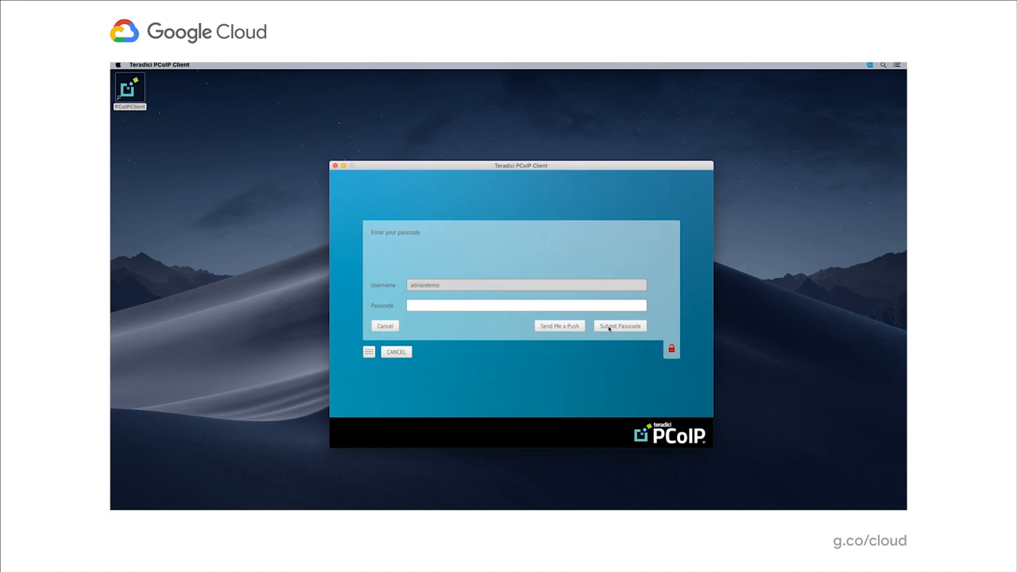
pyautogui.click(526, 305)
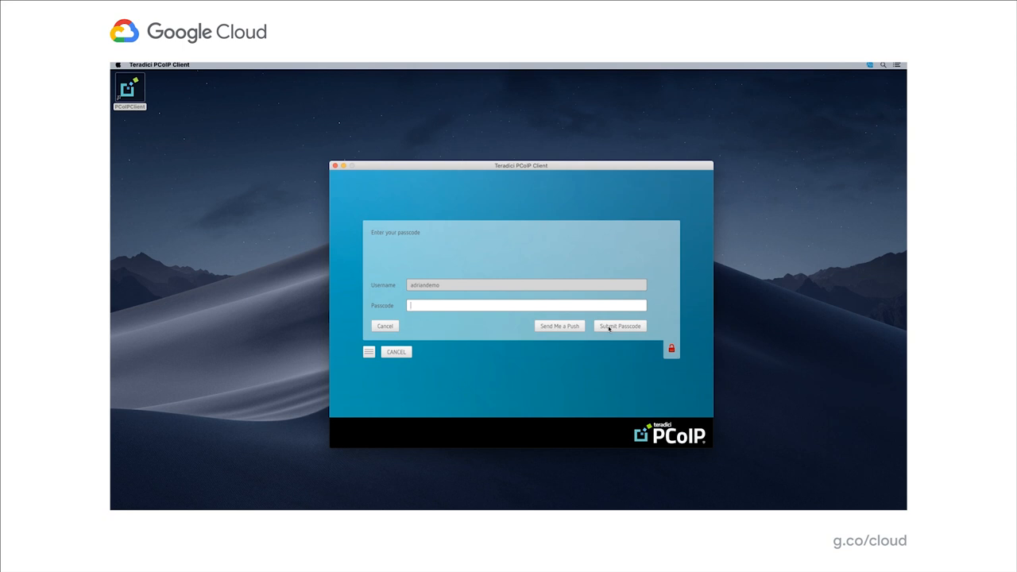
pyautogui.moveTo(560, 325)
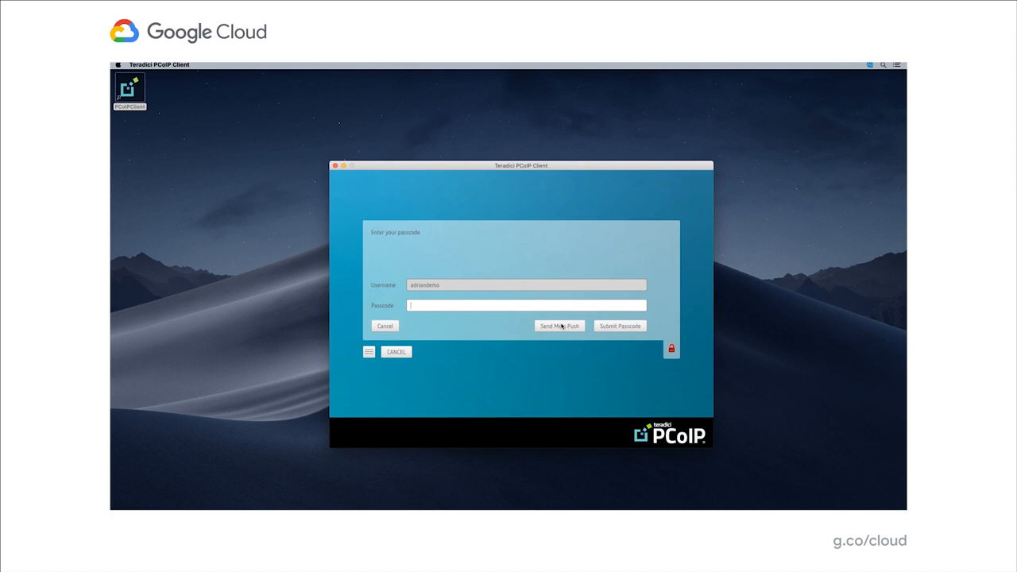
pyautogui.click(559, 326)
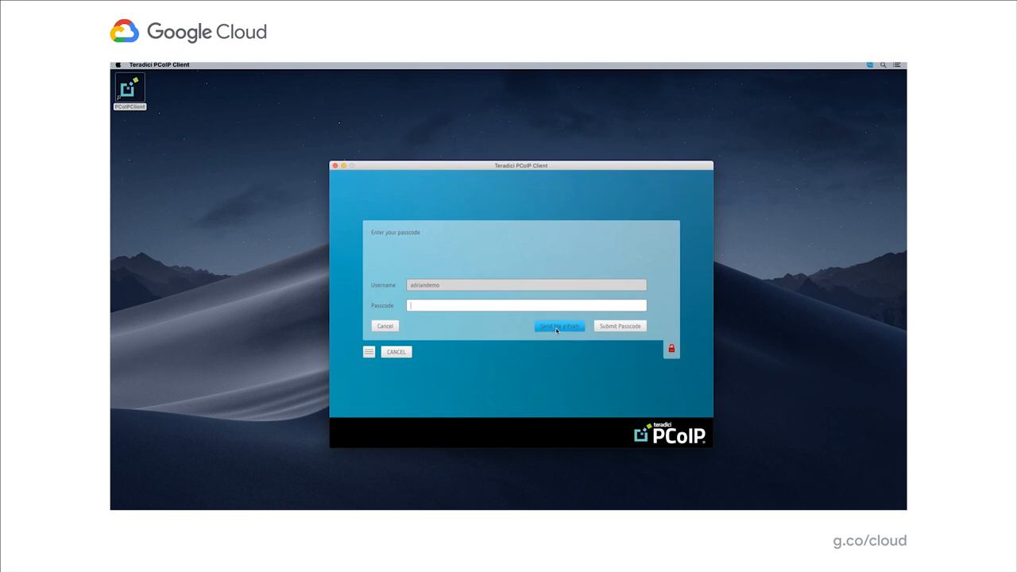
pyautogui.click(559, 326)
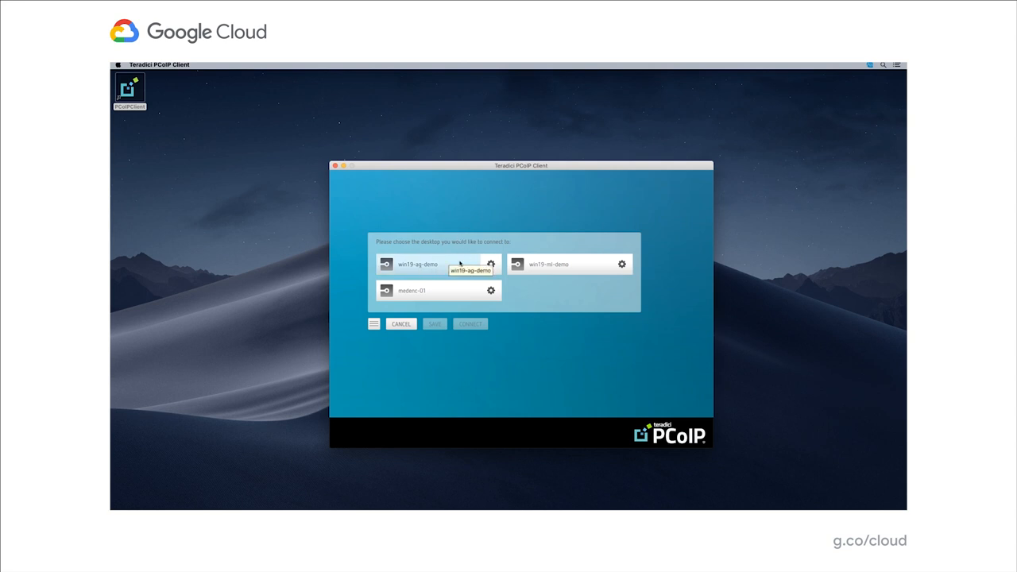
pyautogui.moveTo(445, 262)
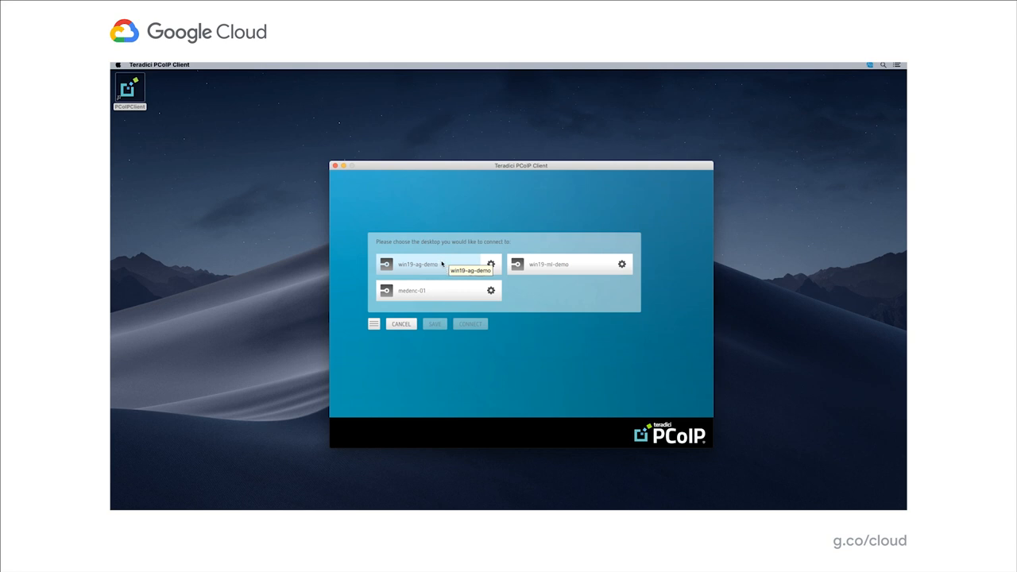
pyautogui.moveTo(580, 266)
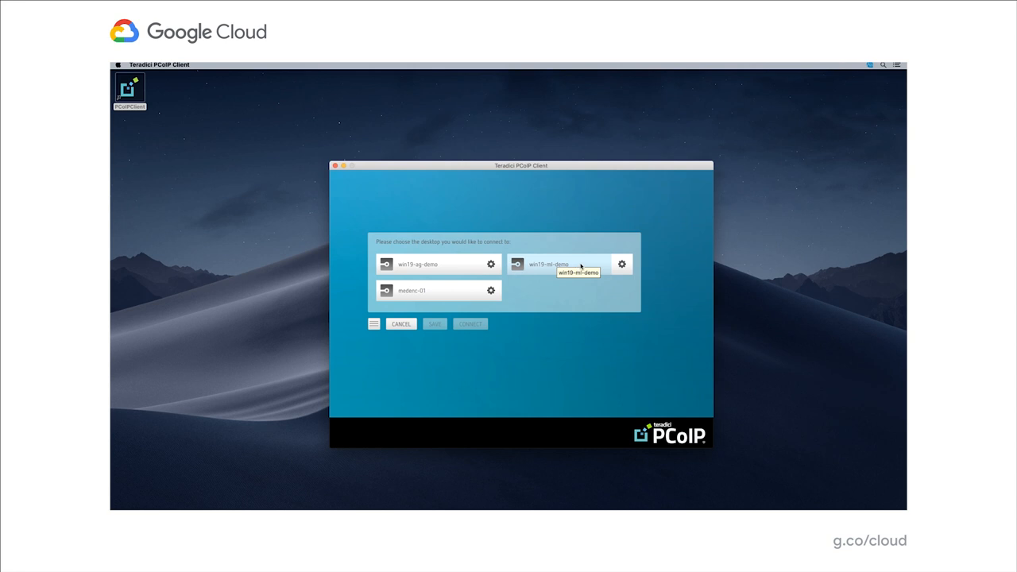
pyautogui.moveTo(427, 293)
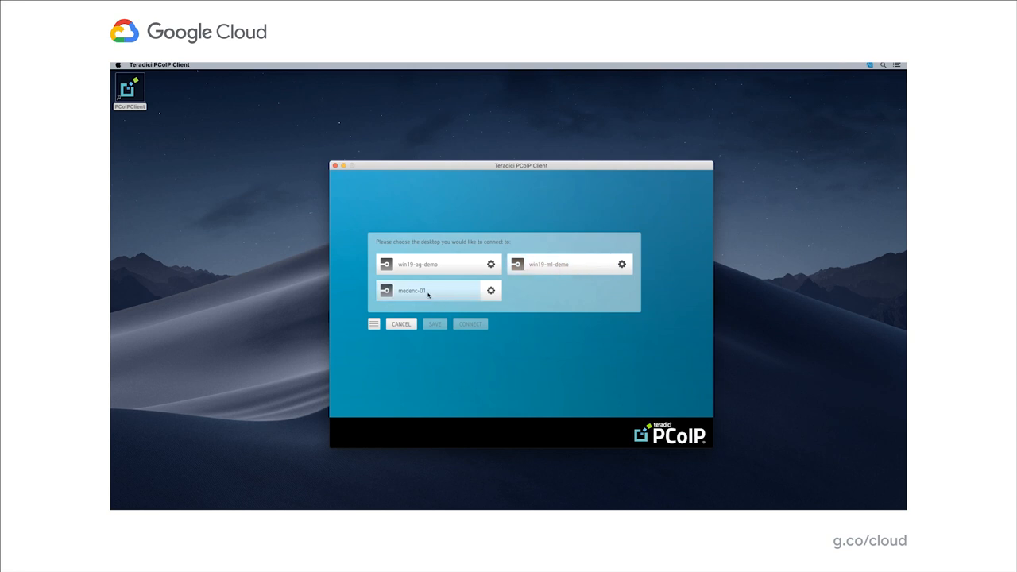
pyautogui.moveTo(435, 292)
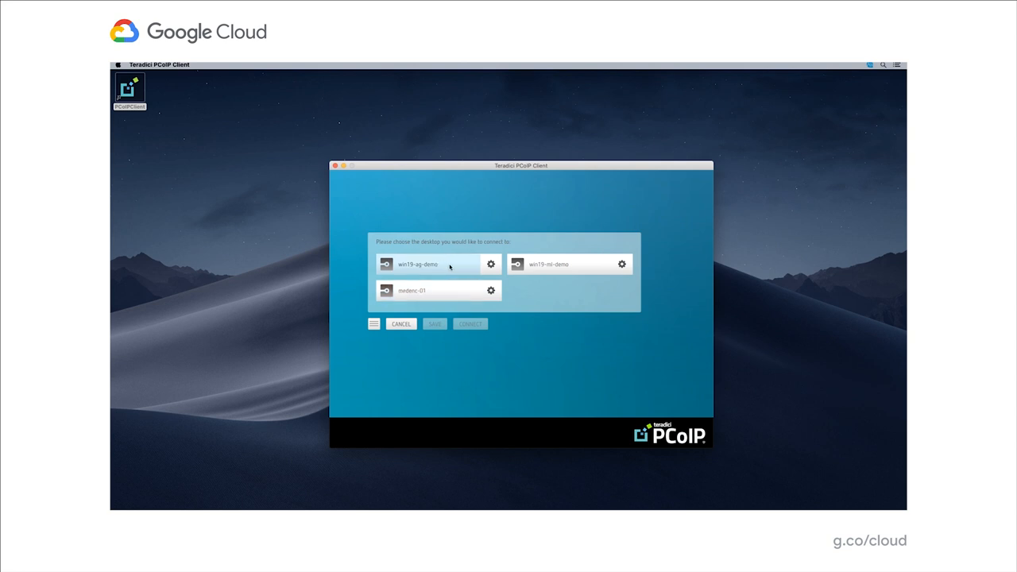
# - Select the win19-ag-demo remote desktop
pyautogui.click(429, 264)
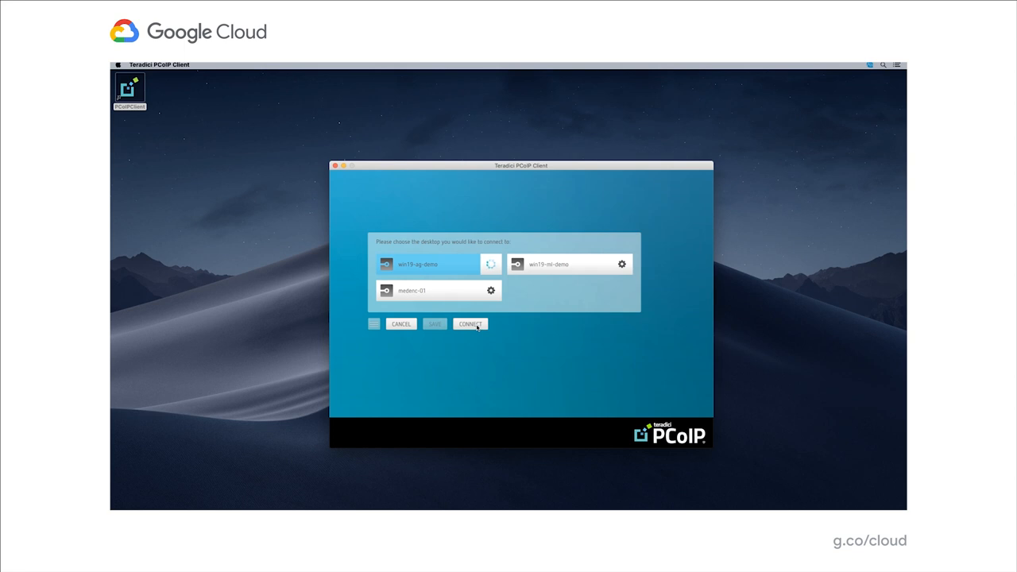
# - Connect to the desktop and open lafc.demo.edit.v09.prproj from the lafc-edit folder in Premiere Pro
pyautogui.click(469, 324)
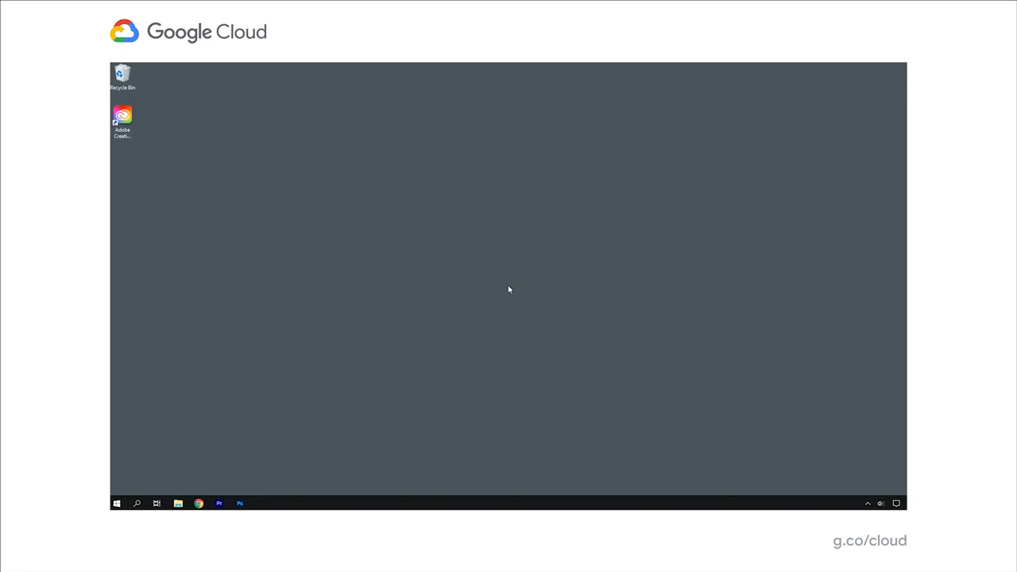
pyautogui.moveTo(506, 258)
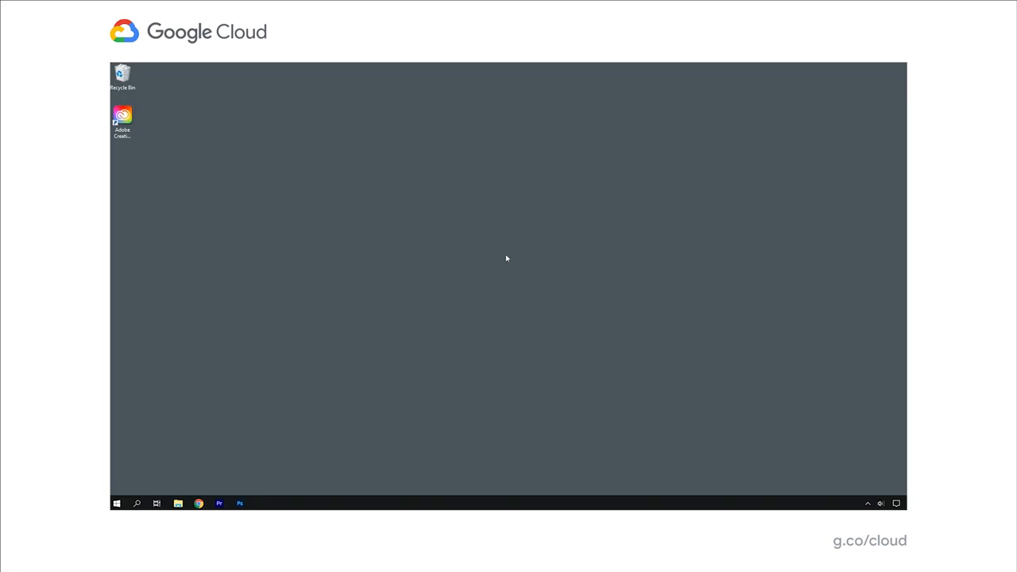
pyautogui.click(177, 503)
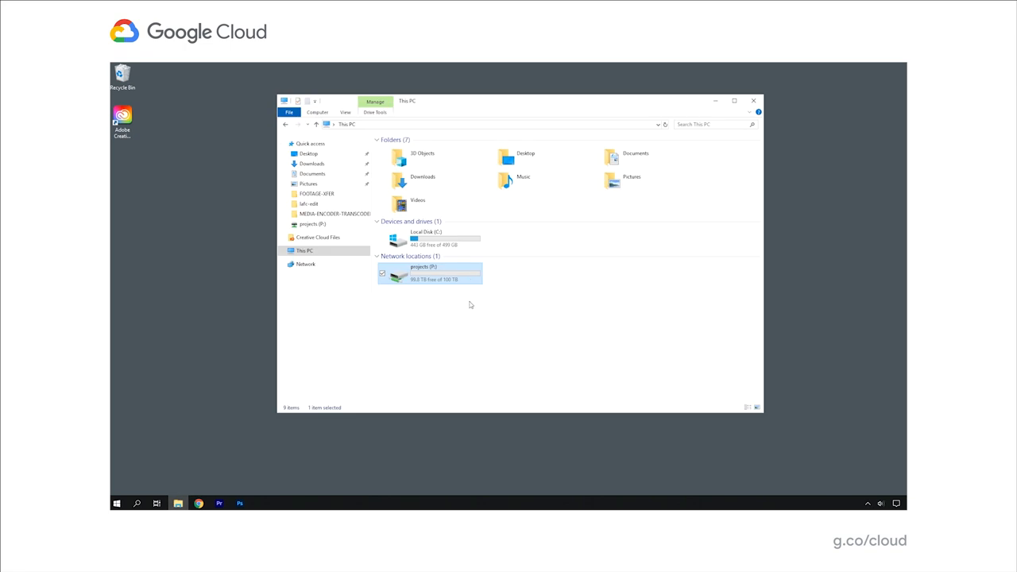
pyautogui.moveTo(469, 314)
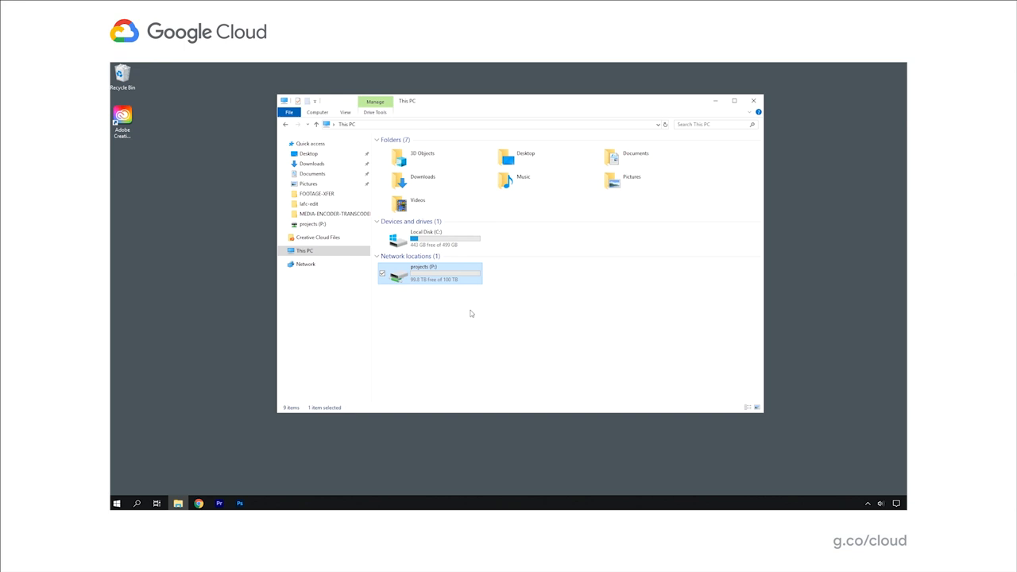
pyautogui.moveTo(476, 309)
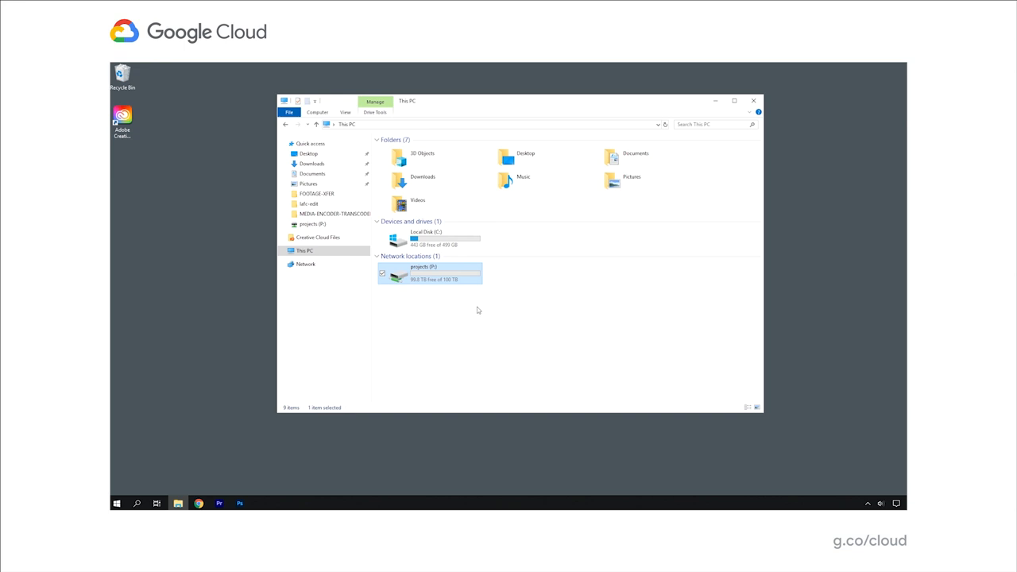
pyautogui.moveTo(455, 277)
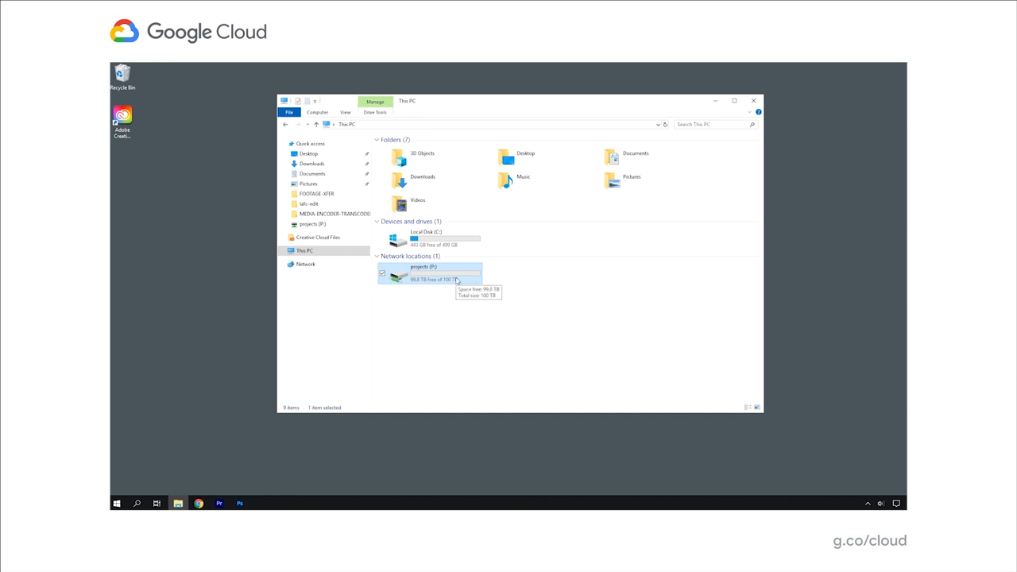
pyautogui.moveTo(427, 272)
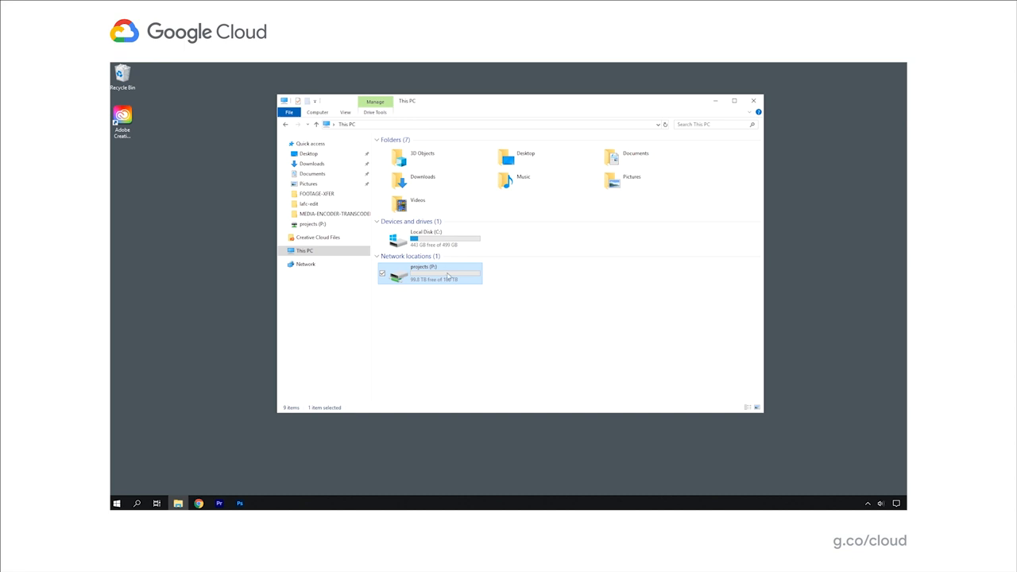
pyautogui.moveTo(429, 274)
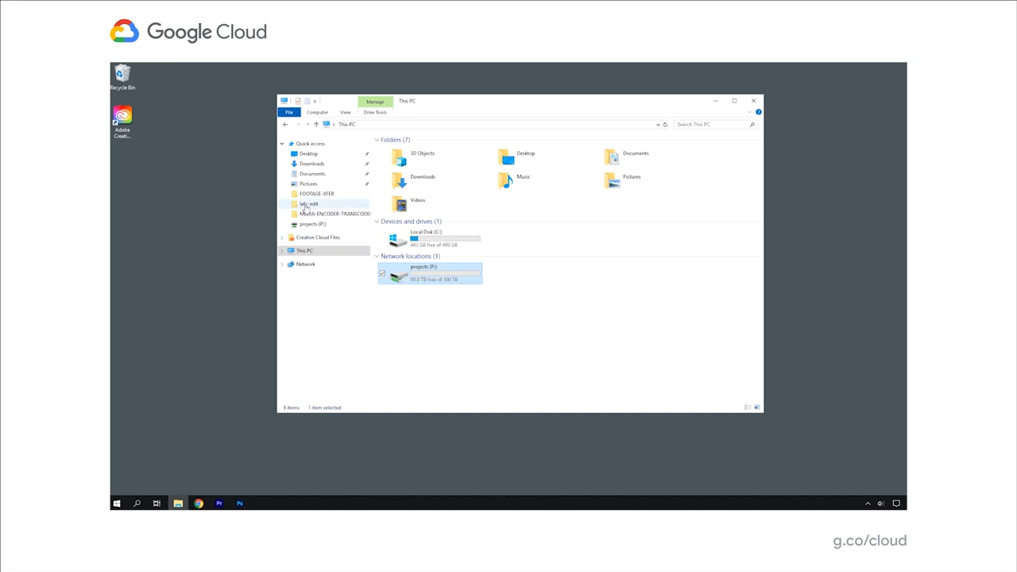
pyautogui.doubleClick(309, 204)
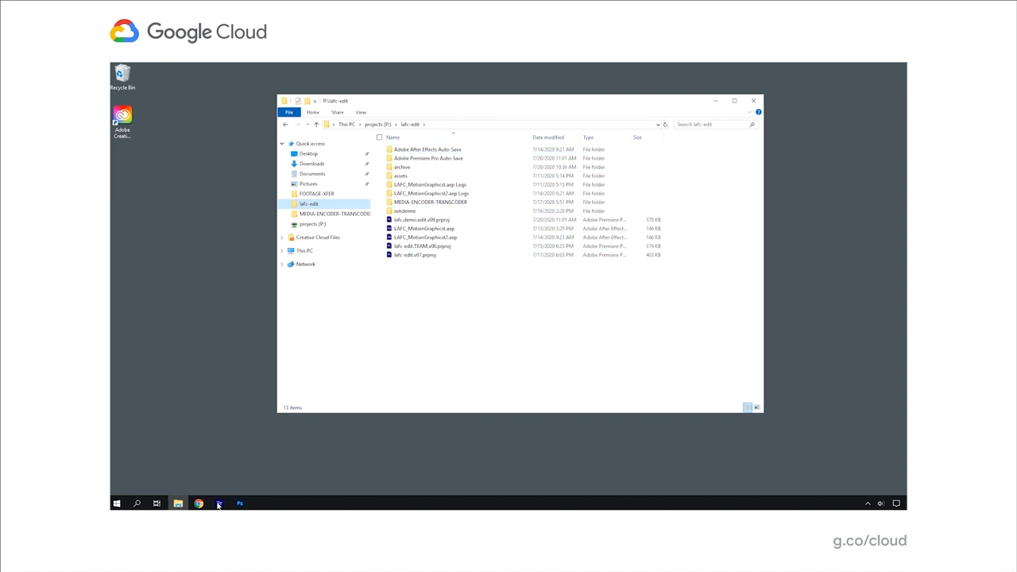
pyautogui.click(219, 502)
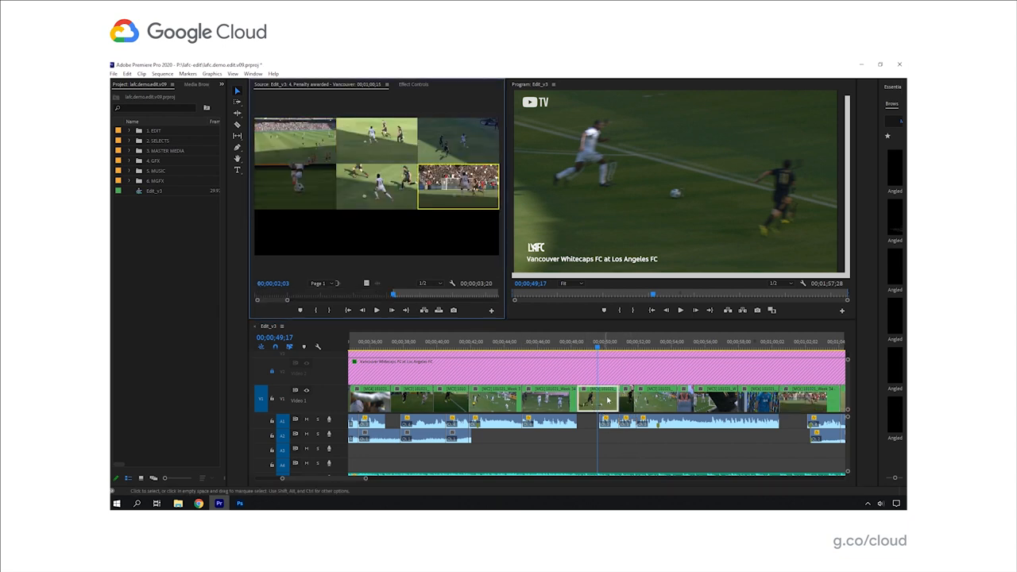
pyautogui.click(597, 399)
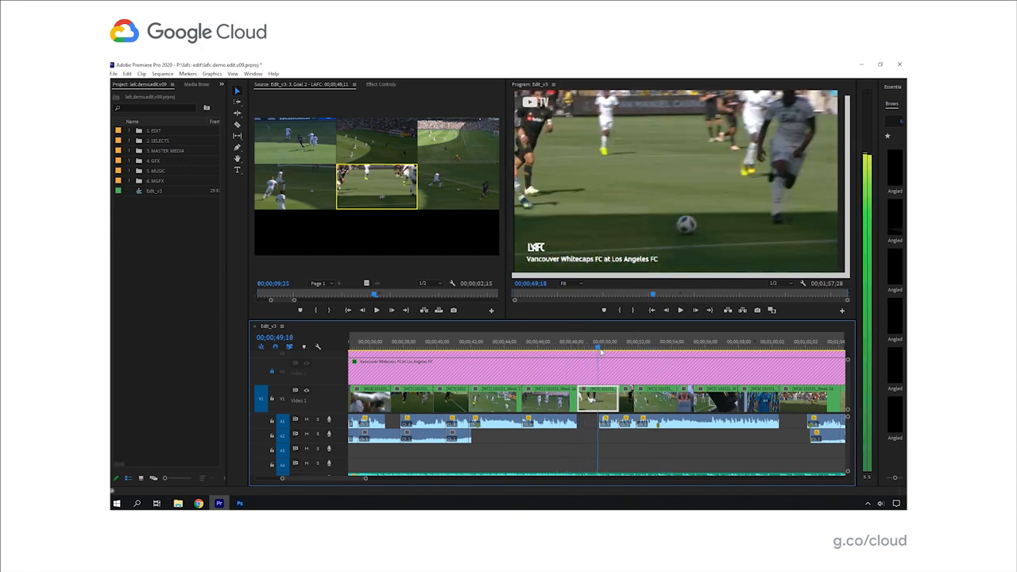
# - Open the PCoIP Client View menu to leave fullscreen
pyautogui.click(243, 65)
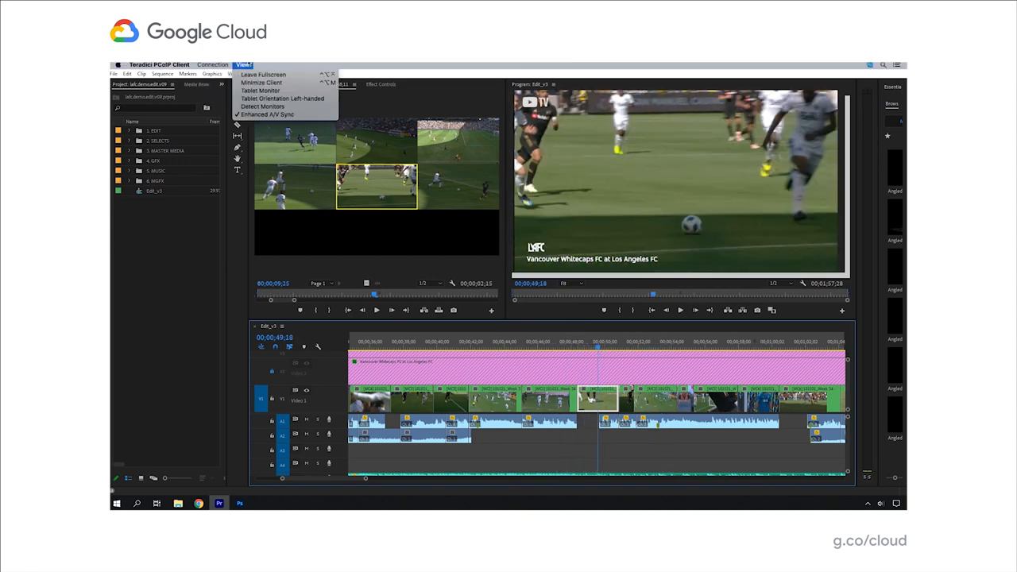
pyautogui.moveTo(283, 115)
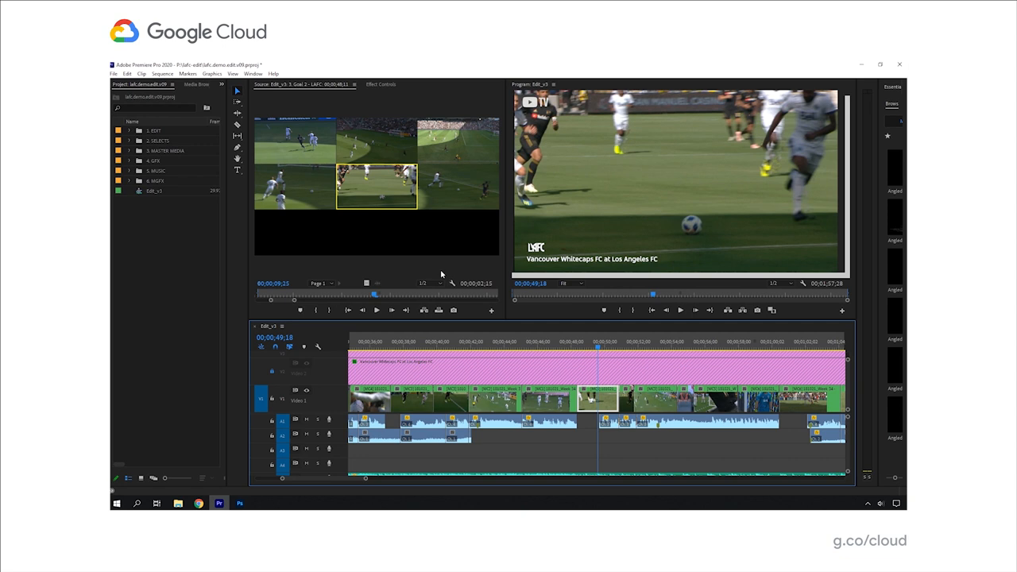
pyautogui.moveTo(435, 272)
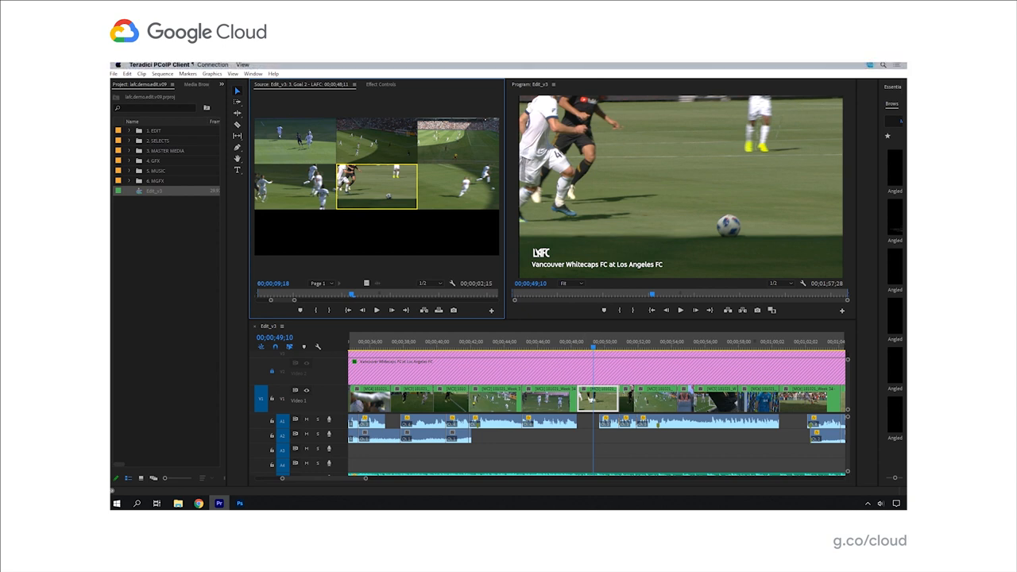
# - Quick Look rossi-earlier.mpg in Finder's footage folder, then open IBM Aspera Drive
pyautogui.click(159, 64)
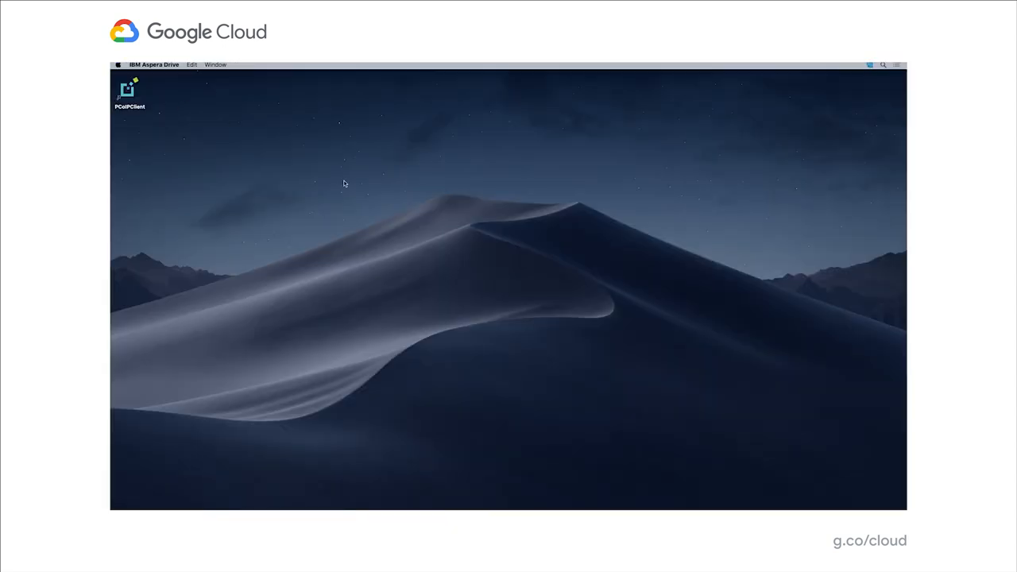
pyautogui.moveTo(627, 263)
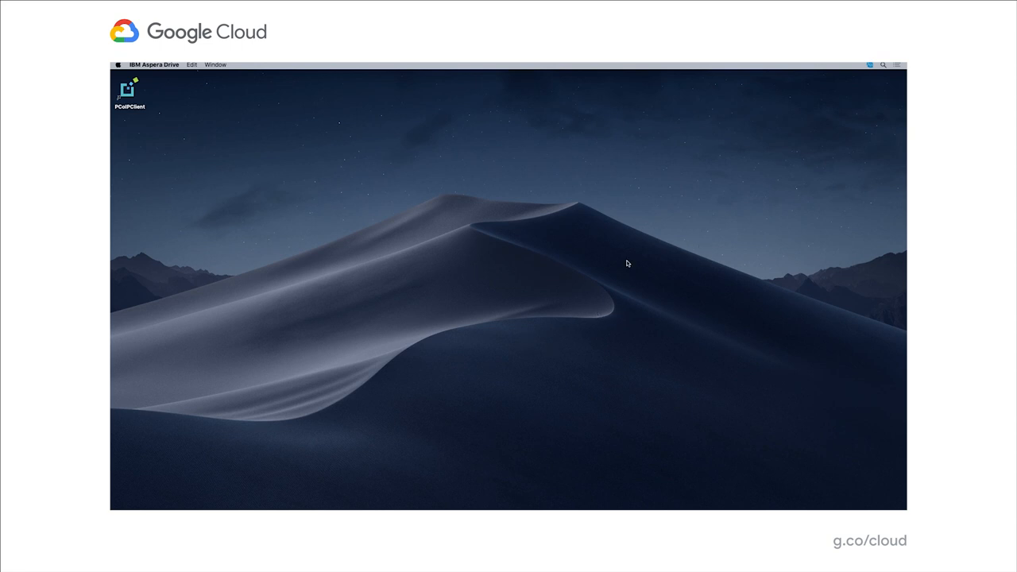
pyautogui.moveTo(846, 82)
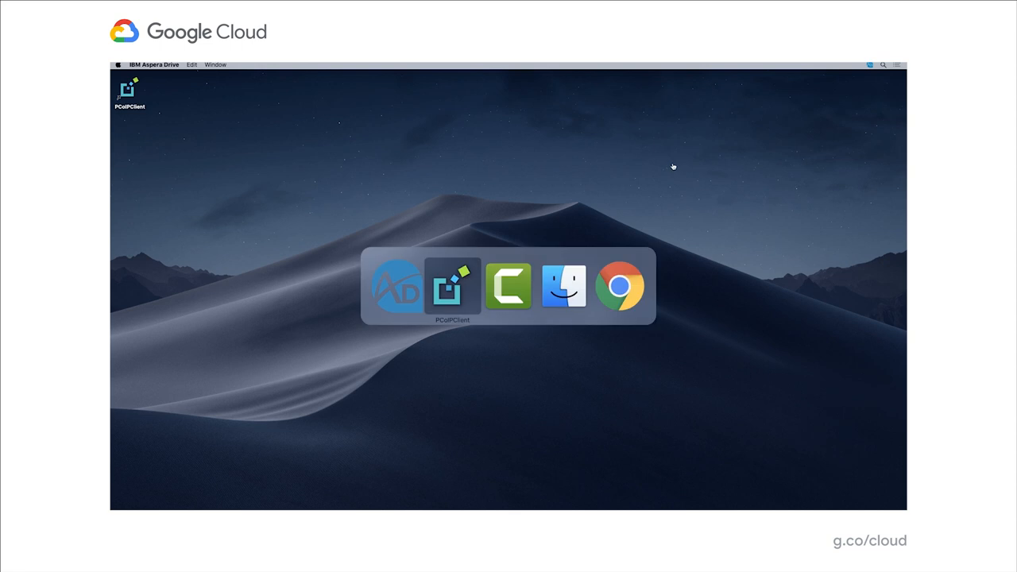
pyautogui.click(563, 286)
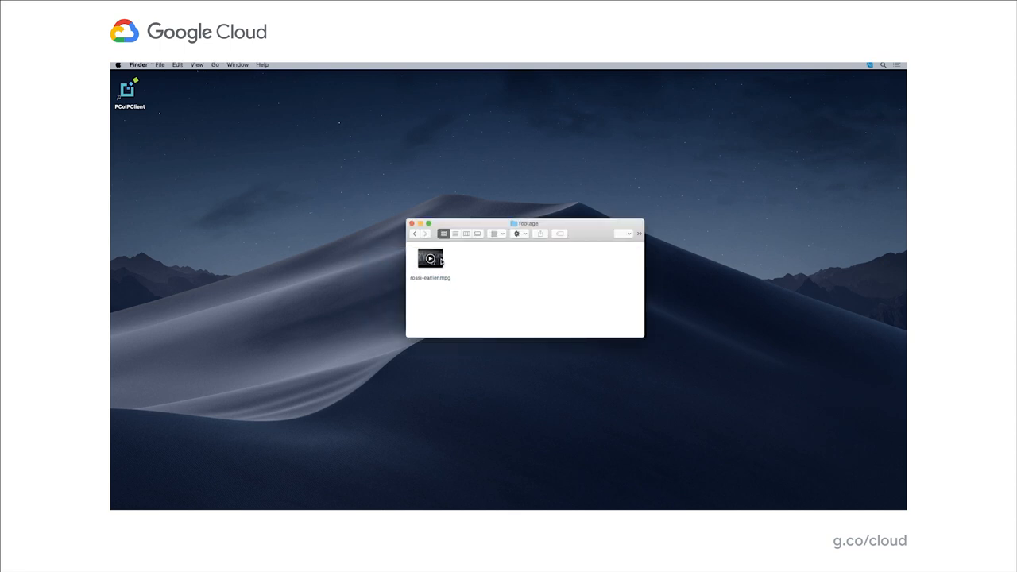
pyautogui.doubleClick(429, 258)
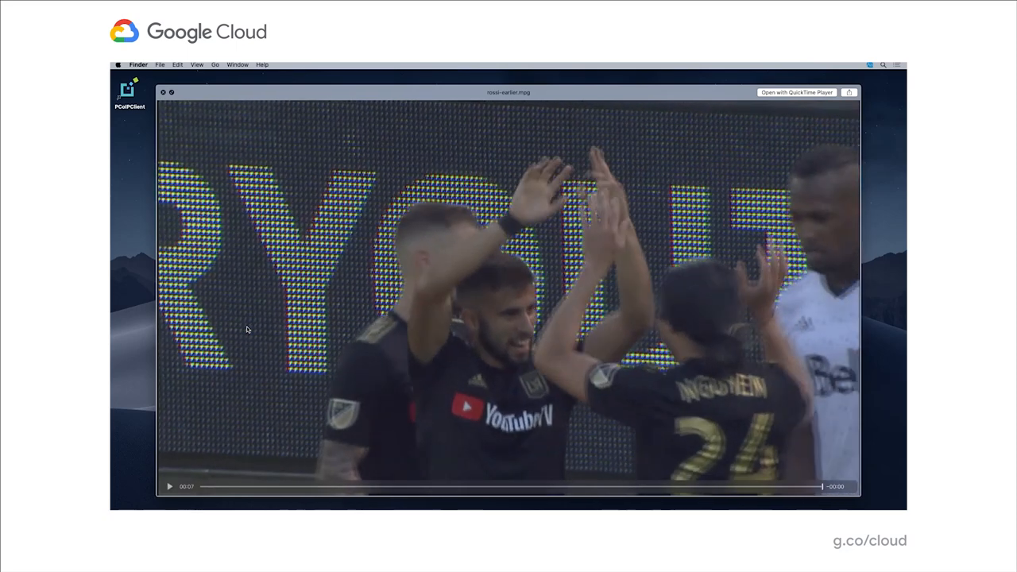
pyautogui.click(163, 93)
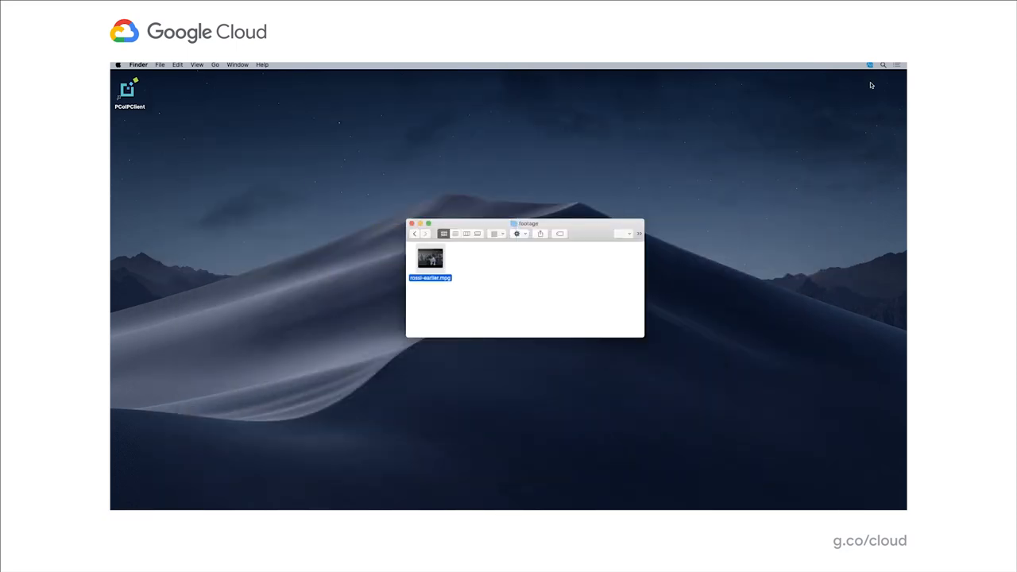
pyautogui.click(869, 66)
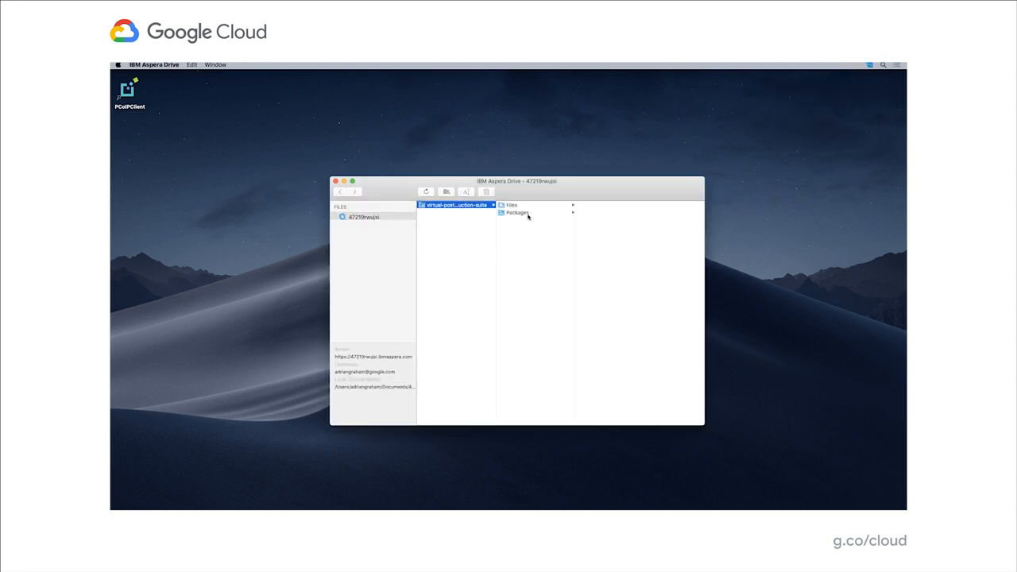
# - Open the Files area of the Aspera workspace to reach footage-xfer
pyautogui.click(511, 205)
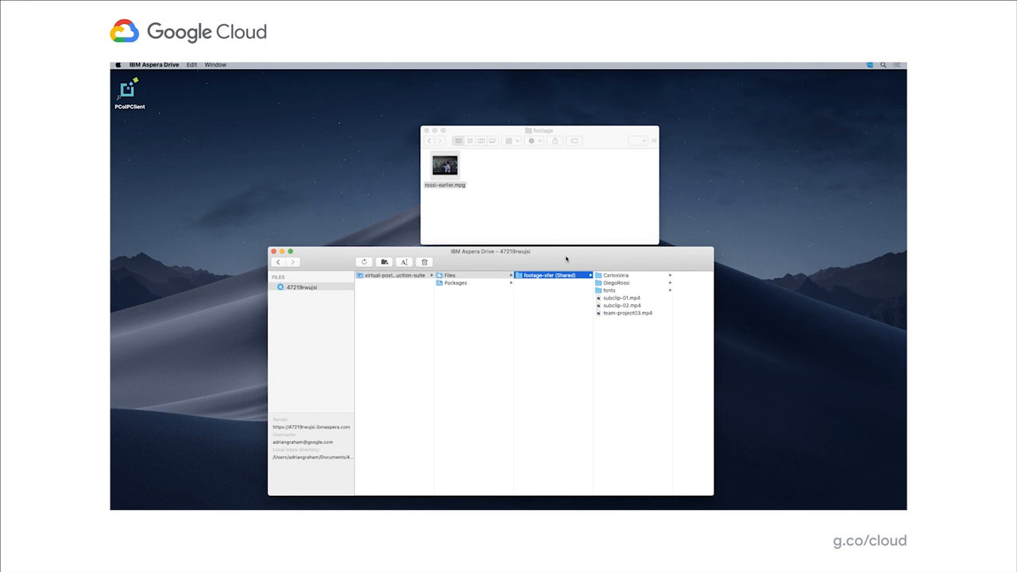
pyautogui.moveTo(502, 199)
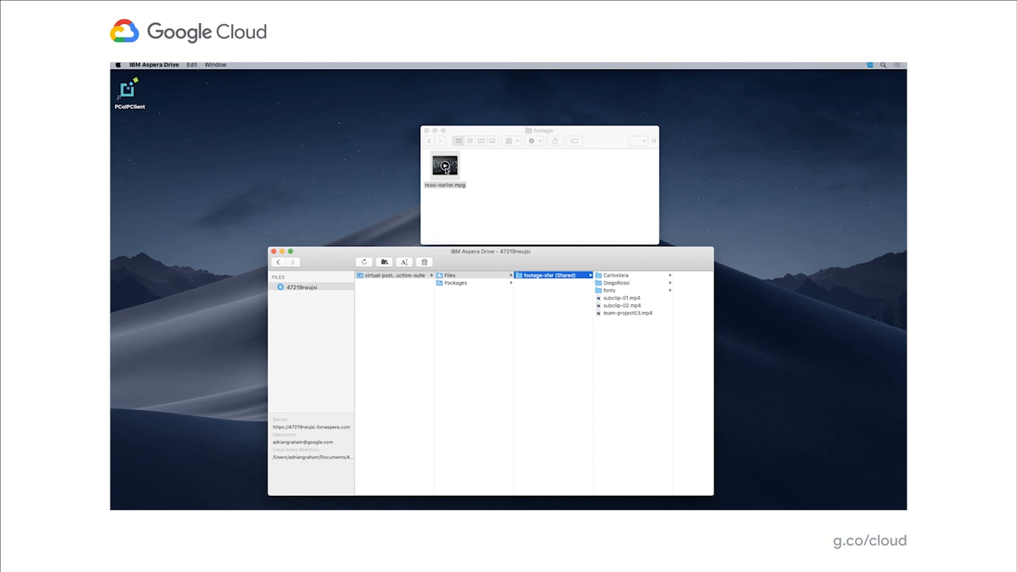
pyautogui.moveTo(497, 365)
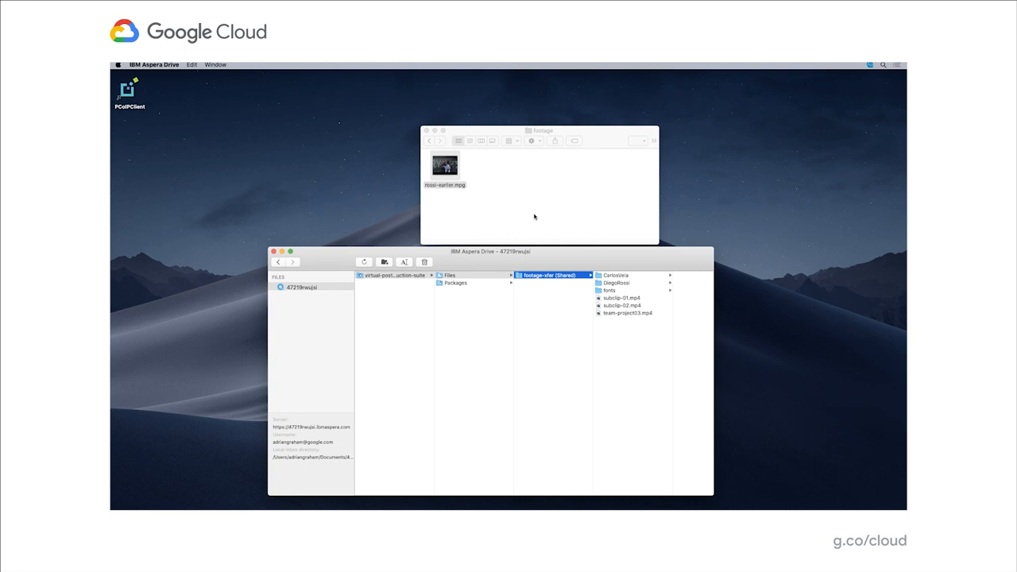
pyautogui.moveTo(456, 211)
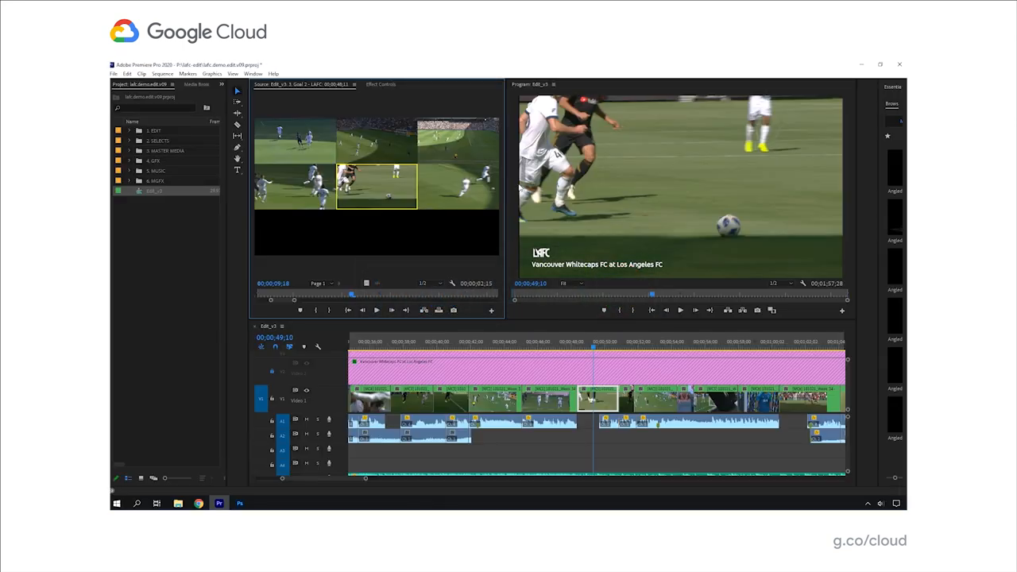
# - Open FOOTAGE-XFER in File Explorer and bring rossi-earlier.mpg into the Premiere project
pyautogui.click(177, 502)
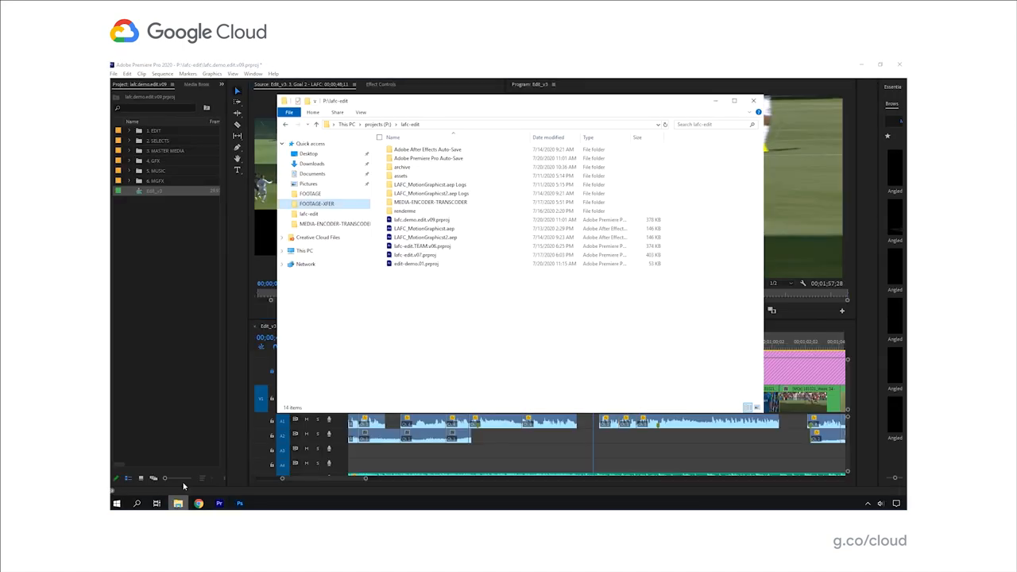
pyautogui.click(310, 193)
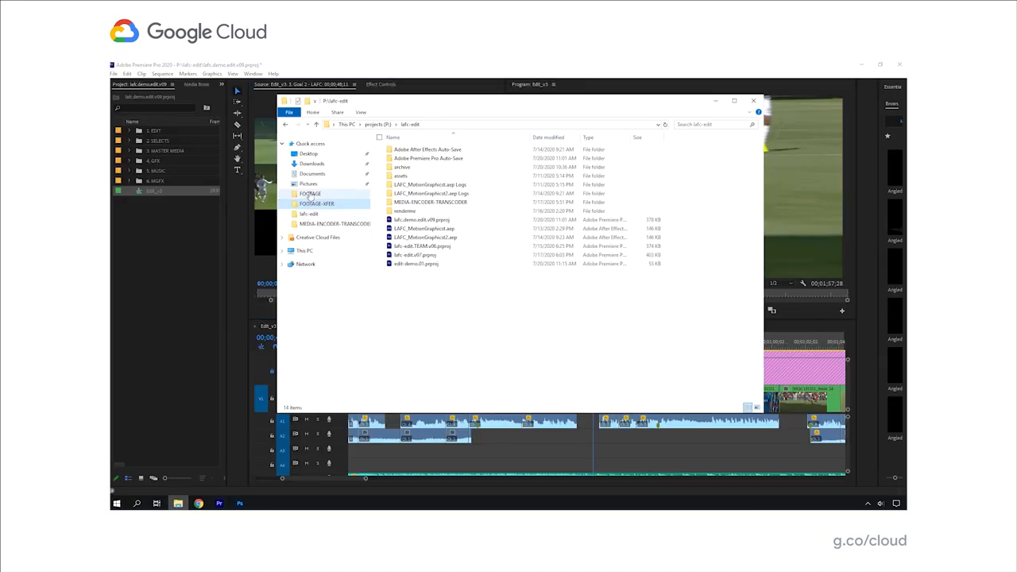
pyautogui.doubleClick(317, 203)
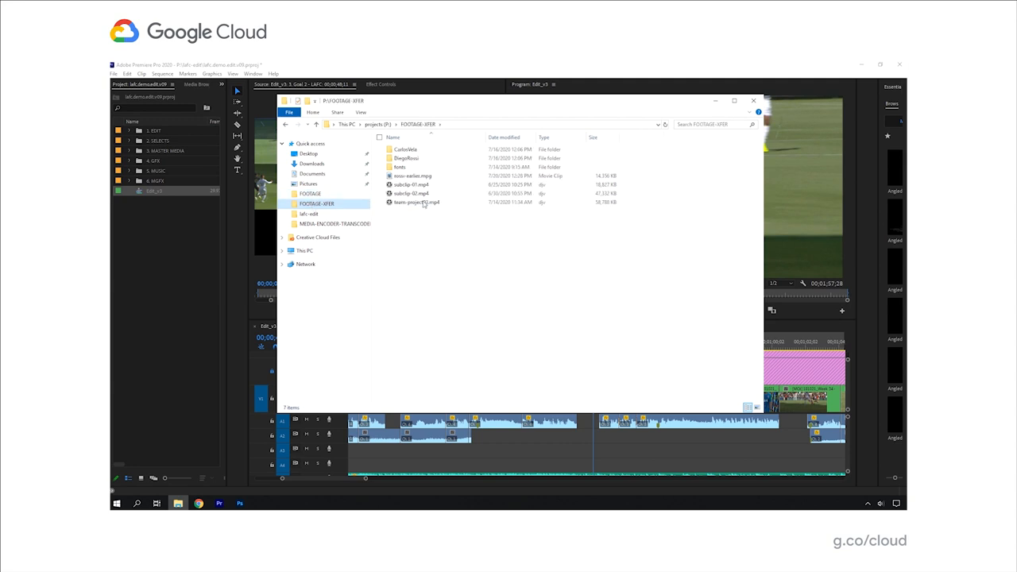
pyautogui.click(413, 175)
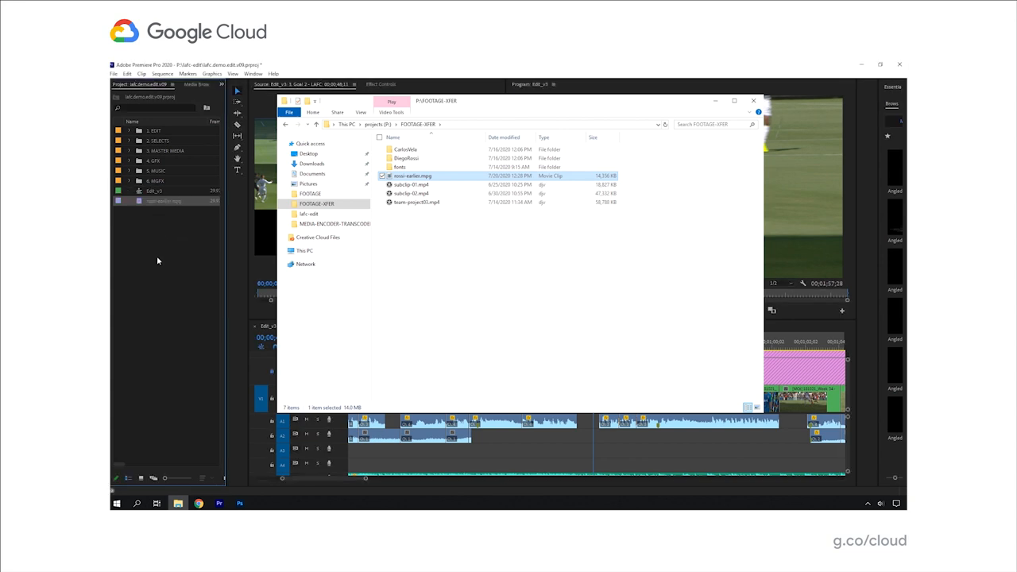
pyautogui.click(752, 100)
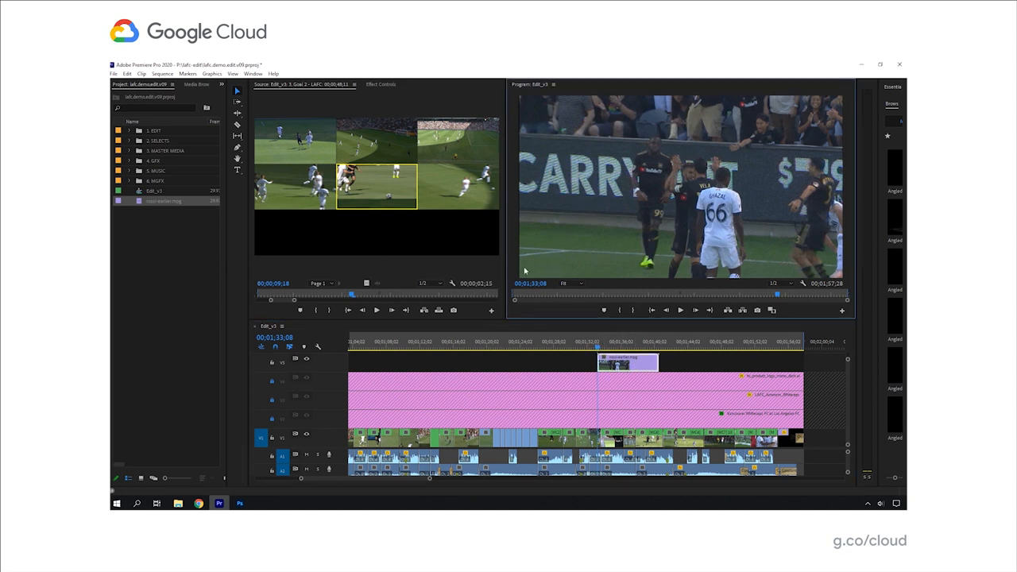
pyautogui.moveTo(532, 217)
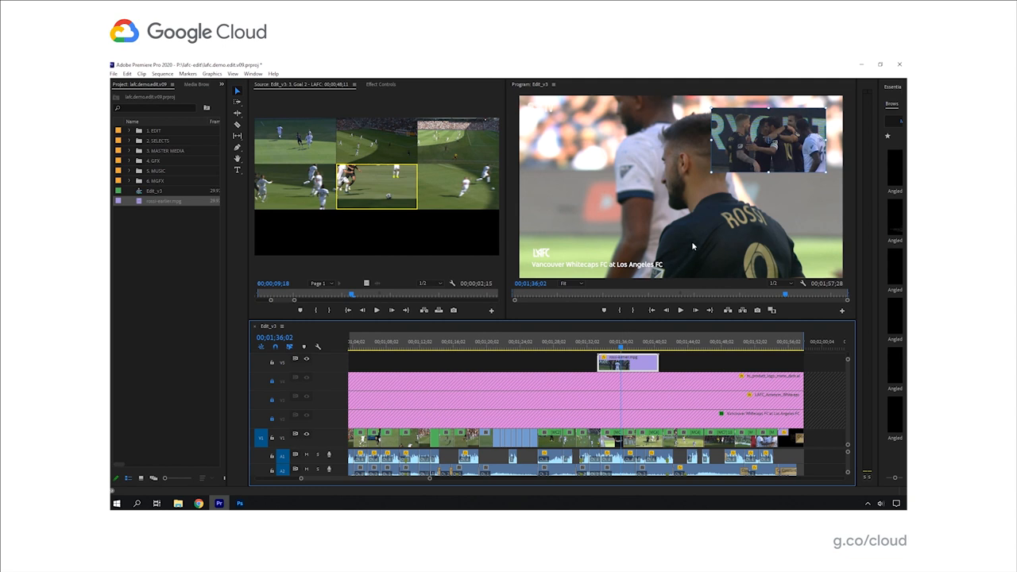
pyautogui.moveTo(622, 230)
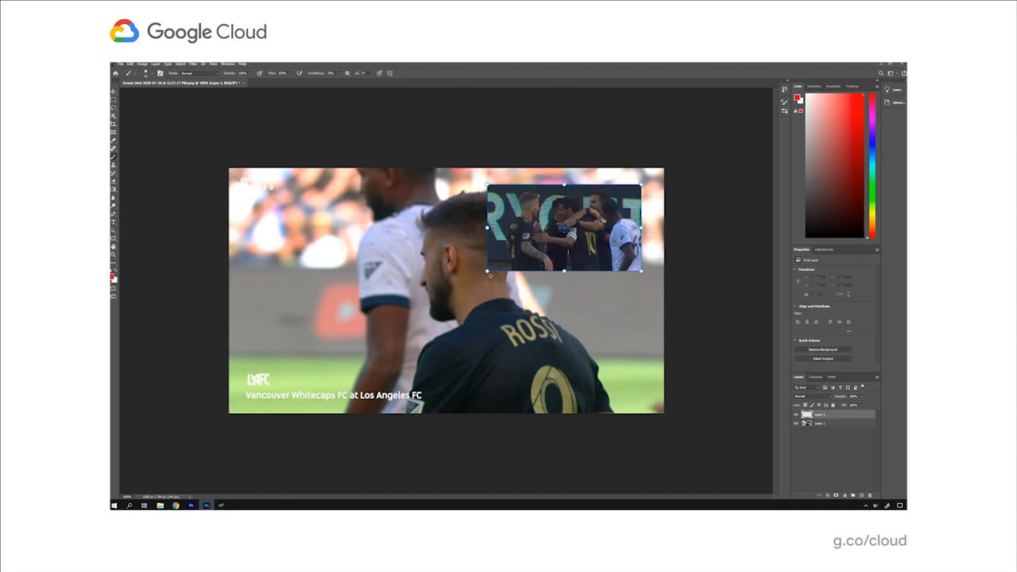
# - Sketch the DATE banner outline and red arrow, the STATS card list lines, and two white arrows
pyautogui.moveTo(489, 278); pyautogui.dragTo(628, 282)
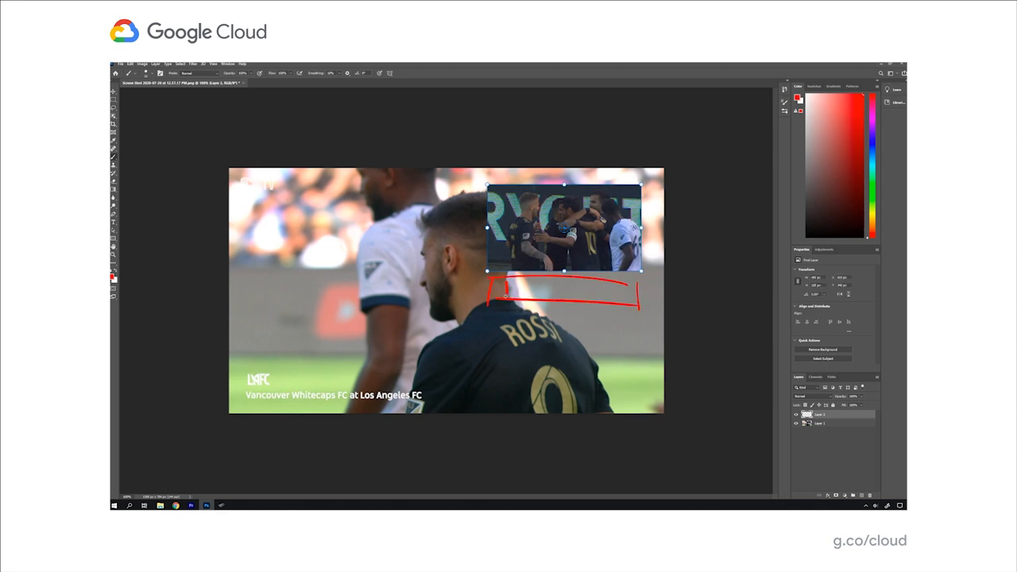
pyautogui.write('DATE')
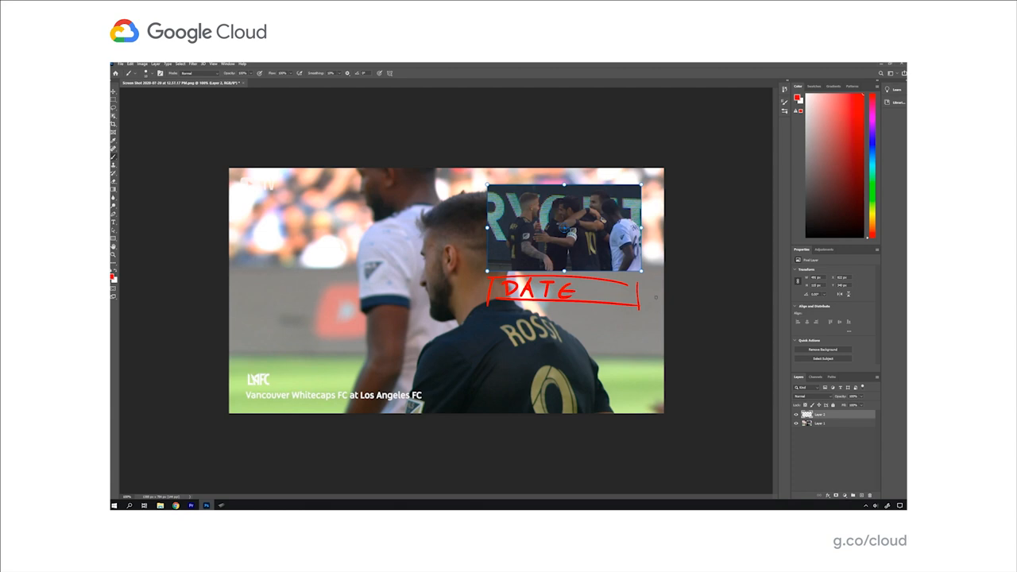
pyautogui.moveTo(663, 293); pyautogui.dragTo(643, 293)
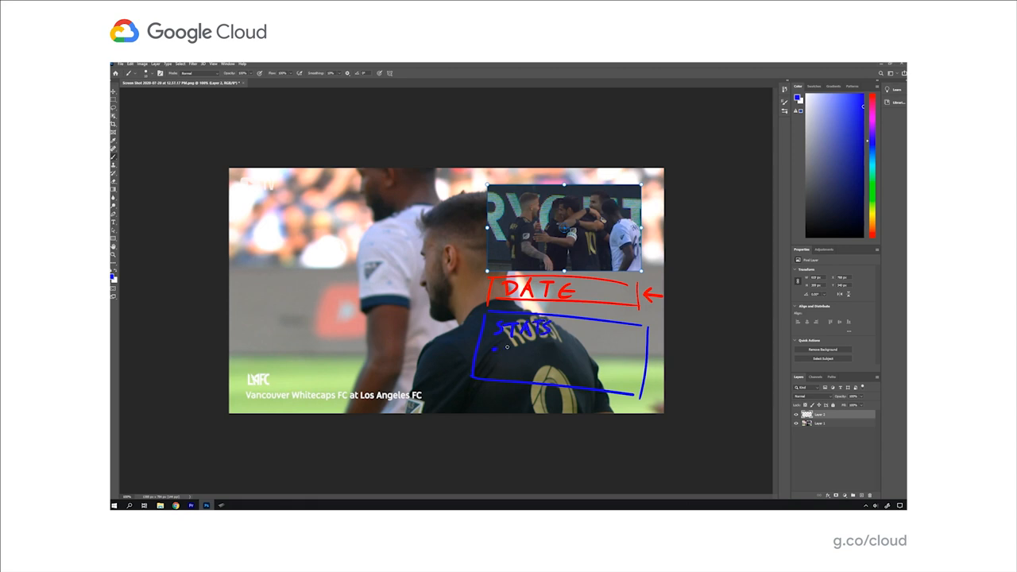
pyautogui.moveTo(496, 349); pyautogui.dragTo(528, 349)
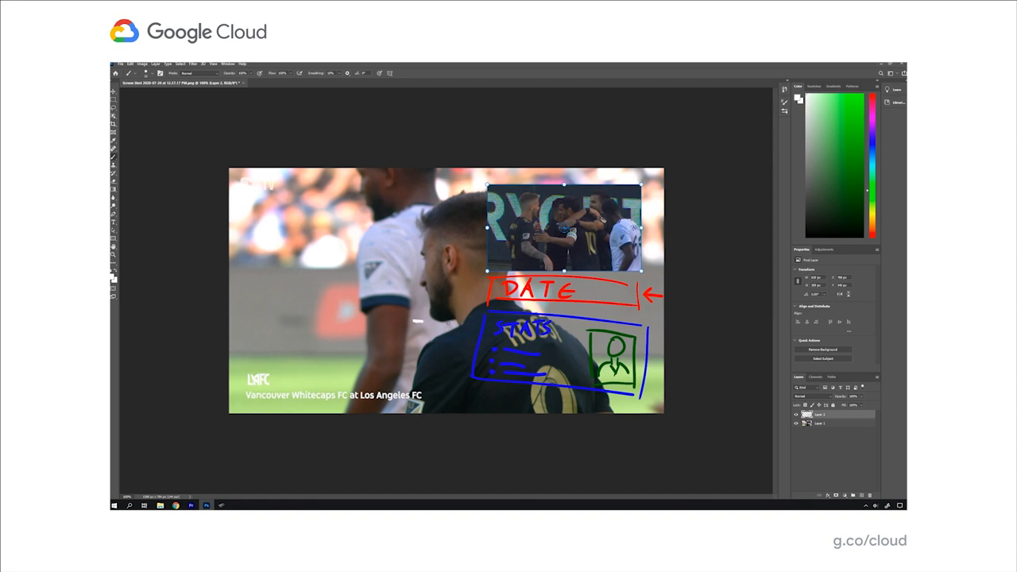
pyautogui.moveTo(413, 326); pyautogui.dragTo(469, 324)
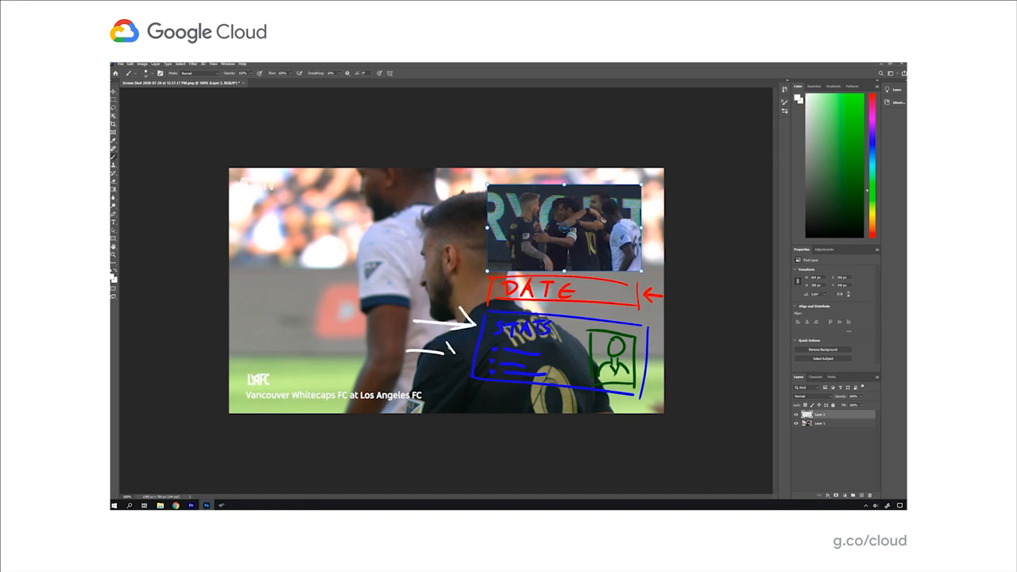
pyautogui.moveTo(405, 358); pyautogui.dragTo(461, 355)
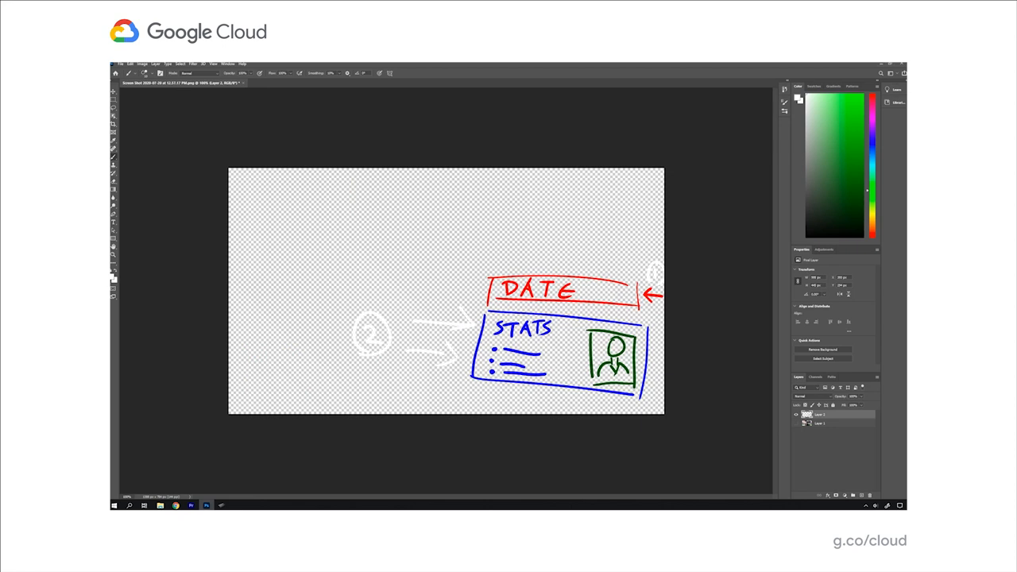
# - Save the sketch as a PNG in the GRAPHICS folder, accepting the PNG Format Options
pyautogui.click(121, 64)
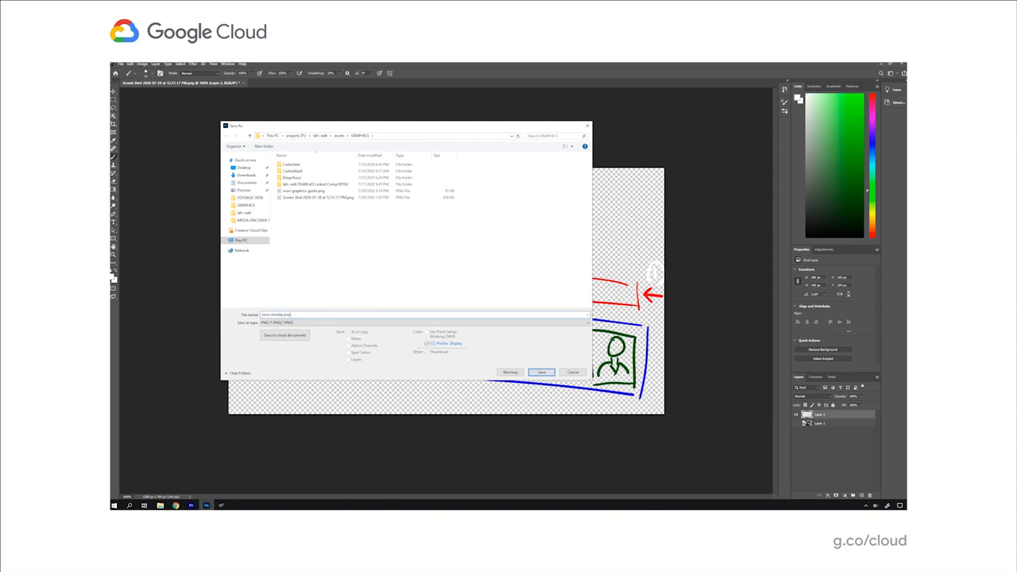
pyautogui.click(540, 373)
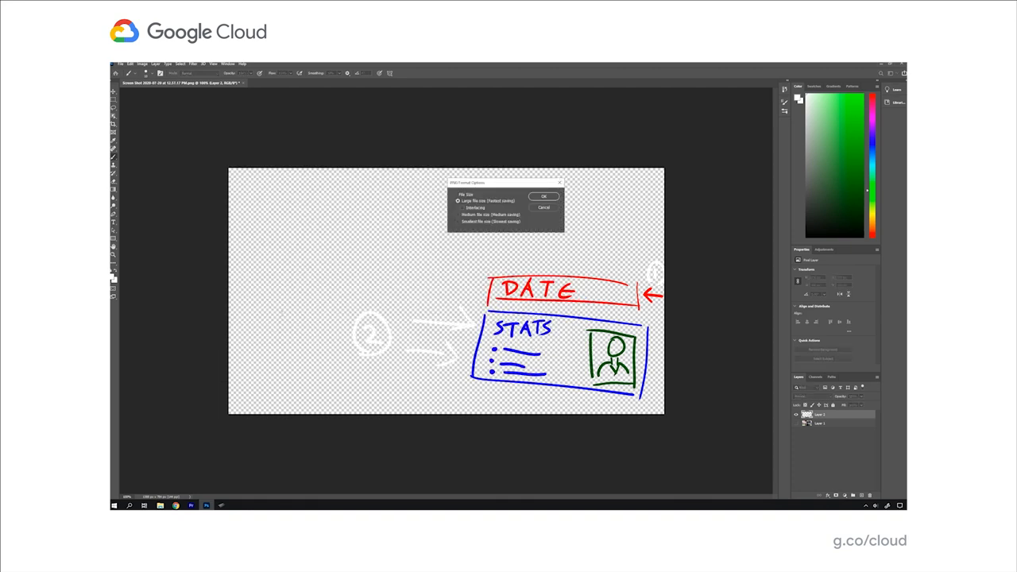
pyautogui.click(544, 196)
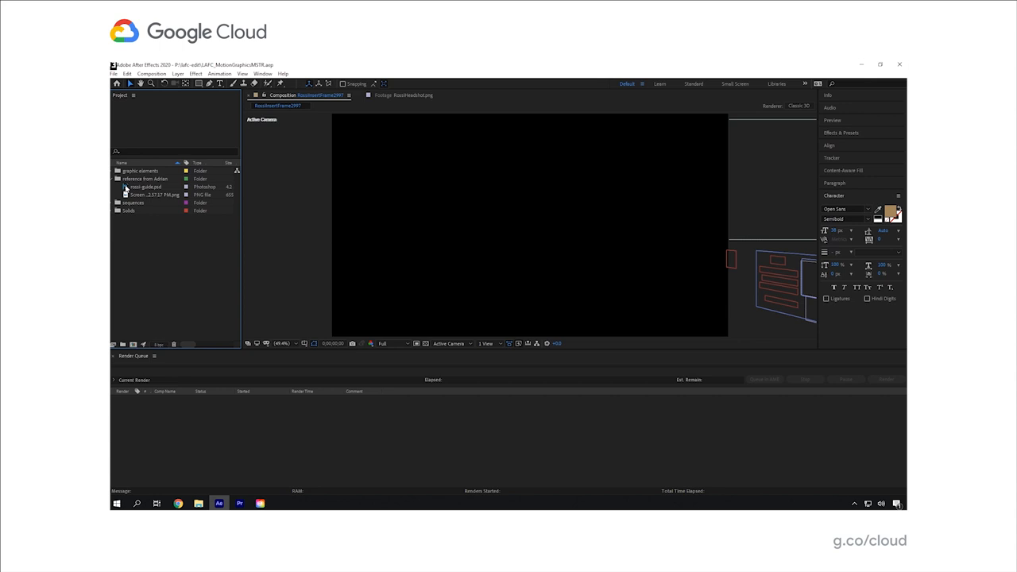
# - Open rossi-guide.psd in the Footage viewer and select it with the match screenshot
pyautogui.doubleClick(145, 187)
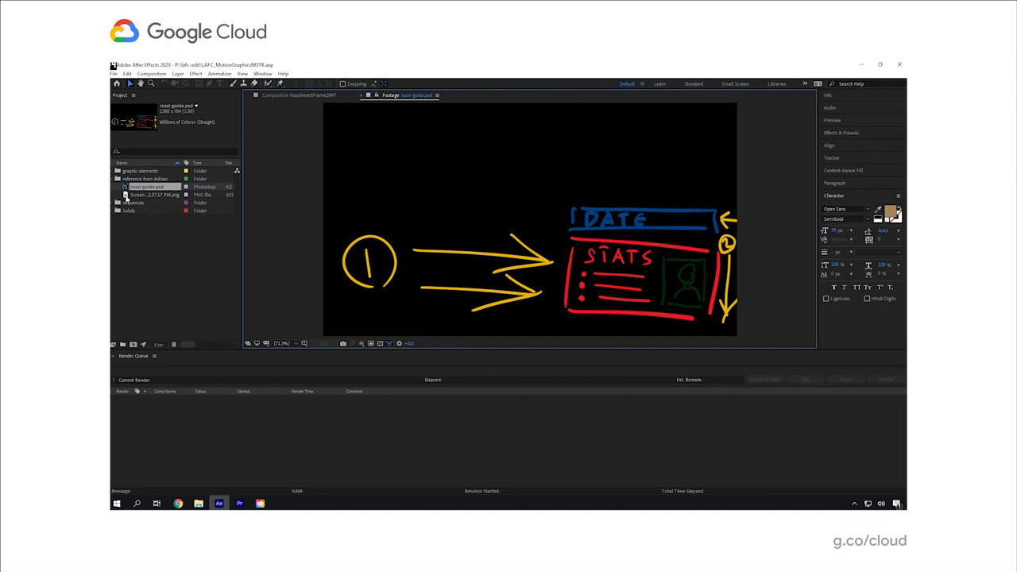
pyautogui.click(151, 195)
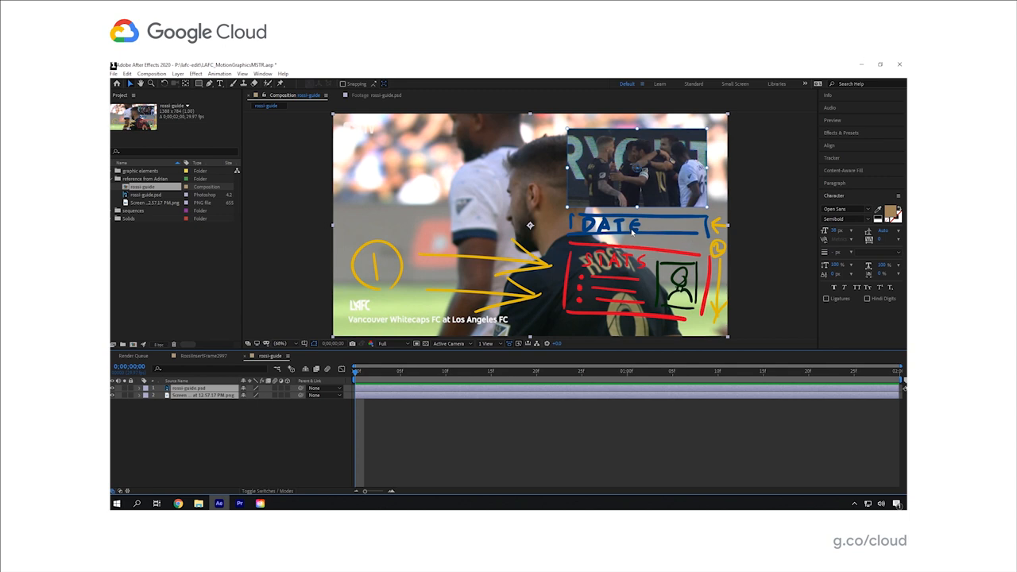
pyautogui.moveTo(630, 231)
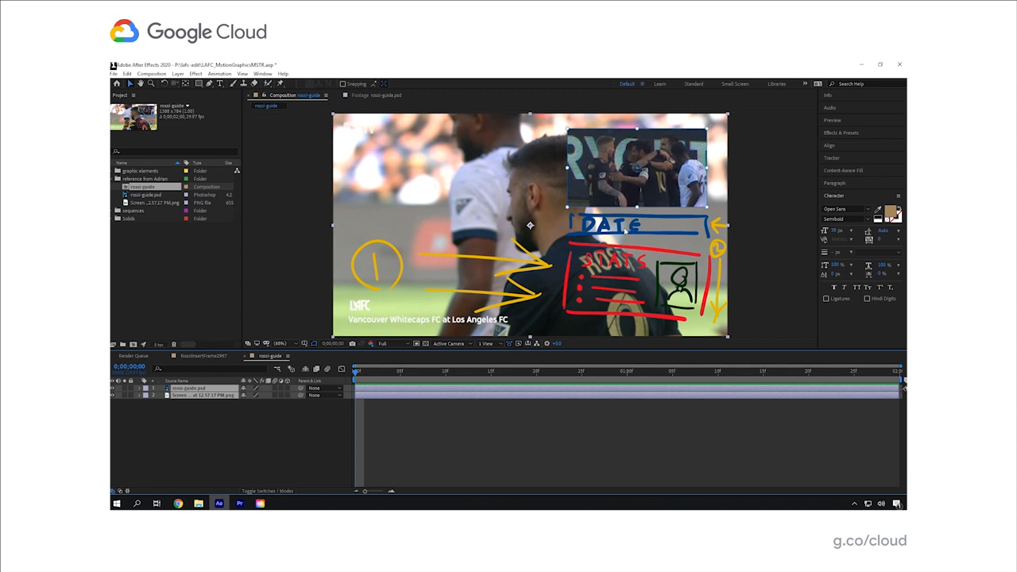
pyautogui.moveTo(663, 269)
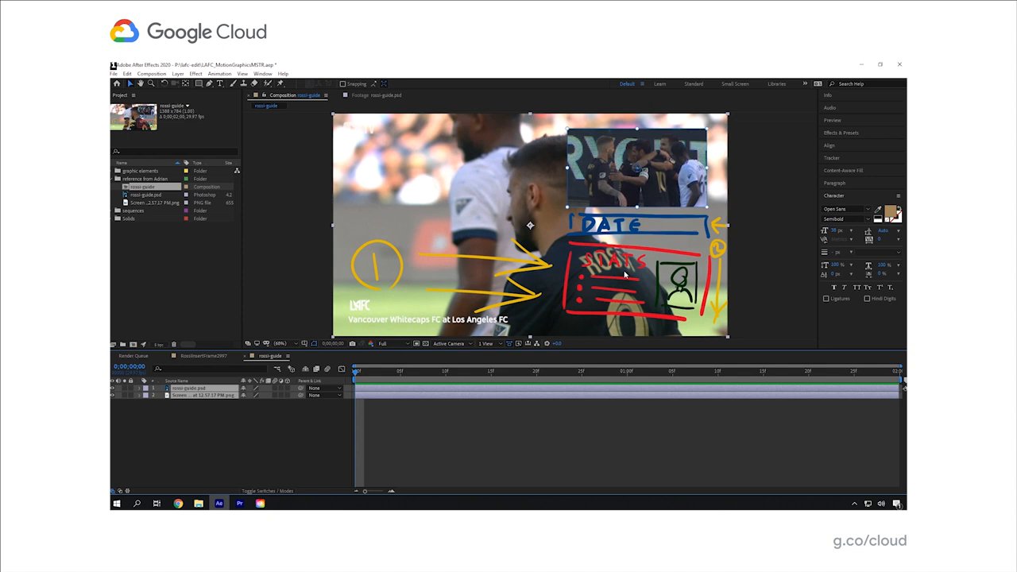
pyautogui.moveTo(677, 288)
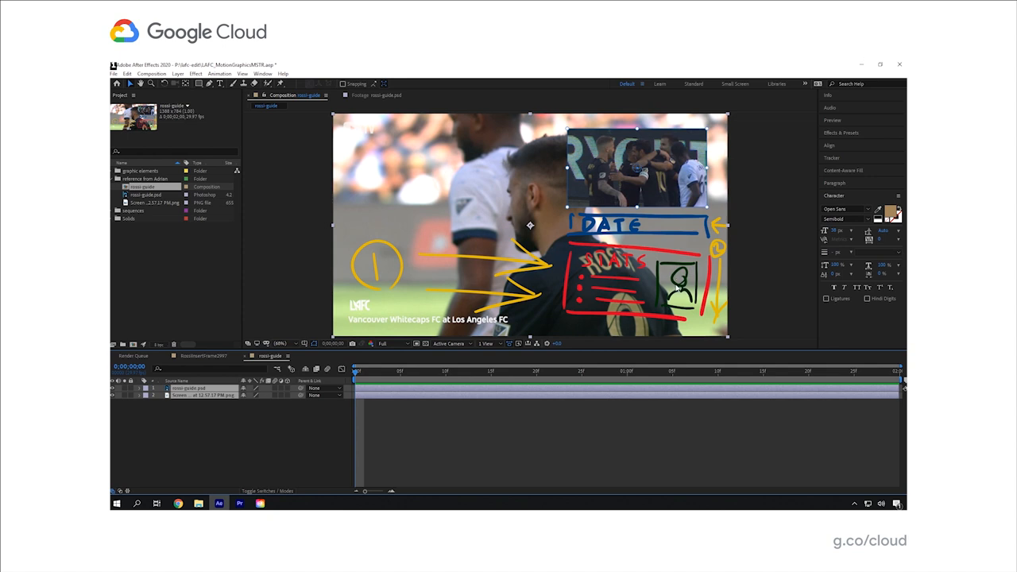
pyautogui.moveTo(539, 276)
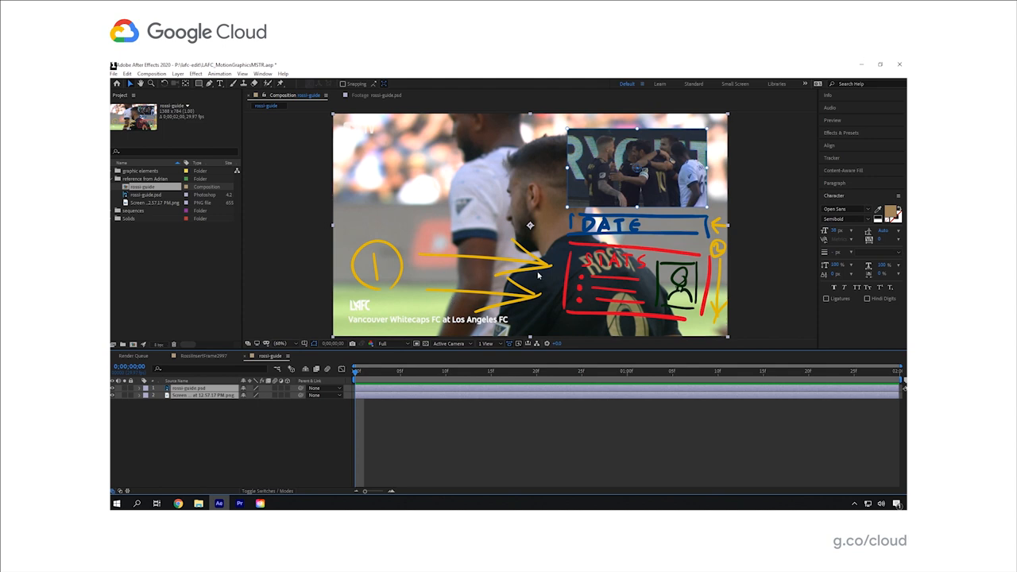
pyautogui.moveTo(583, 290)
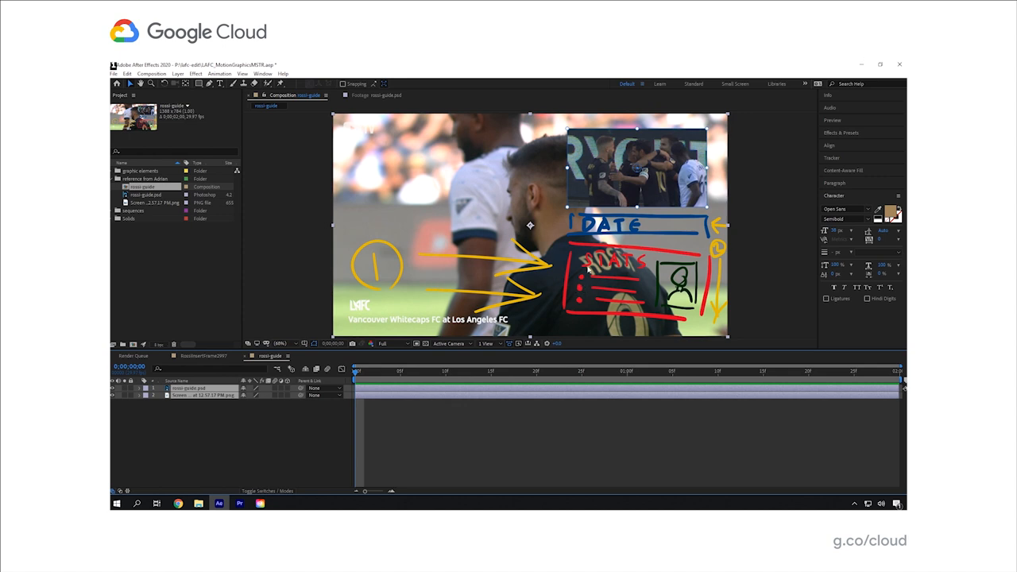
pyautogui.moveTo(644, 291)
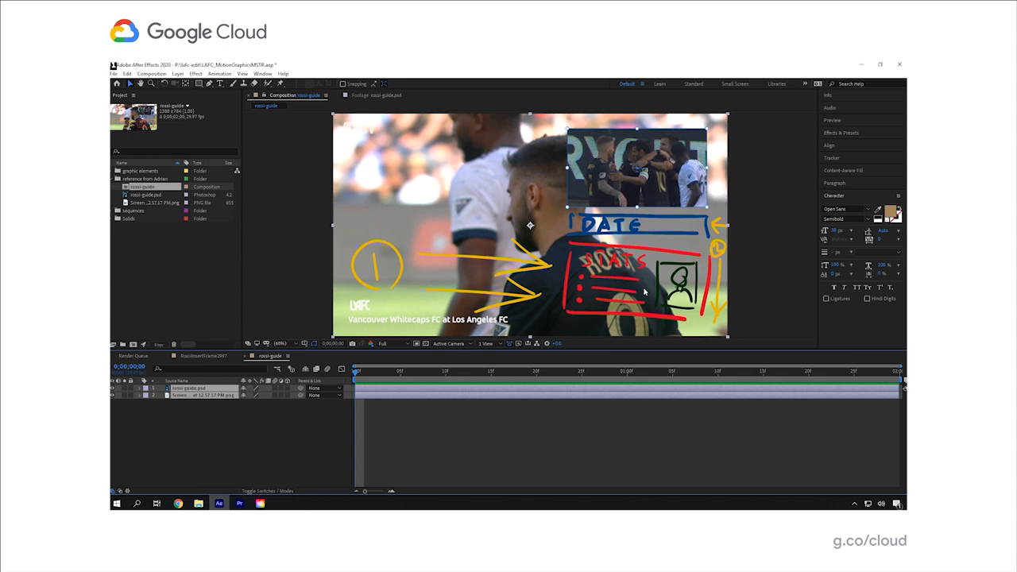
pyautogui.moveTo(643, 290)
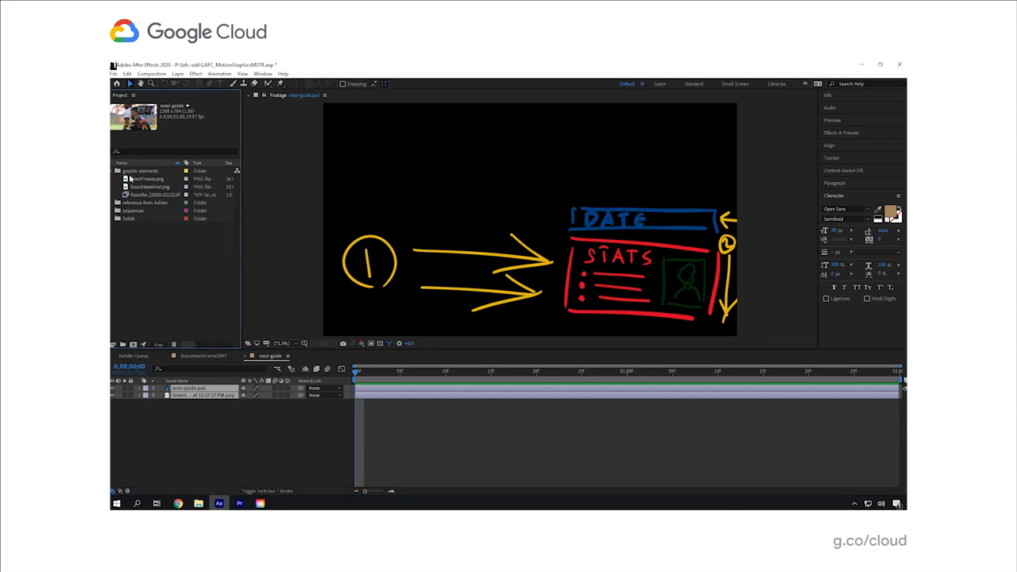
pyautogui.moveTo(127, 197)
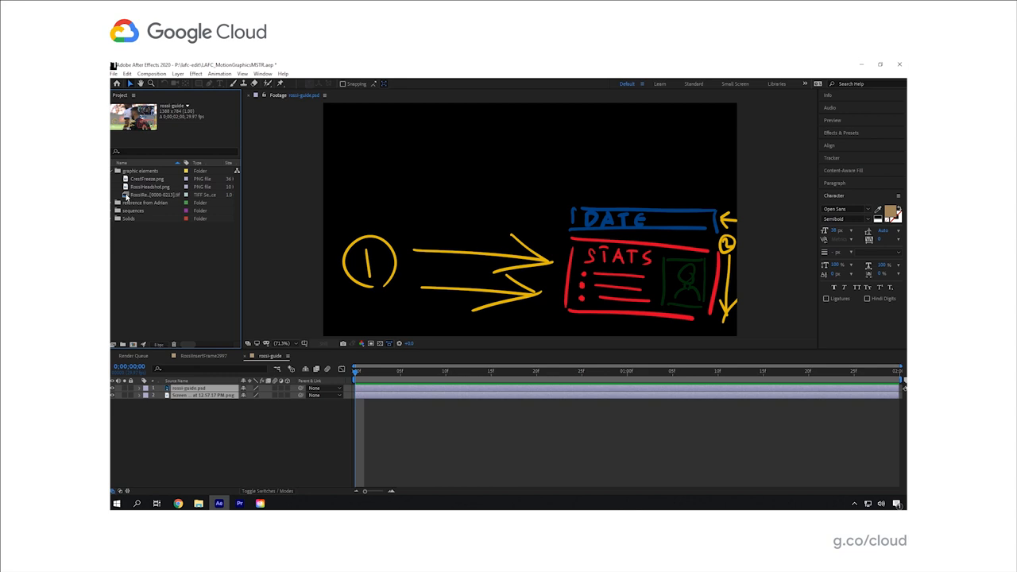
# - Preview CrestFreeze.png and RossiHeadshot.png, then jump to later frames of the RossiReplay sequence
pyautogui.click(147, 178)
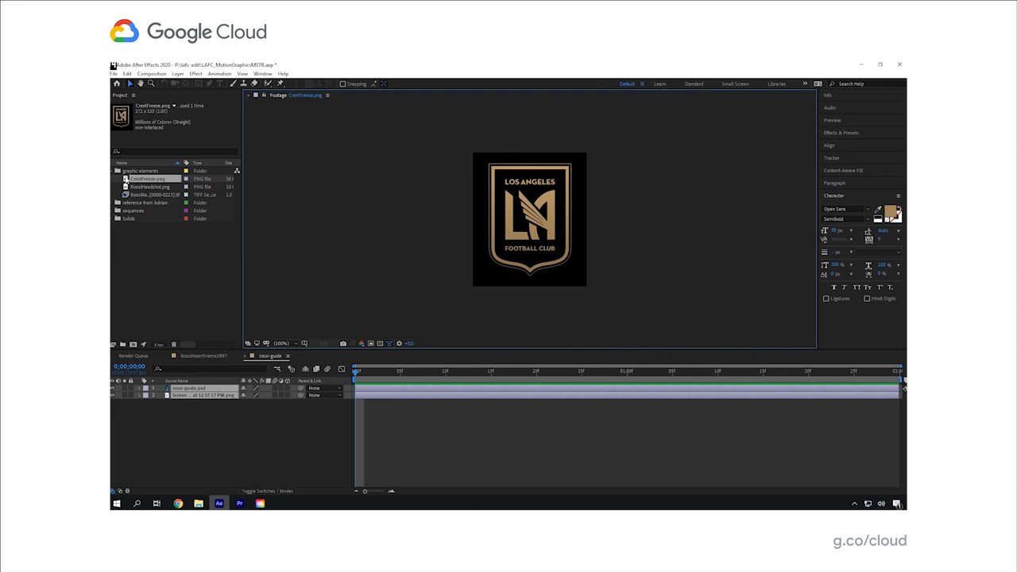
pyautogui.click(151, 187)
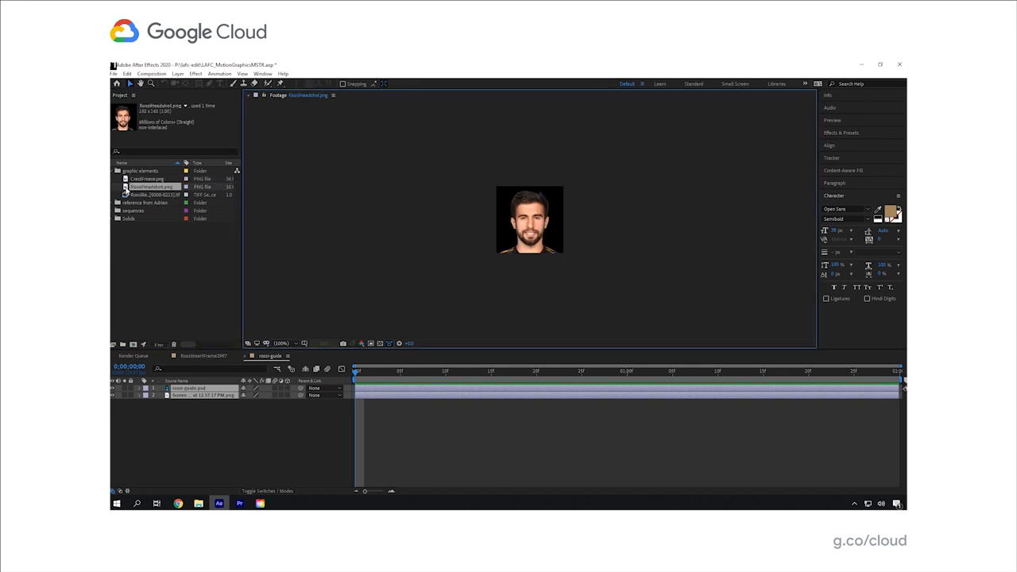
pyautogui.moveTo(125, 197)
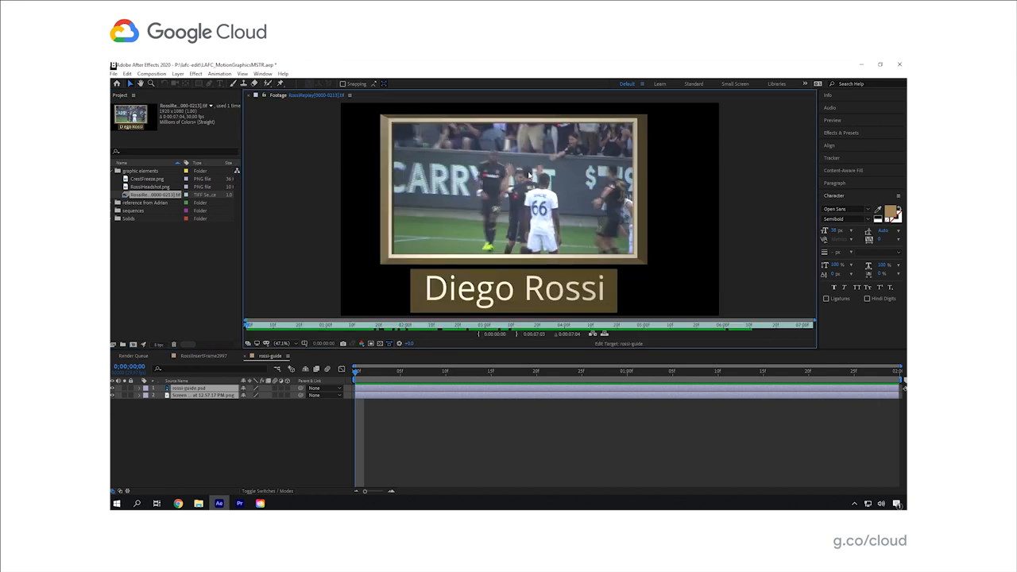
pyautogui.moveTo(426, 224)
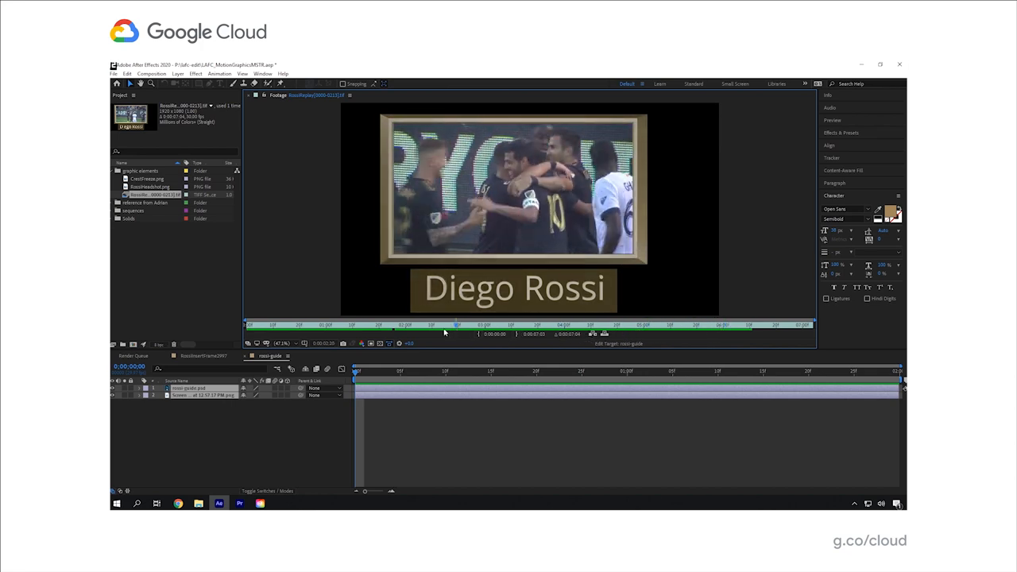
pyautogui.click(568, 324)
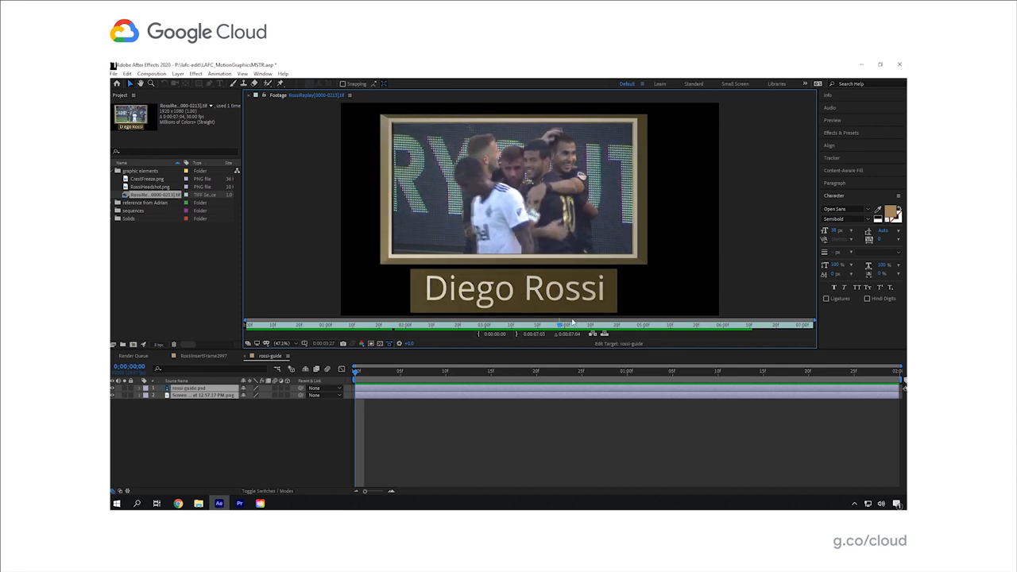
pyautogui.click(324, 325)
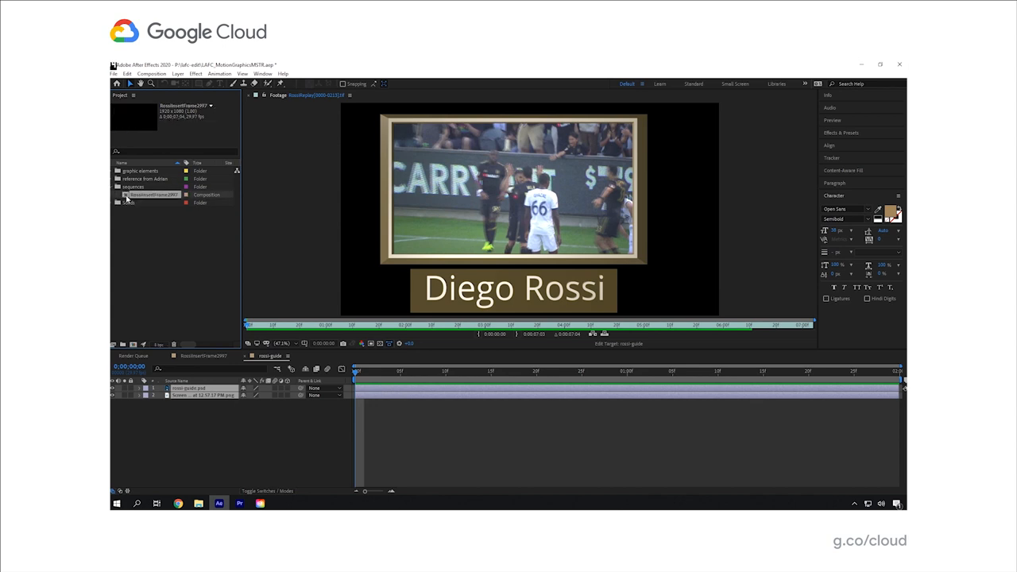
pyautogui.doubleClick(150, 195)
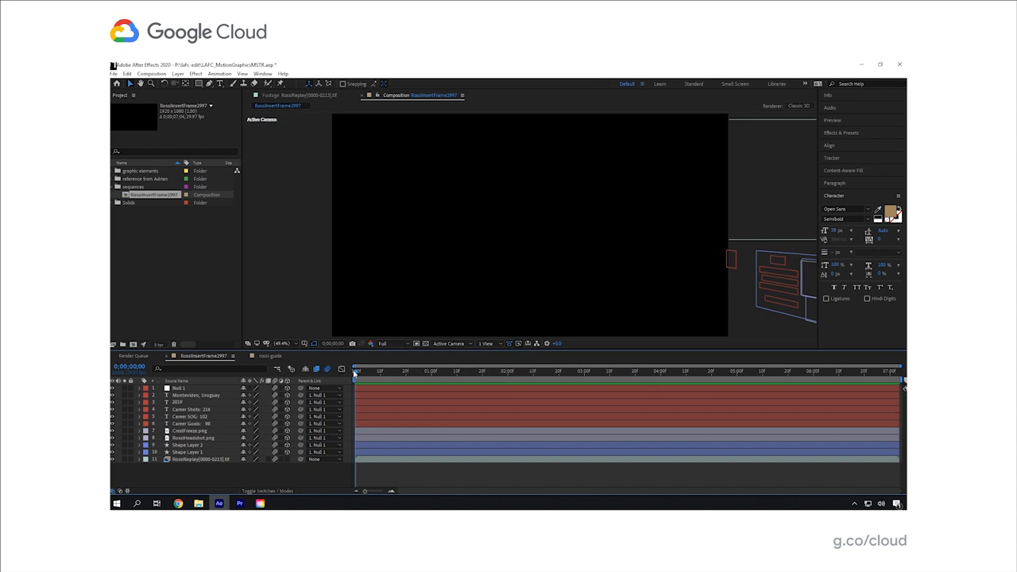
pyautogui.click(357, 371)
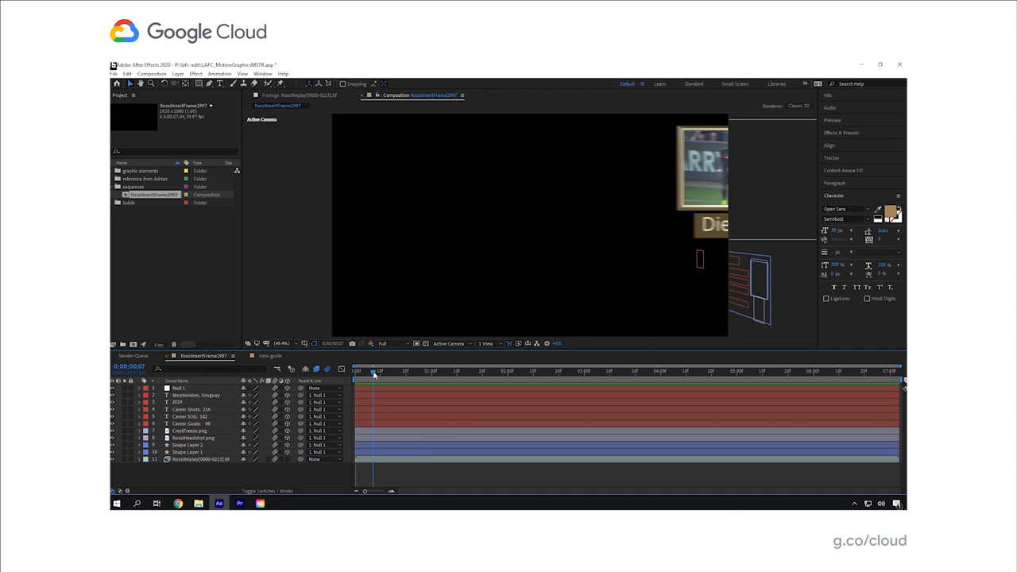
pyautogui.moveTo(374, 372); pyautogui.dragTo(393, 372)
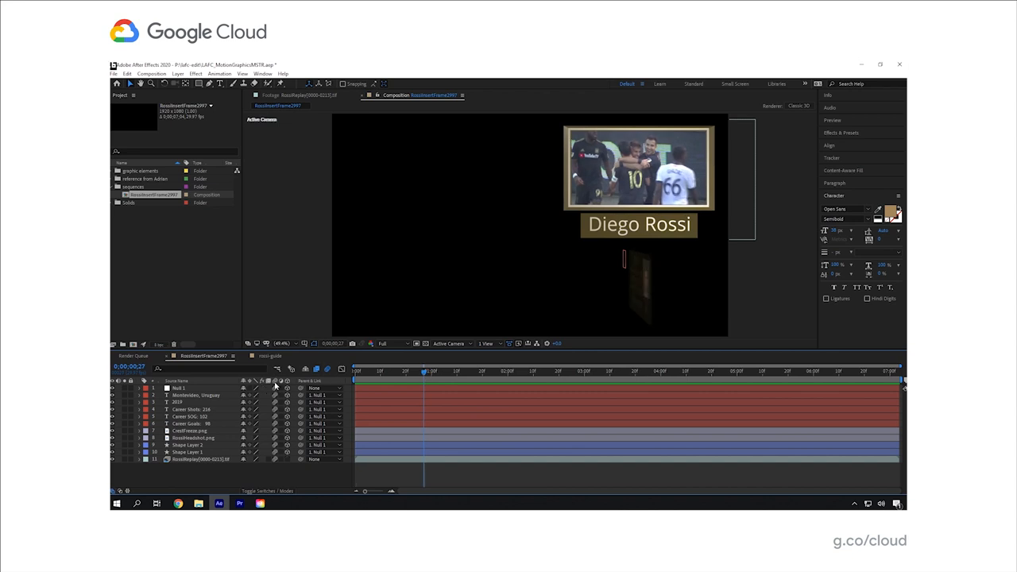
pyautogui.moveTo(276, 381)
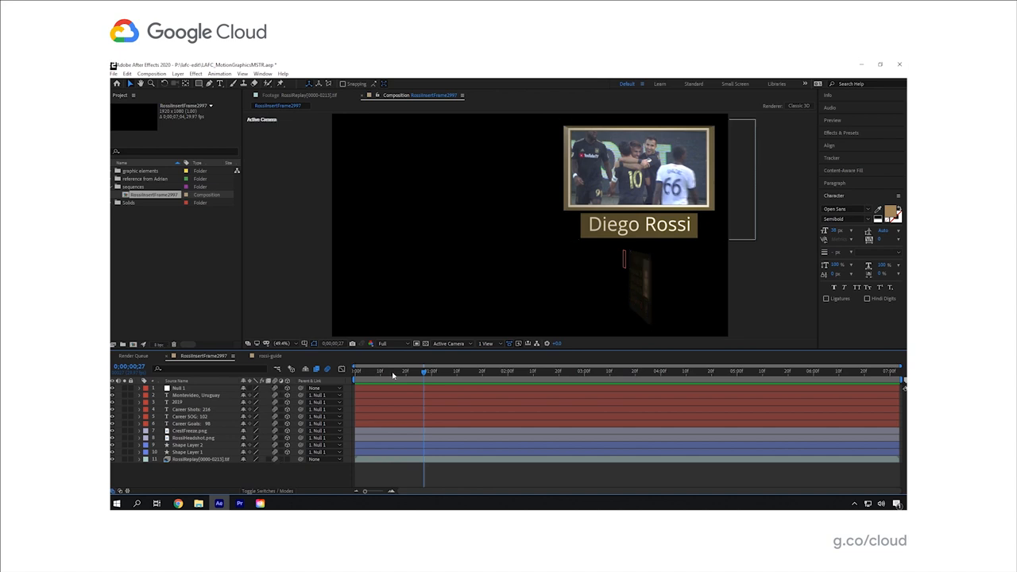
pyautogui.click(355, 371)
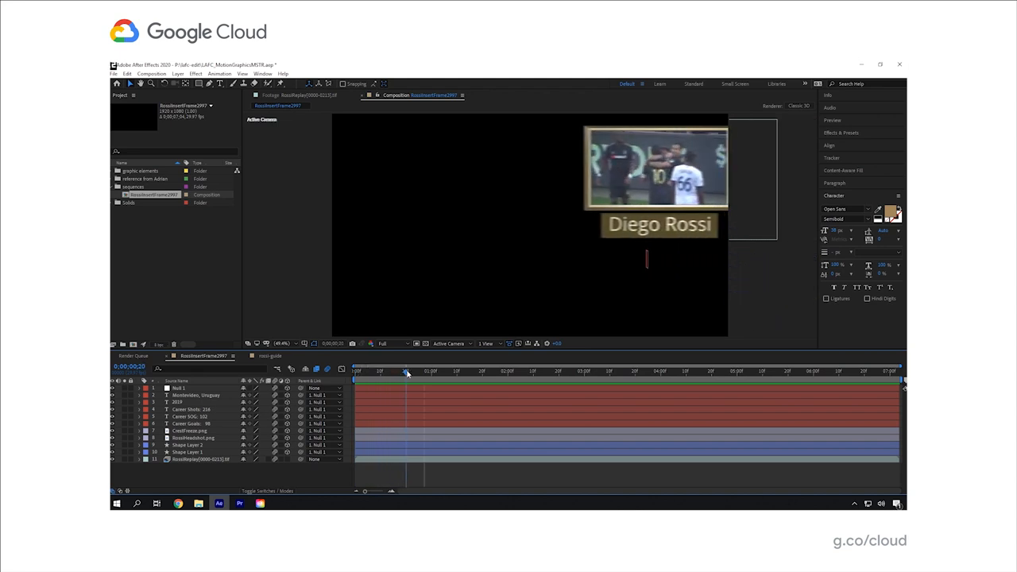
pyautogui.moveTo(406, 371); pyautogui.dragTo(433, 371)
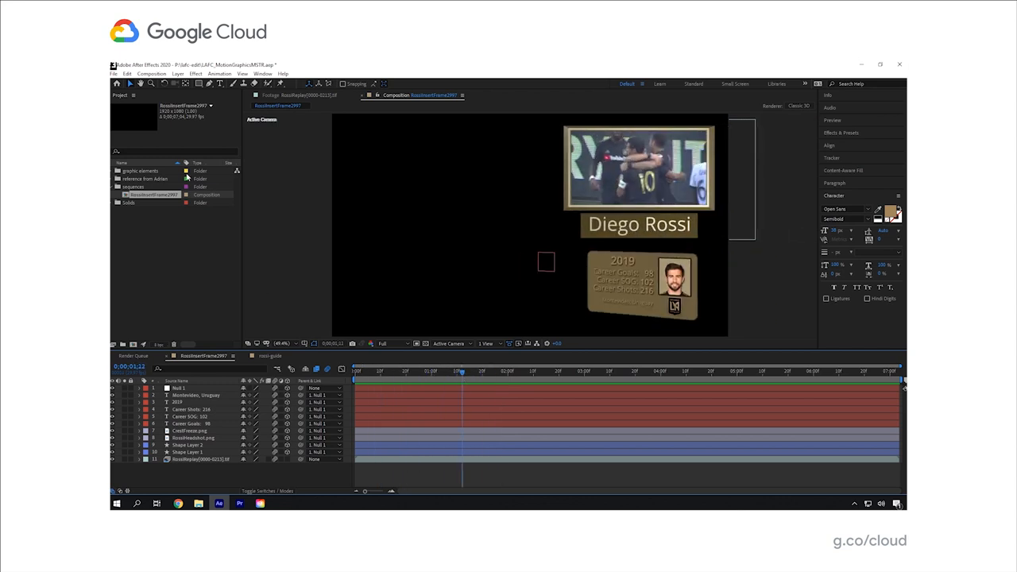
pyautogui.click(150, 73)
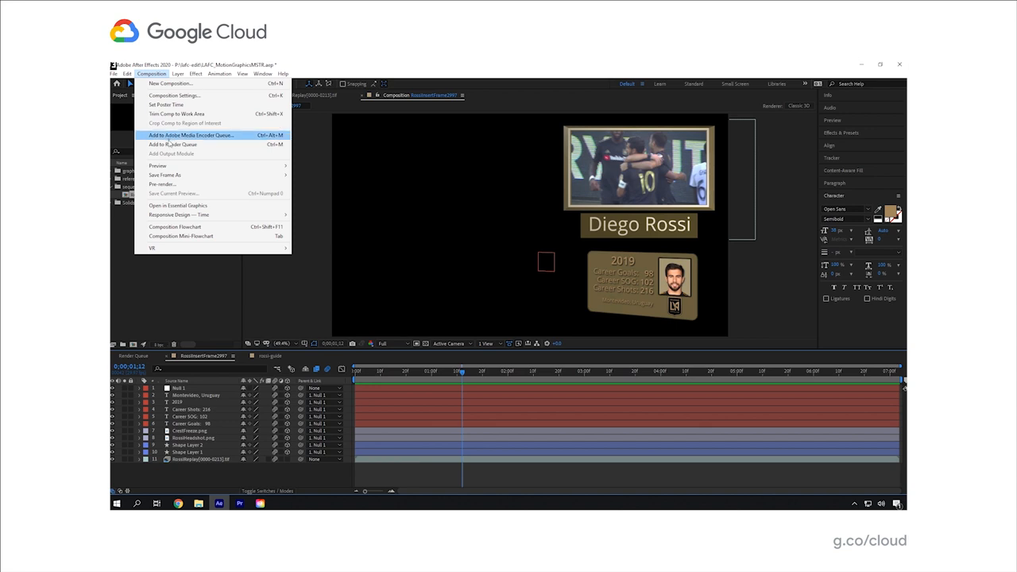
# - Add RossiInsertFrame2997 to the Render Queue and open its Lossless output module settings
pyautogui.click(172, 144)
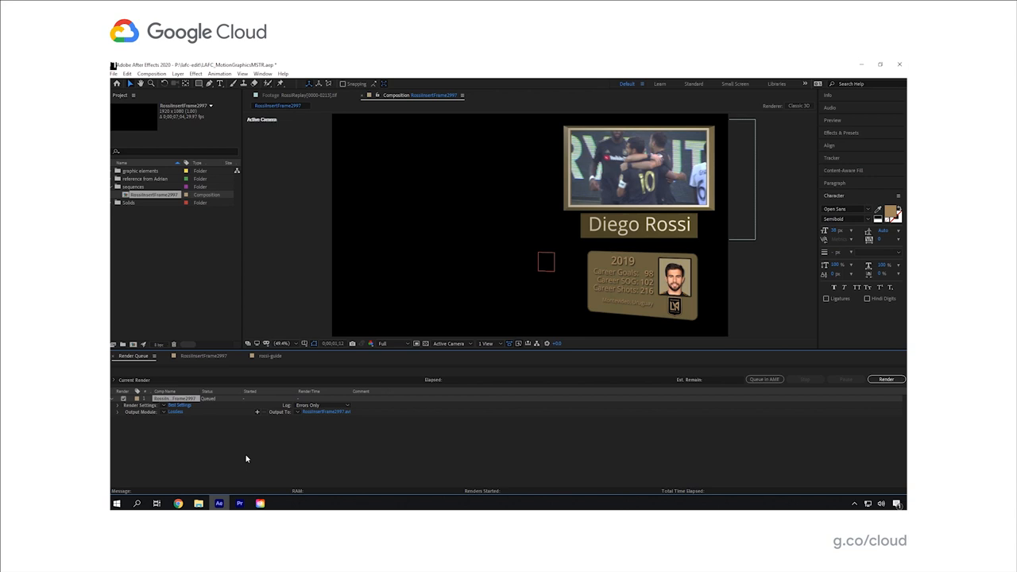
pyautogui.moveTo(205, 456)
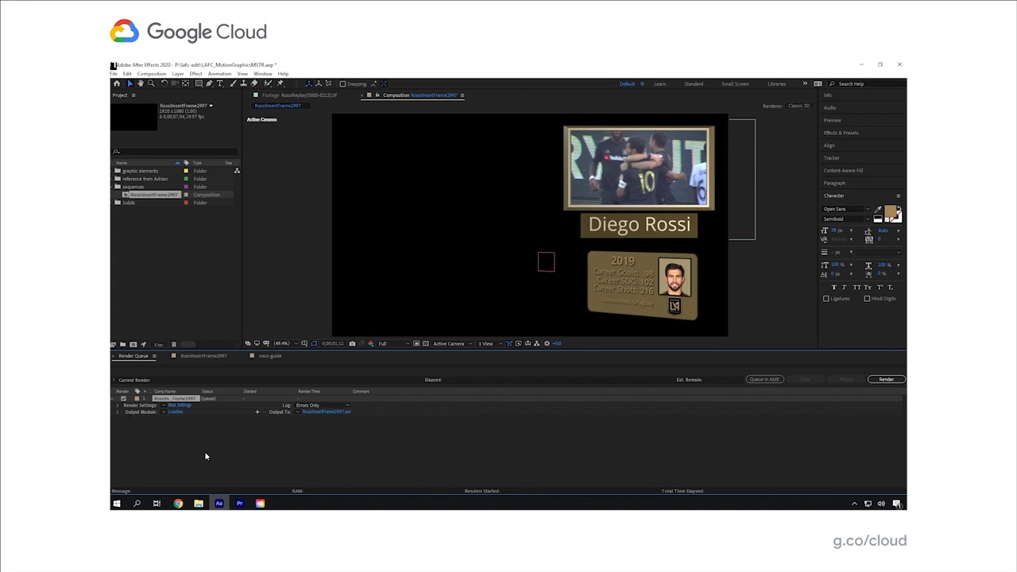
pyautogui.click(175, 411)
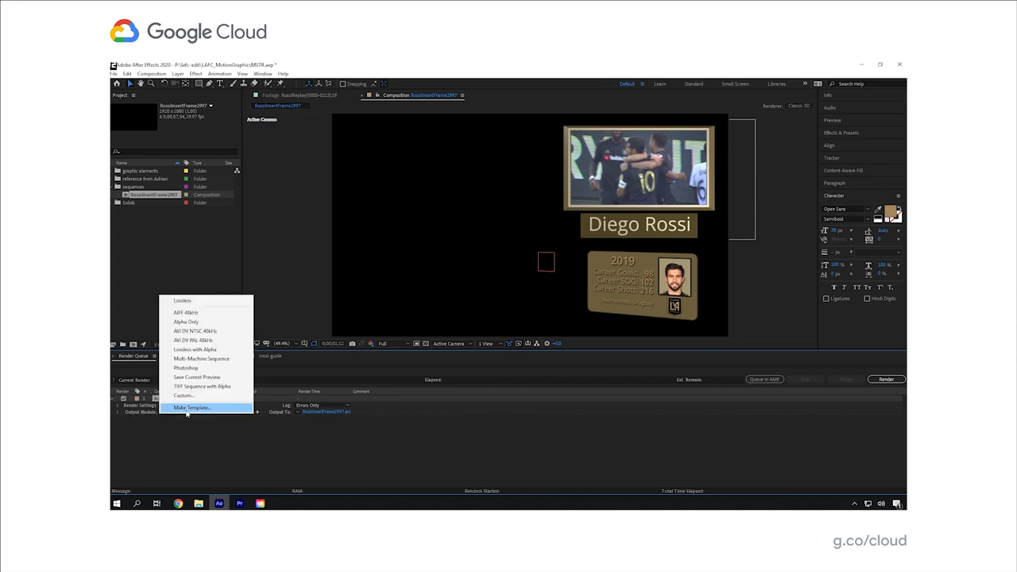
pyautogui.click(190, 406)
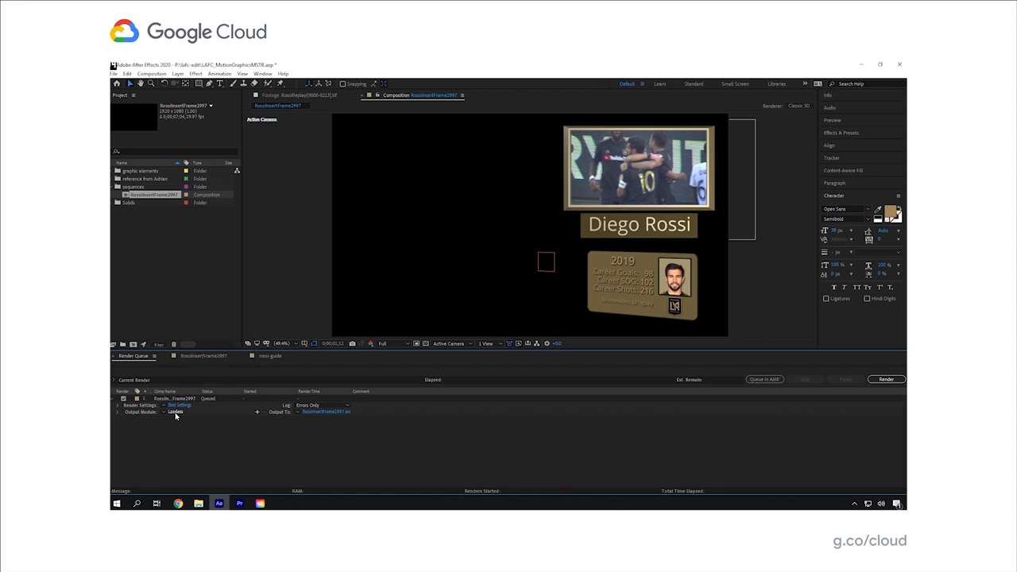
pyautogui.click(175, 411)
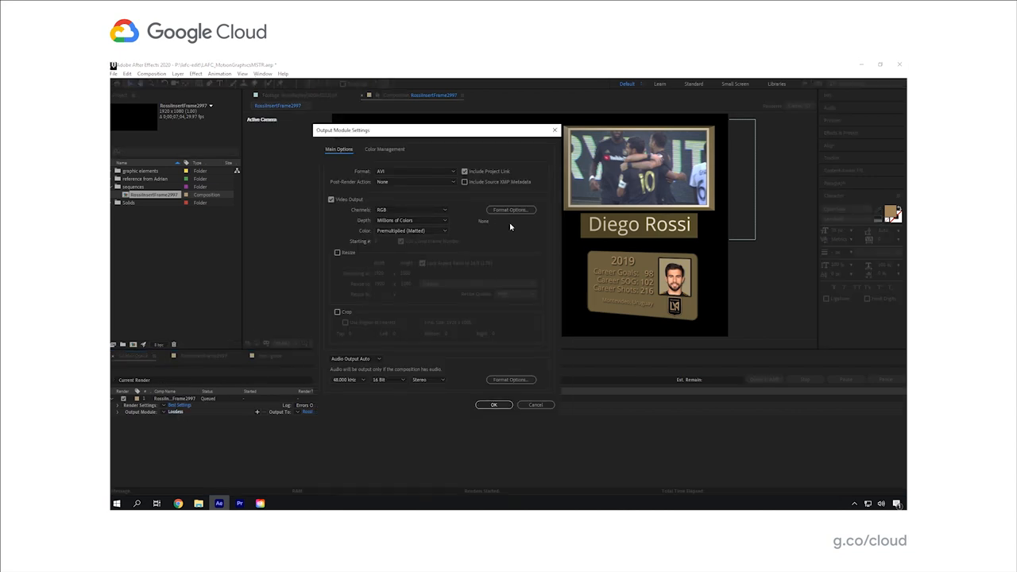
# - Choose QuickTime with the Apple ProRes 4444 codec and RGB + Alpha channels
pyautogui.click(415, 171)
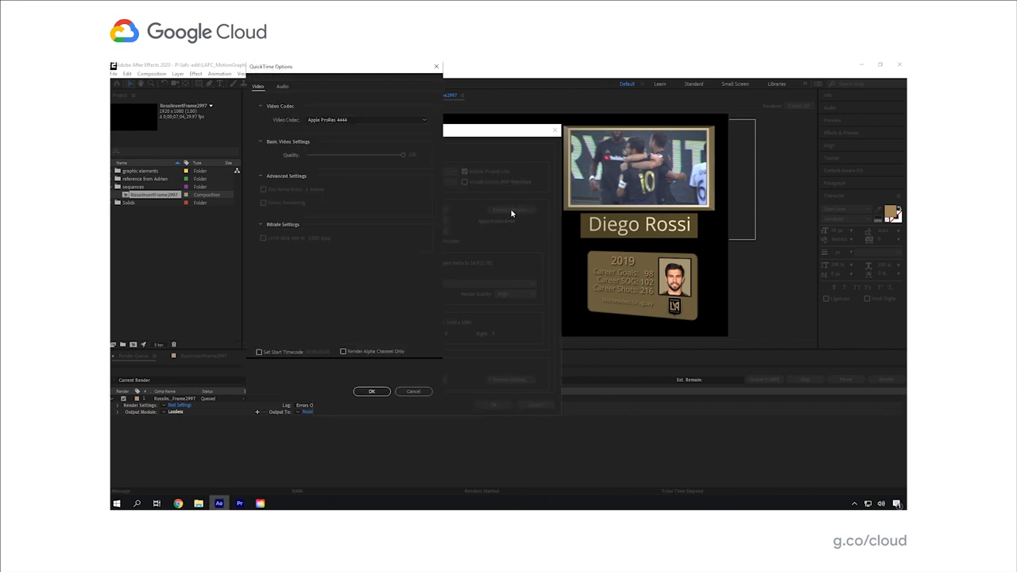
pyautogui.moveTo(421, 121)
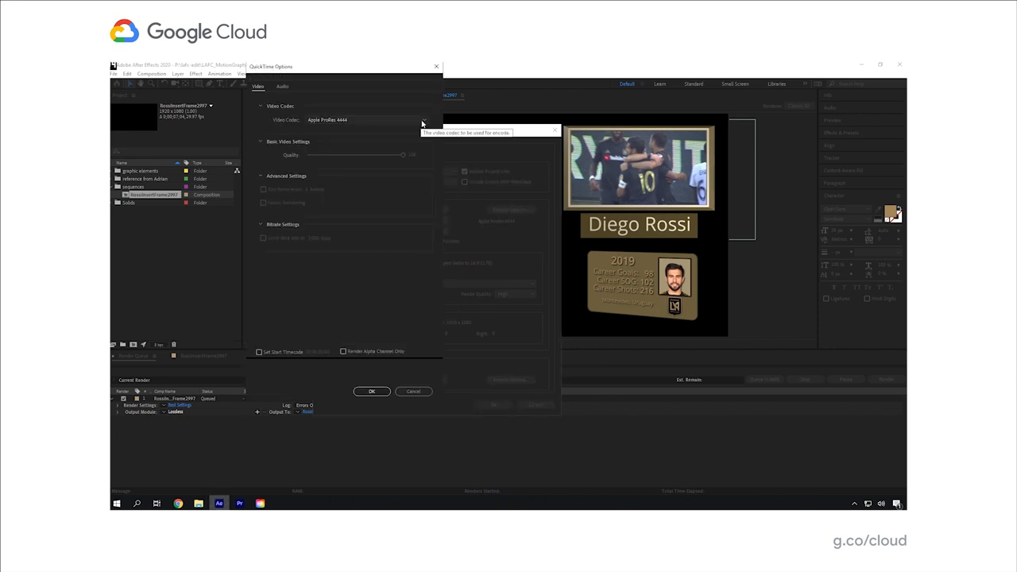
pyautogui.moveTo(421, 317)
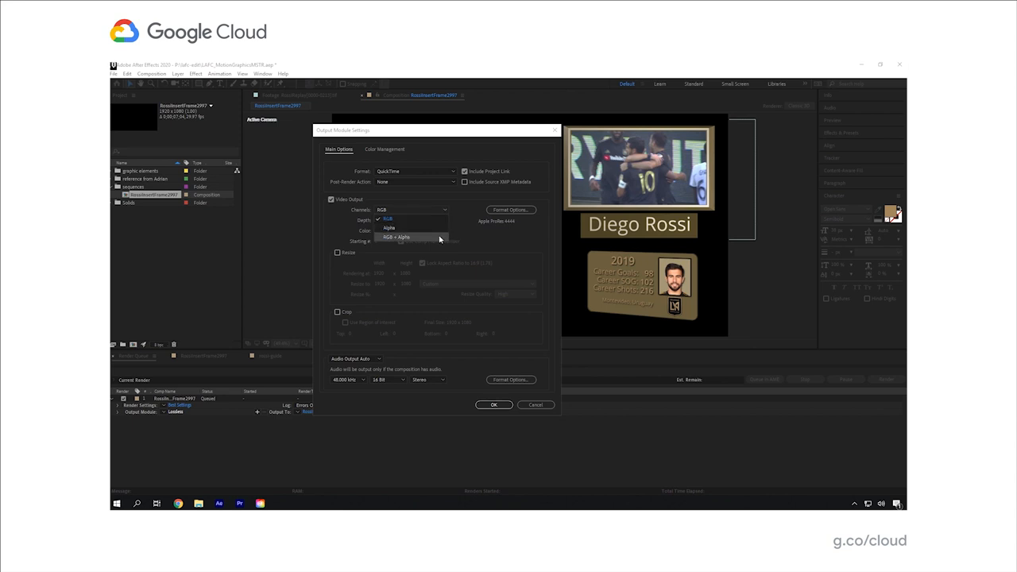
pyautogui.click(396, 237)
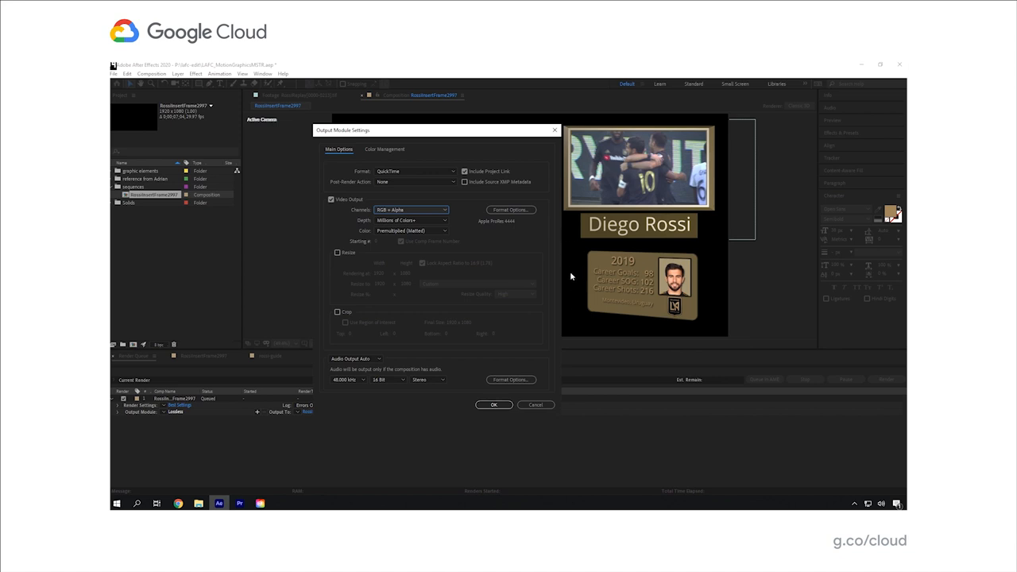
pyautogui.moveTo(562, 254)
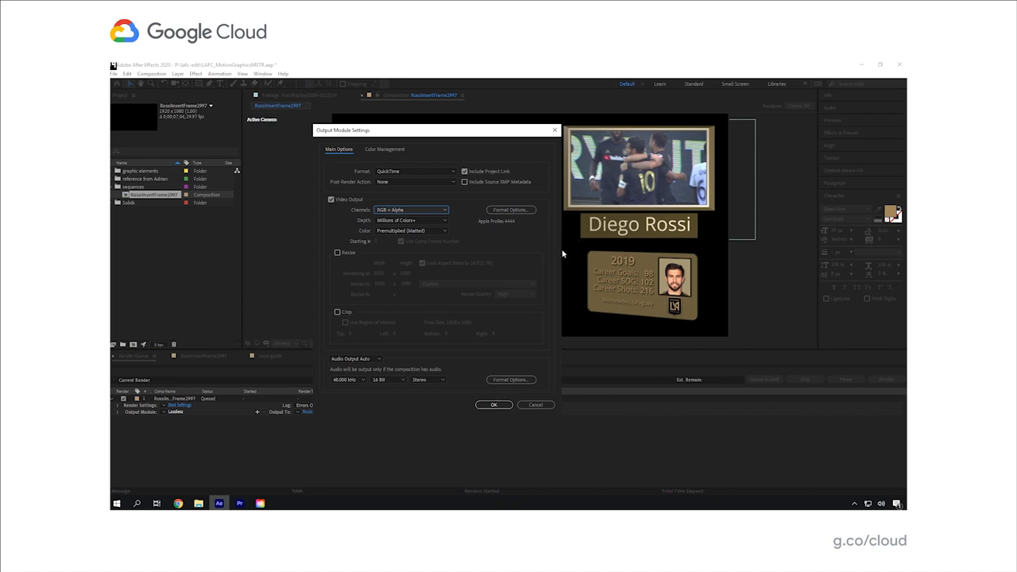
pyautogui.moveTo(571, 287)
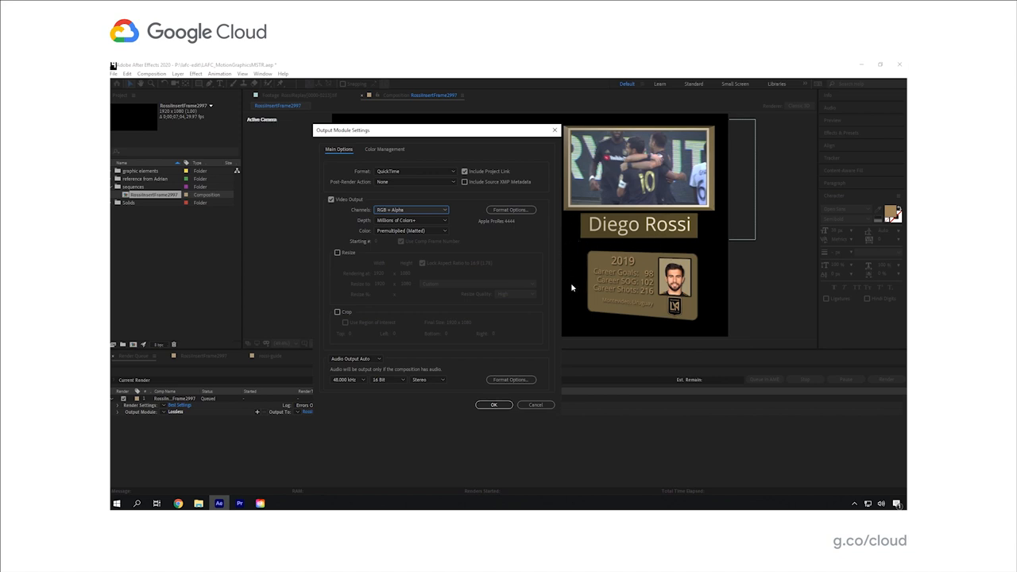
pyautogui.moveTo(500, 239)
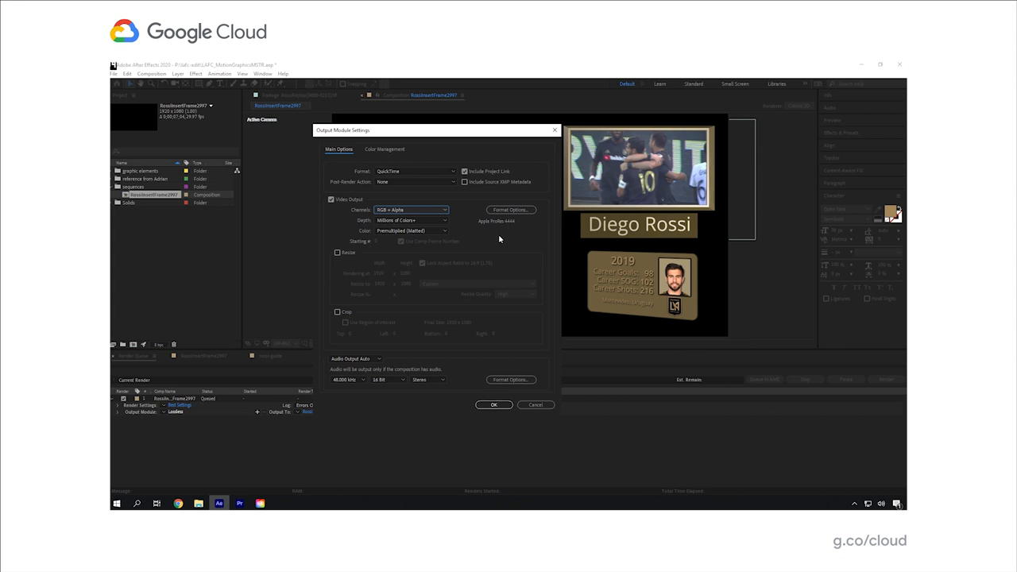
pyautogui.moveTo(521, 254)
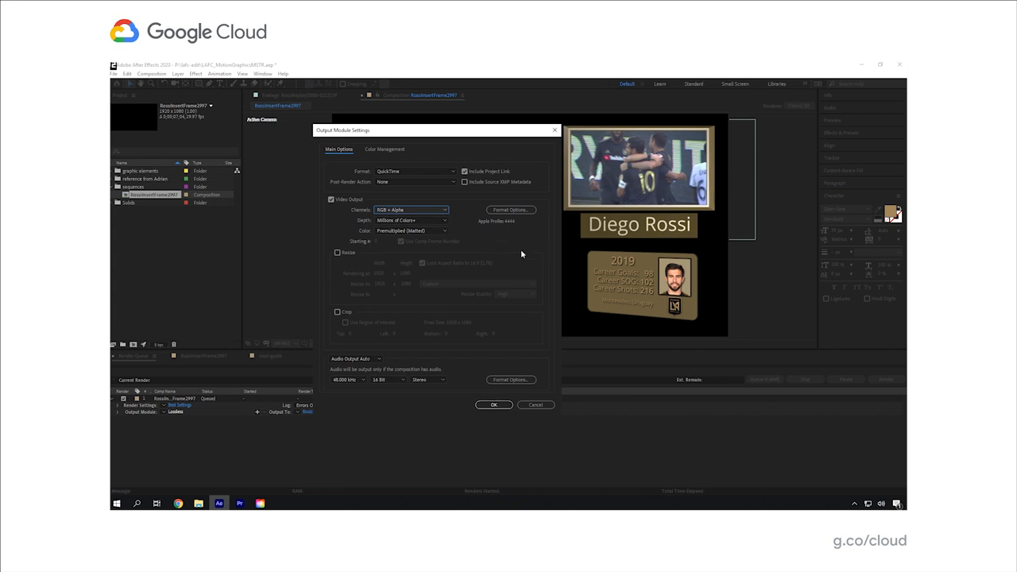
pyautogui.moveTo(512, 285)
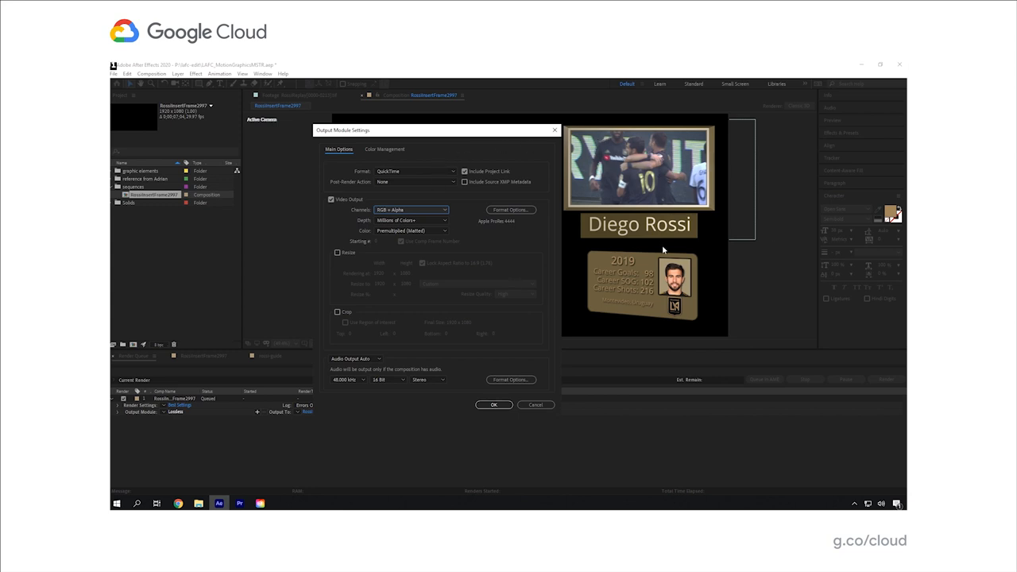
pyautogui.moveTo(450, 224)
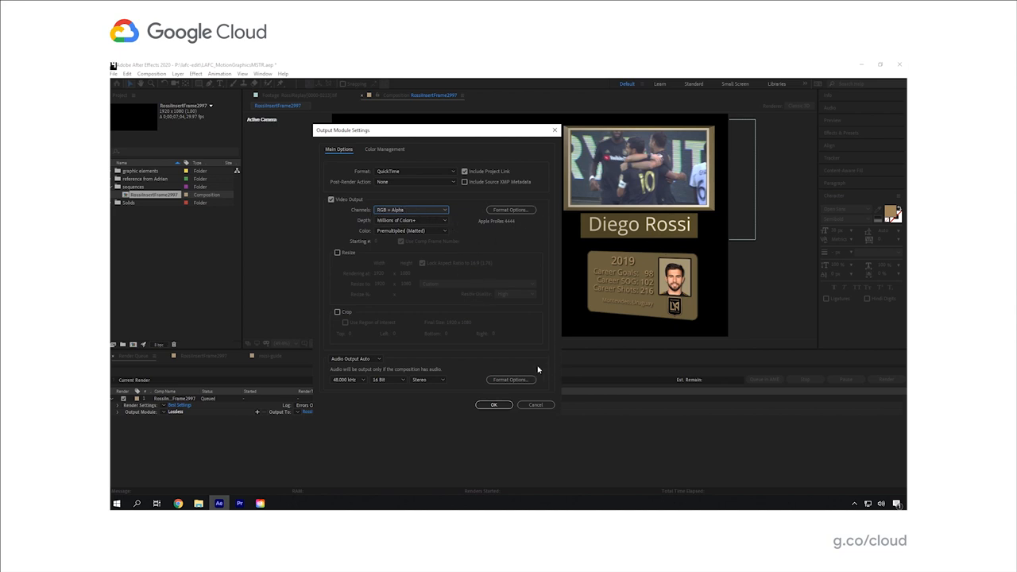
pyautogui.moveTo(577, 246)
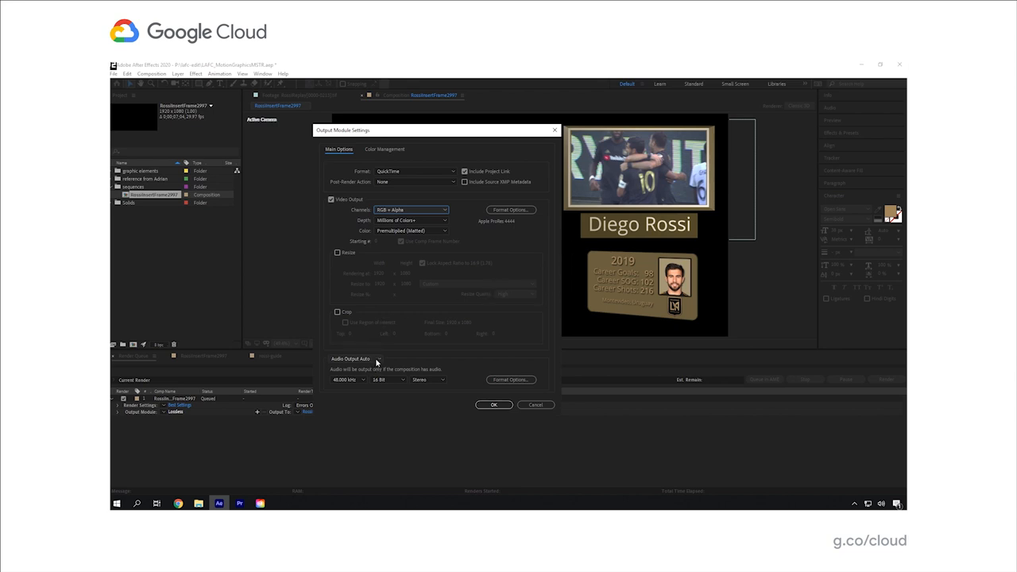
pyautogui.click(355, 359)
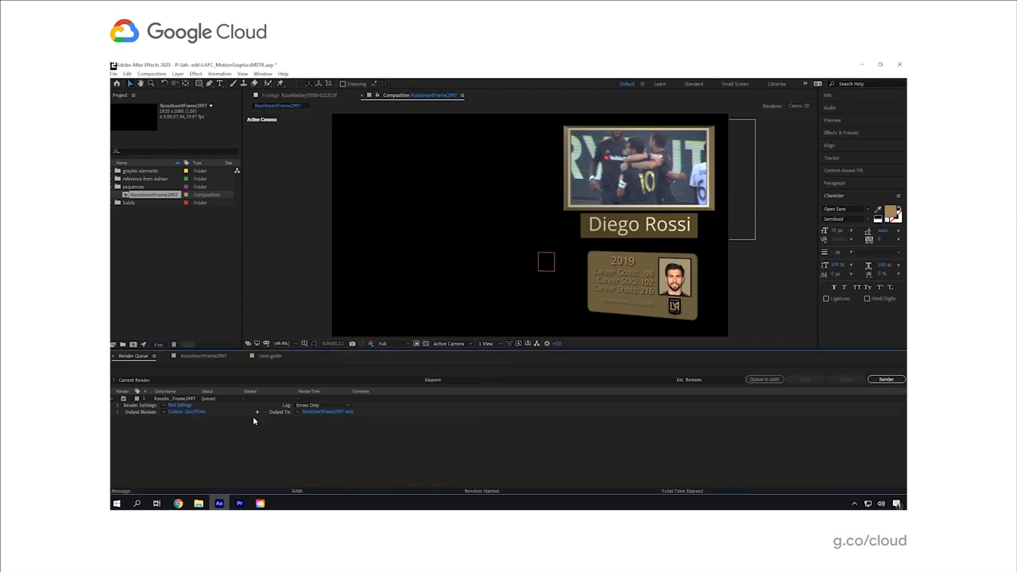
pyautogui.moveTo(322, 420)
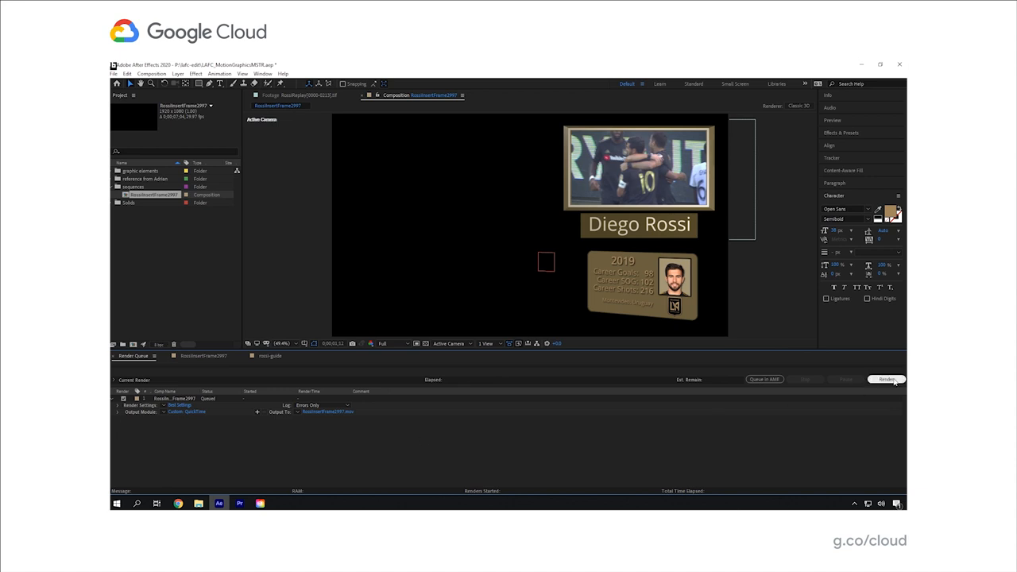
# - Render RossiInsertFrame2997 until Done, then open the GRAPHICS > rossi-overlay folder
pyautogui.click(887, 379)
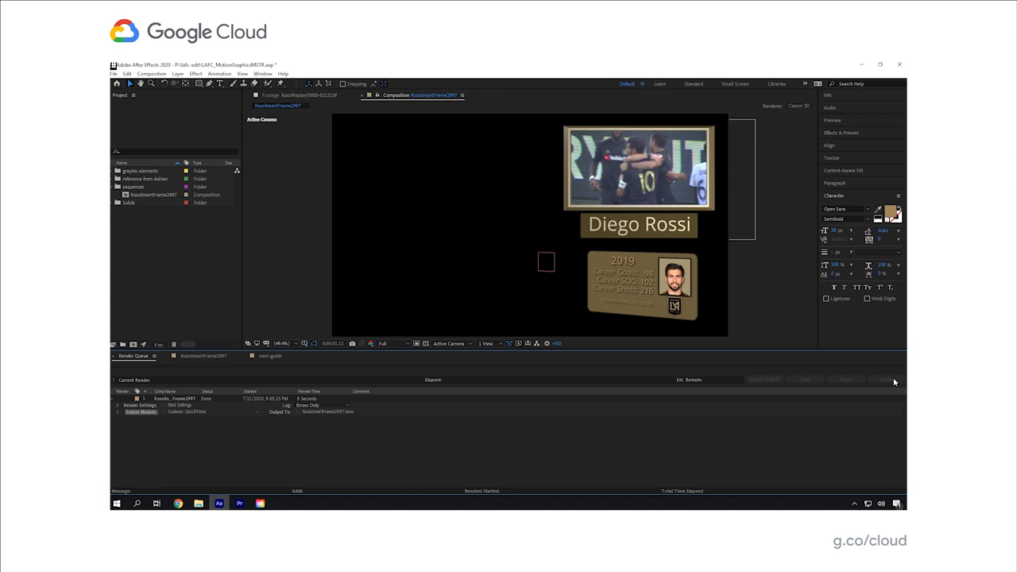
pyautogui.moveTo(391, 389)
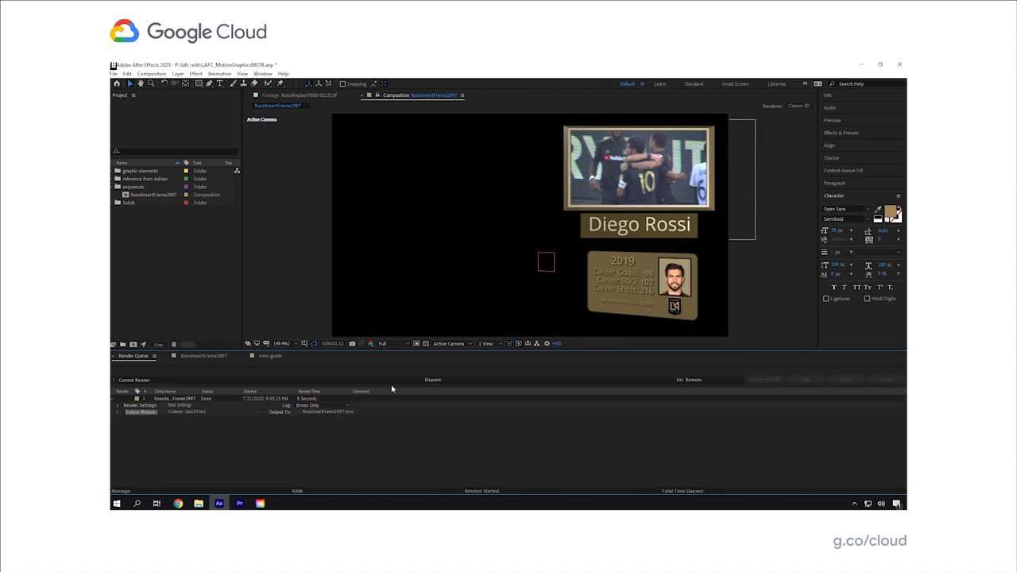
pyautogui.moveTo(318, 477)
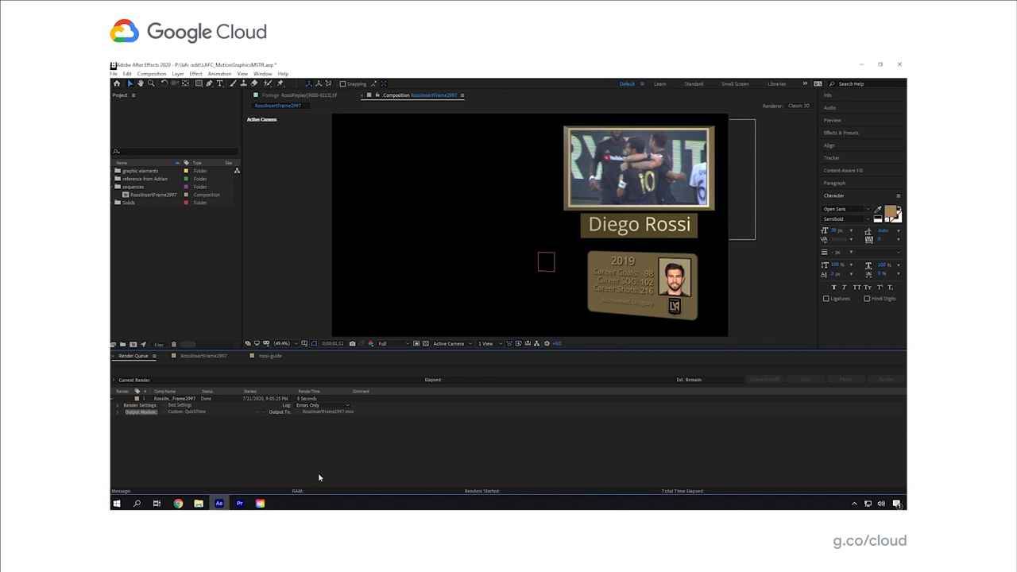
pyautogui.moveTo(336, 441)
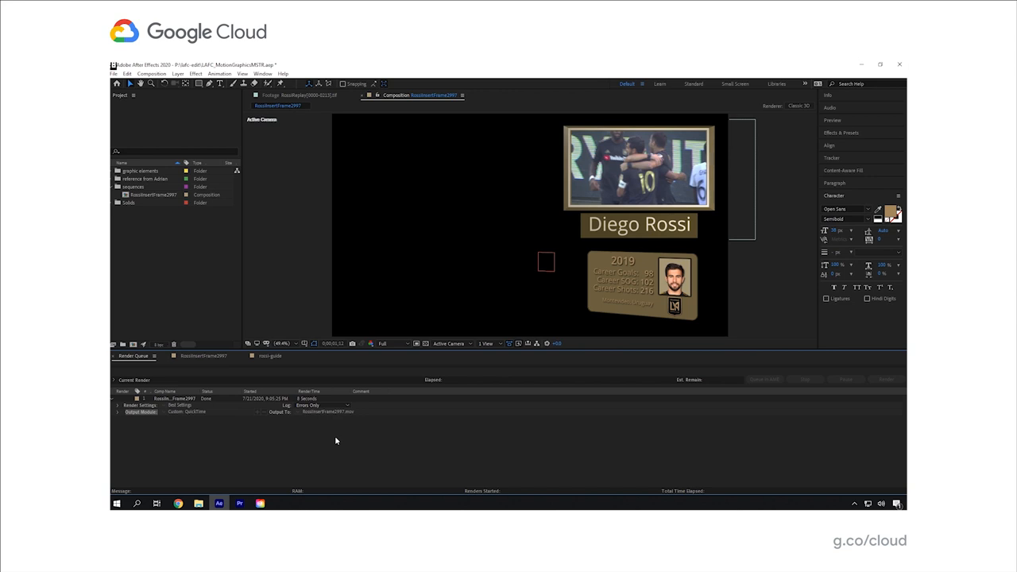
pyautogui.moveTo(274, 454)
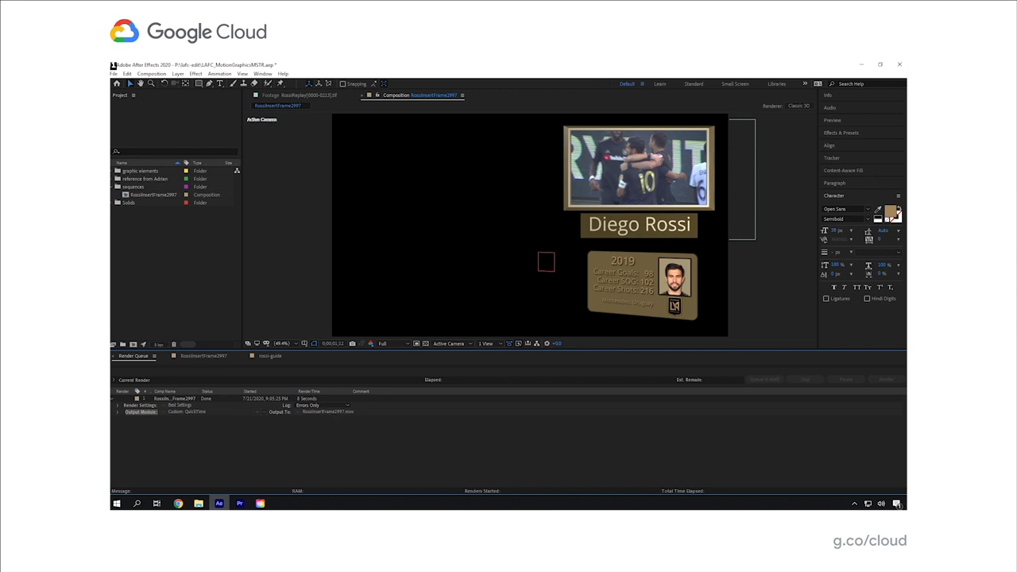
pyautogui.click(239, 503)
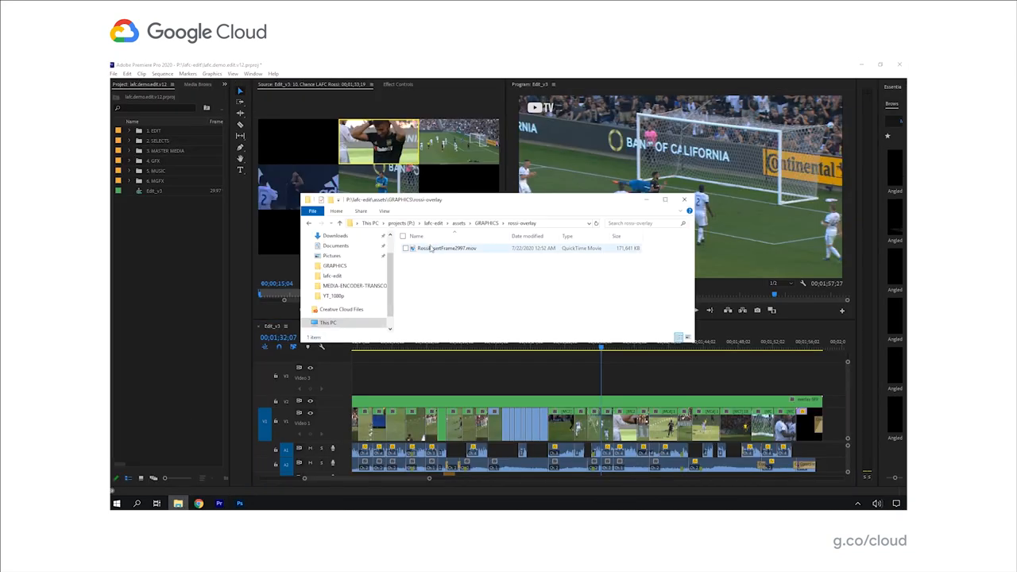
# - Import RossiInsertFrame2997.mov into the Project panel and select the clip for track V3
pyautogui.click(447, 247)
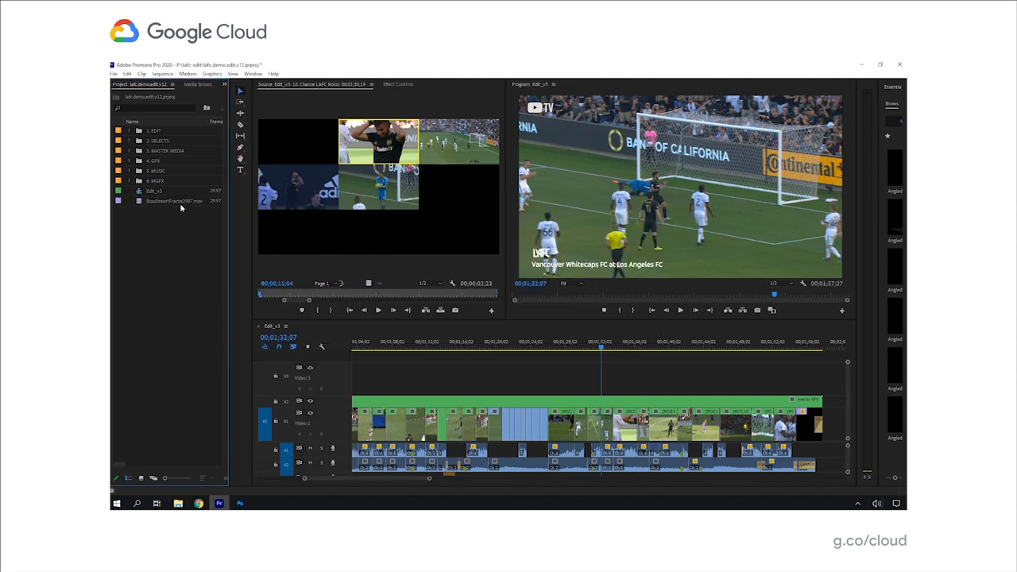
pyautogui.moveTo(170, 200)
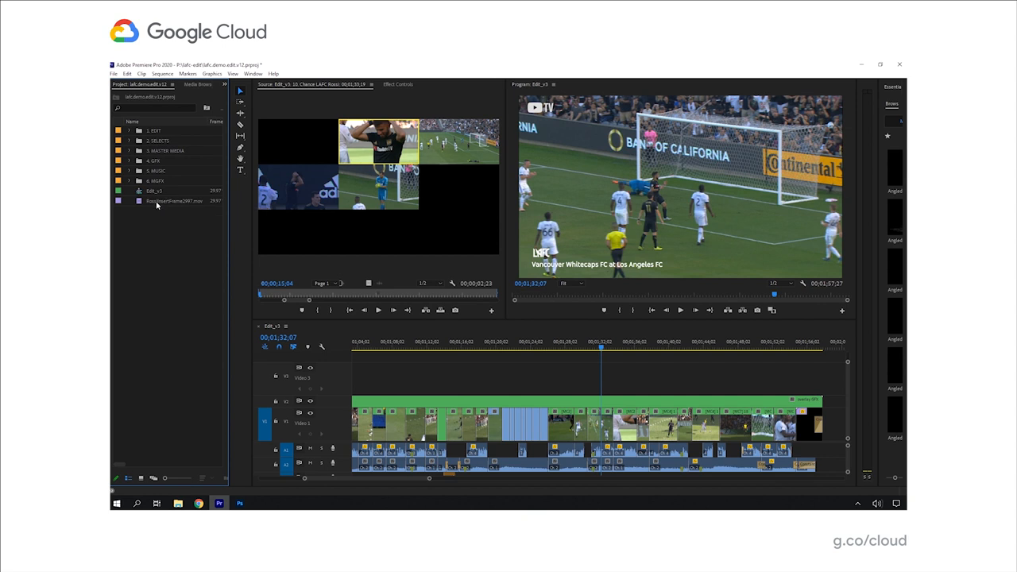
pyautogui.click(173, 200)
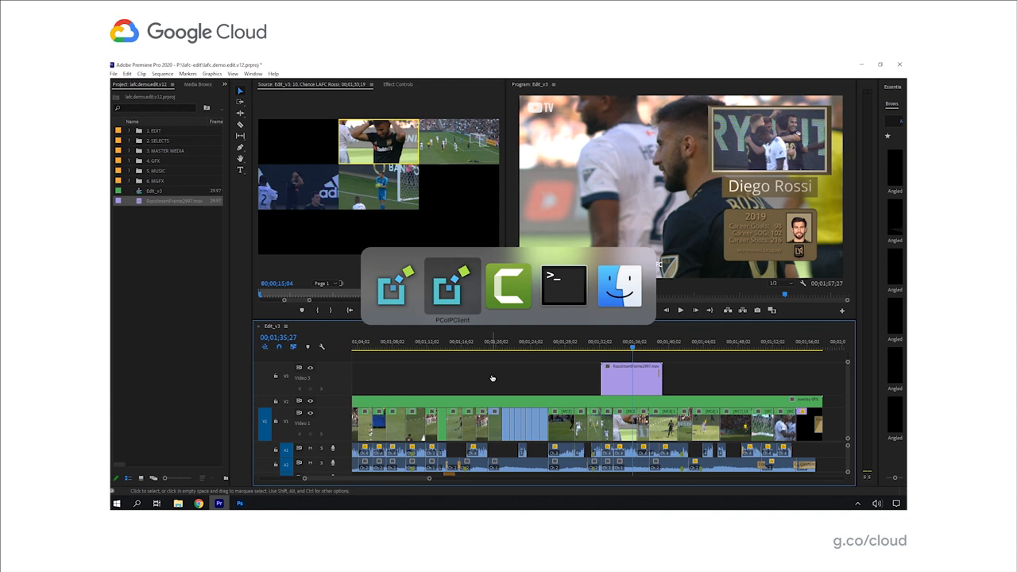
pyautogui.click(452, 286)
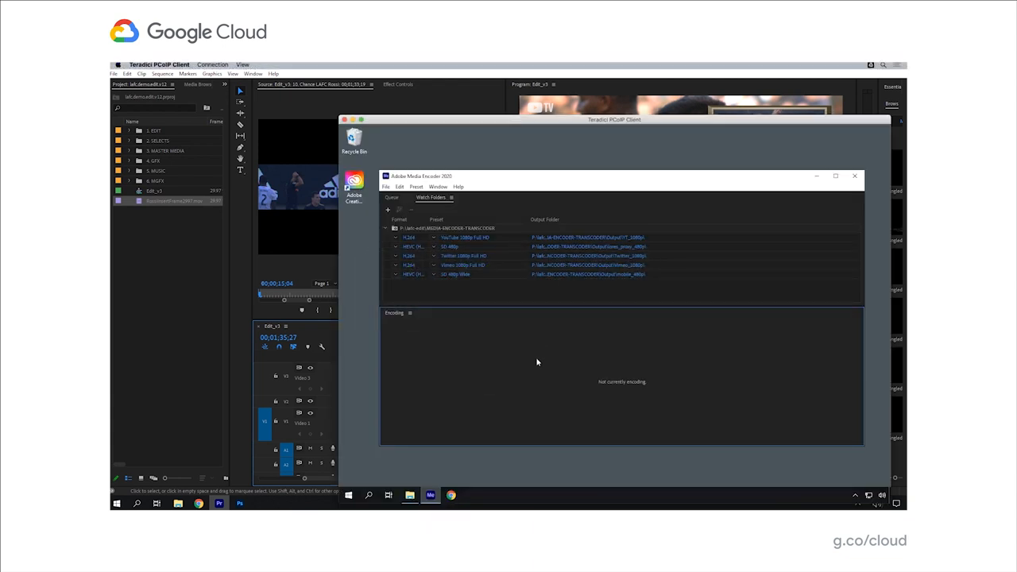
pyautogui.moveTo(544, 379)
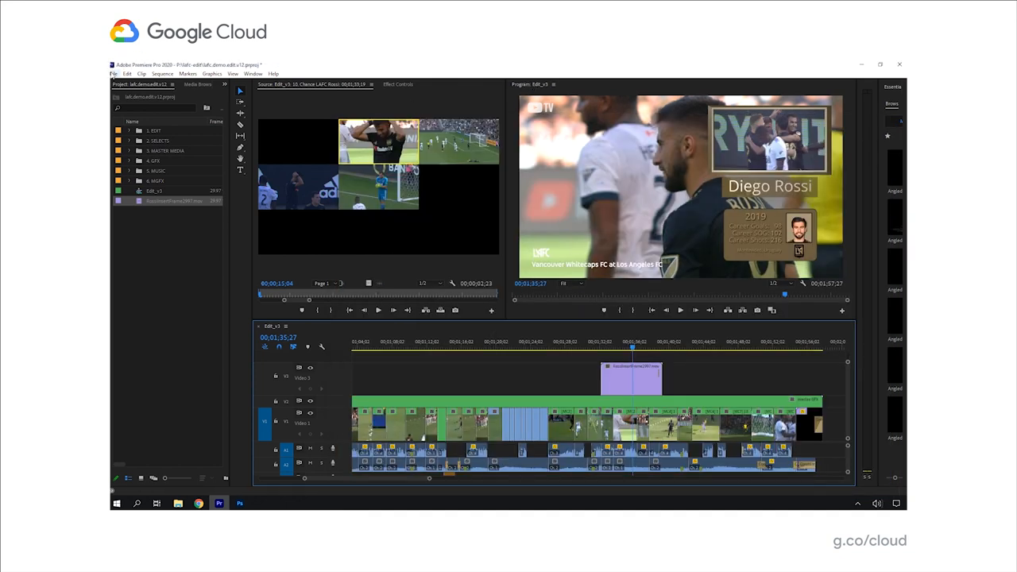
pyautogui.moveTo(111, 76)
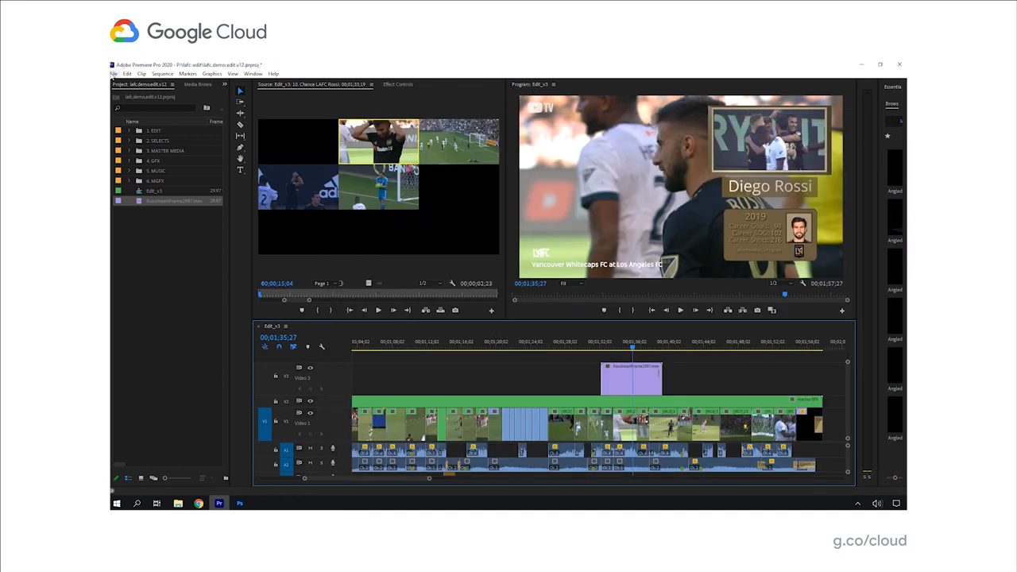
# - Save a project copy as lafc.demo.edit.v12.prproj inside MEDIA-ENCODER-TRANSCODER, dropping 'Copy' from the name
pyautogui.click(114, 74)
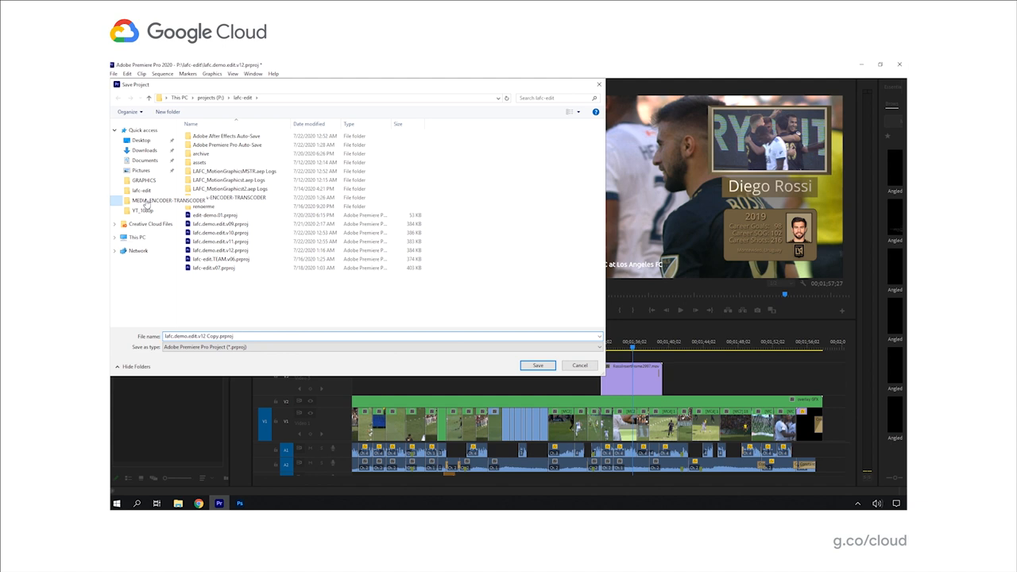
pyautogui.doubleClick(155, 199)
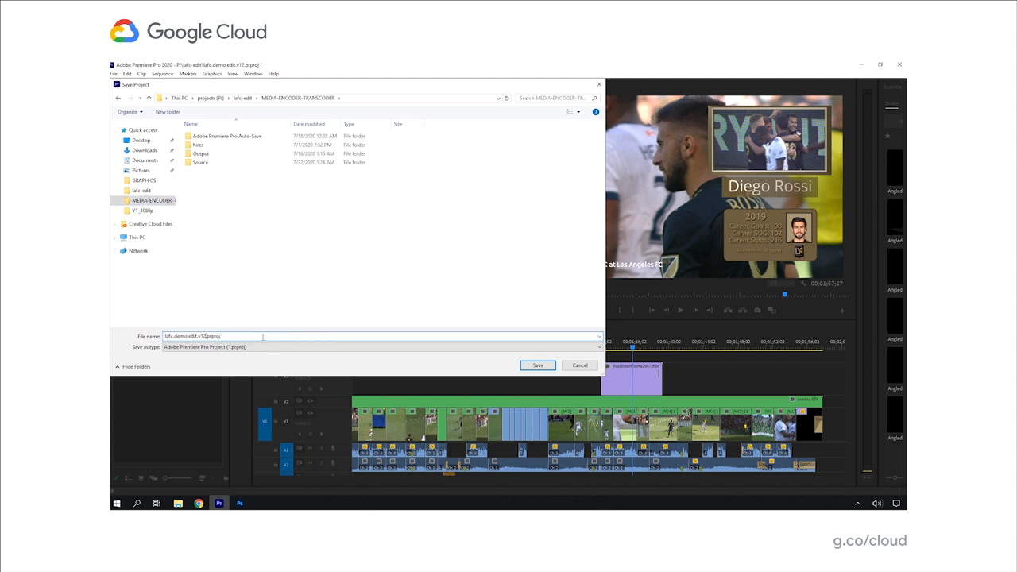
pyautogui.click(537, 365)
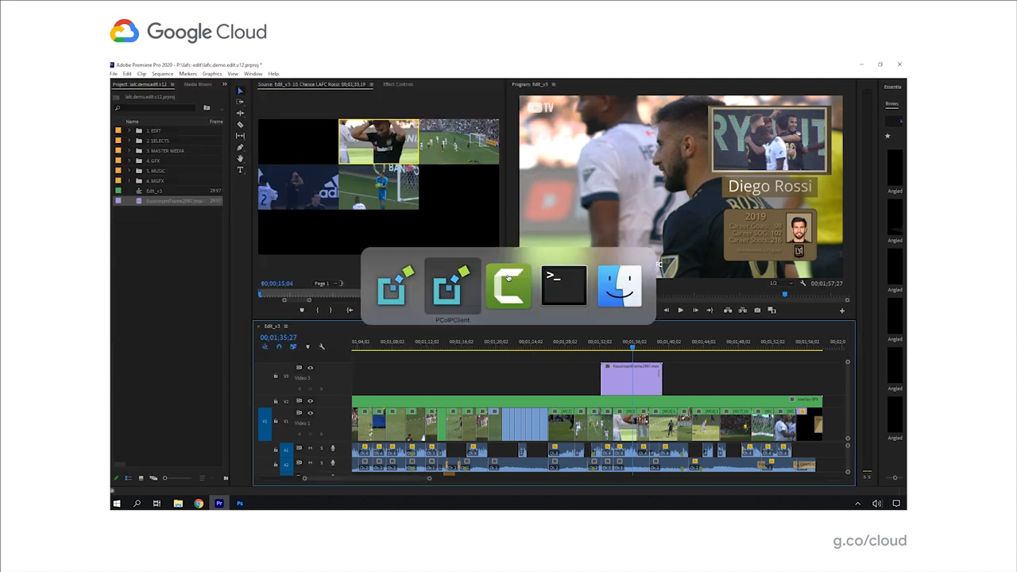
# - Switch to the remote PCoIP Media Encoder session while the watch folder encodes the copy
pyautogui.click(509, 286)
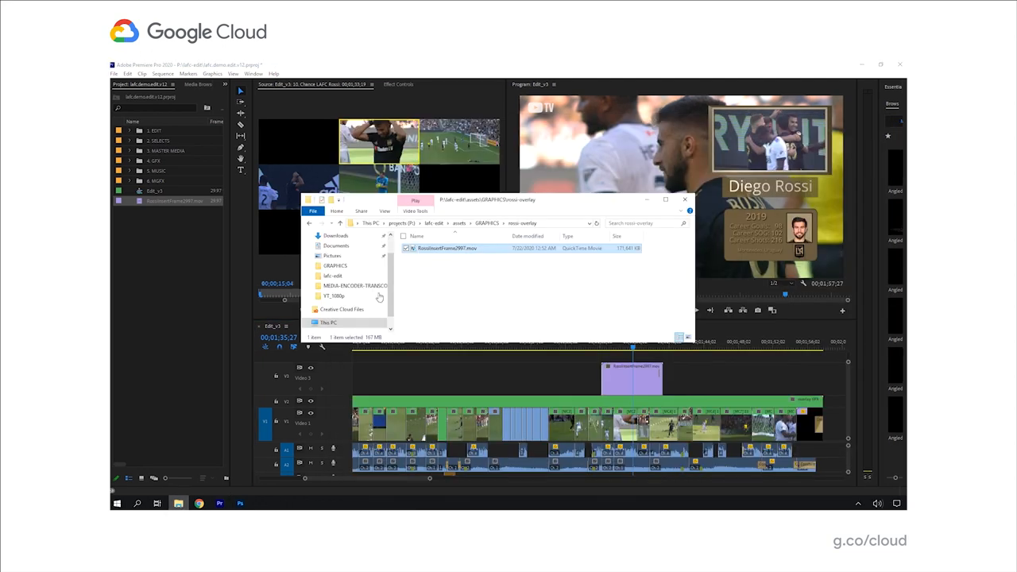
# - Browse MEDIA-ENCODER-TRANSCODER > Output > YT_1080p and select the newest transcoded MP4
pyautogui.click(355, 285)
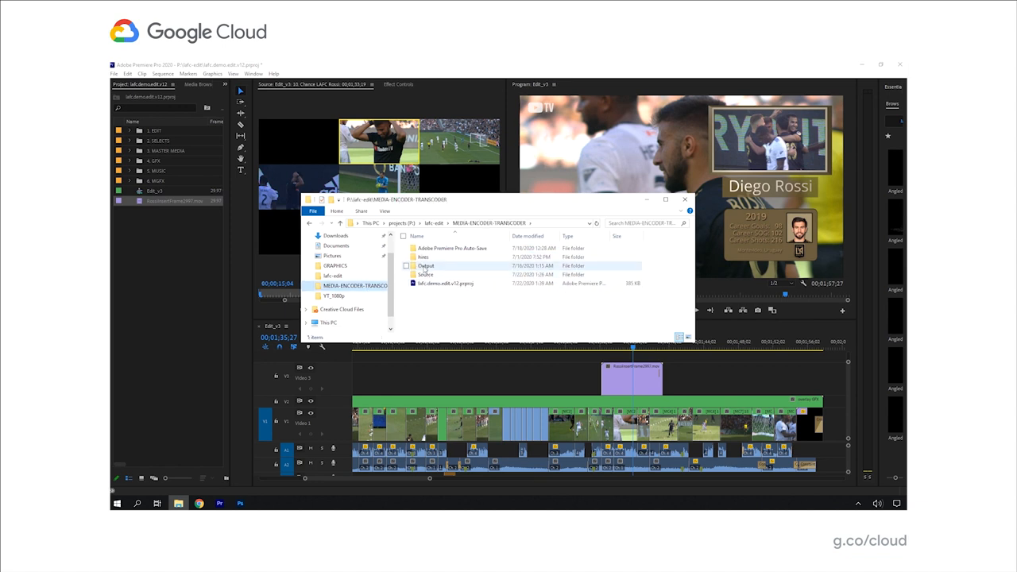
pyautogui.doubleClick(427, 266)
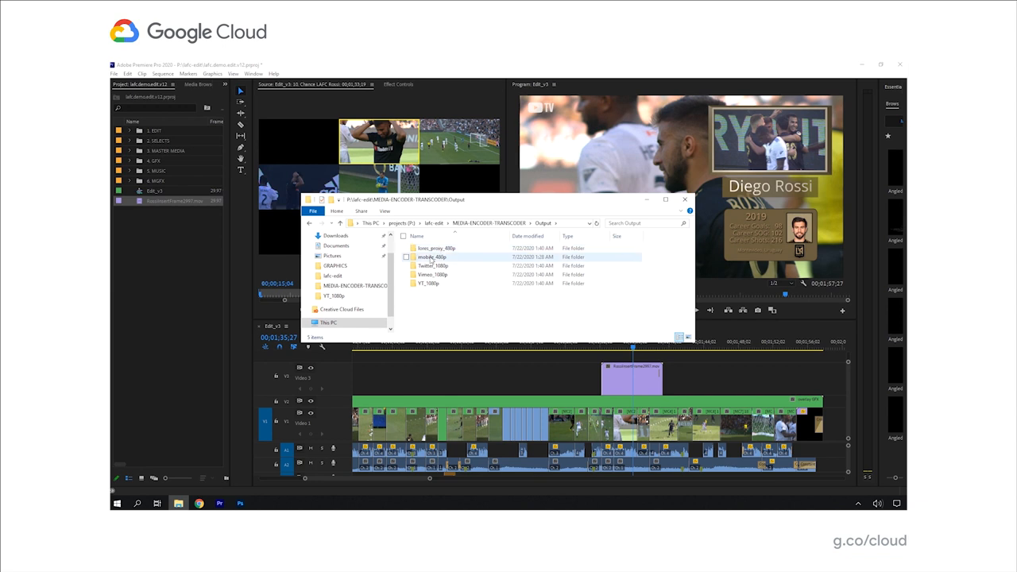
pyautogui.click(429, 283)
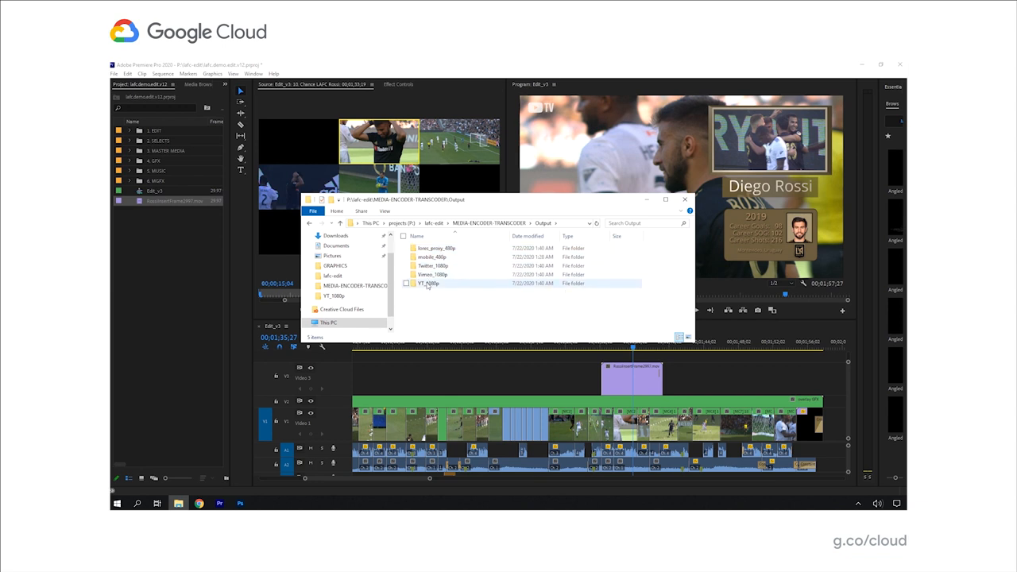
pyautogui.doubleClick(428, 284)
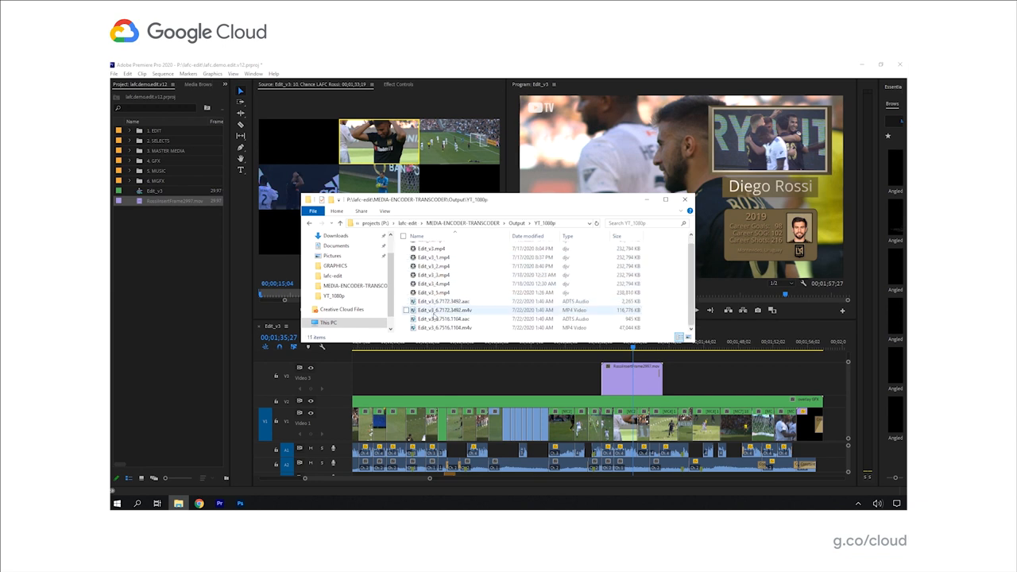
pyautogui.click(433, 292)
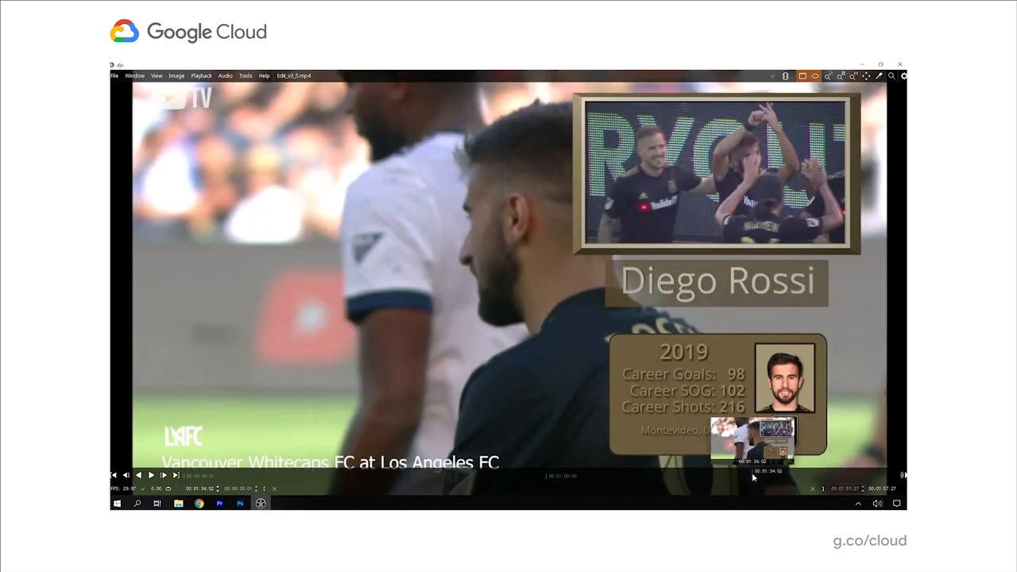
pyautogui.click(151, 474)
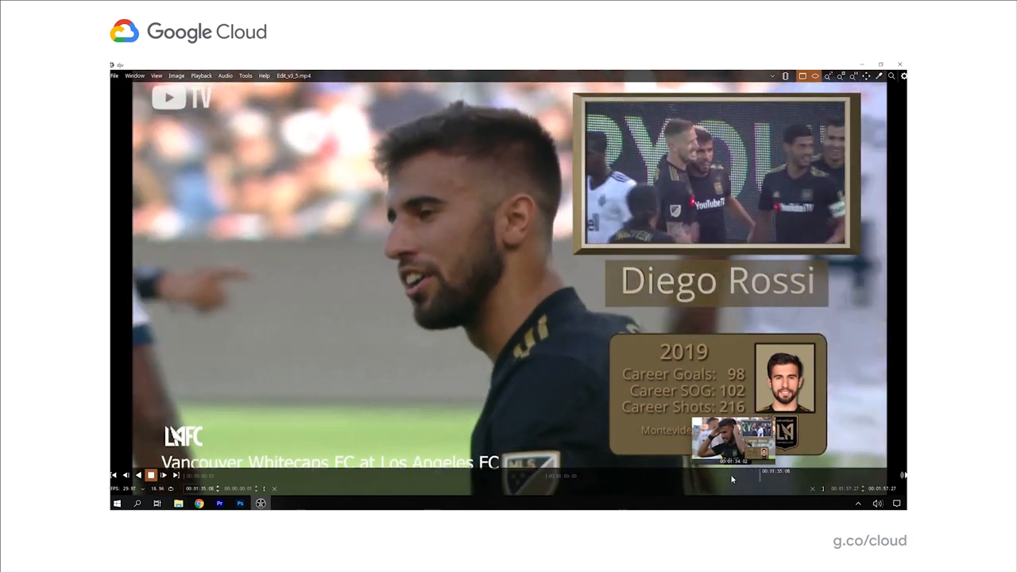